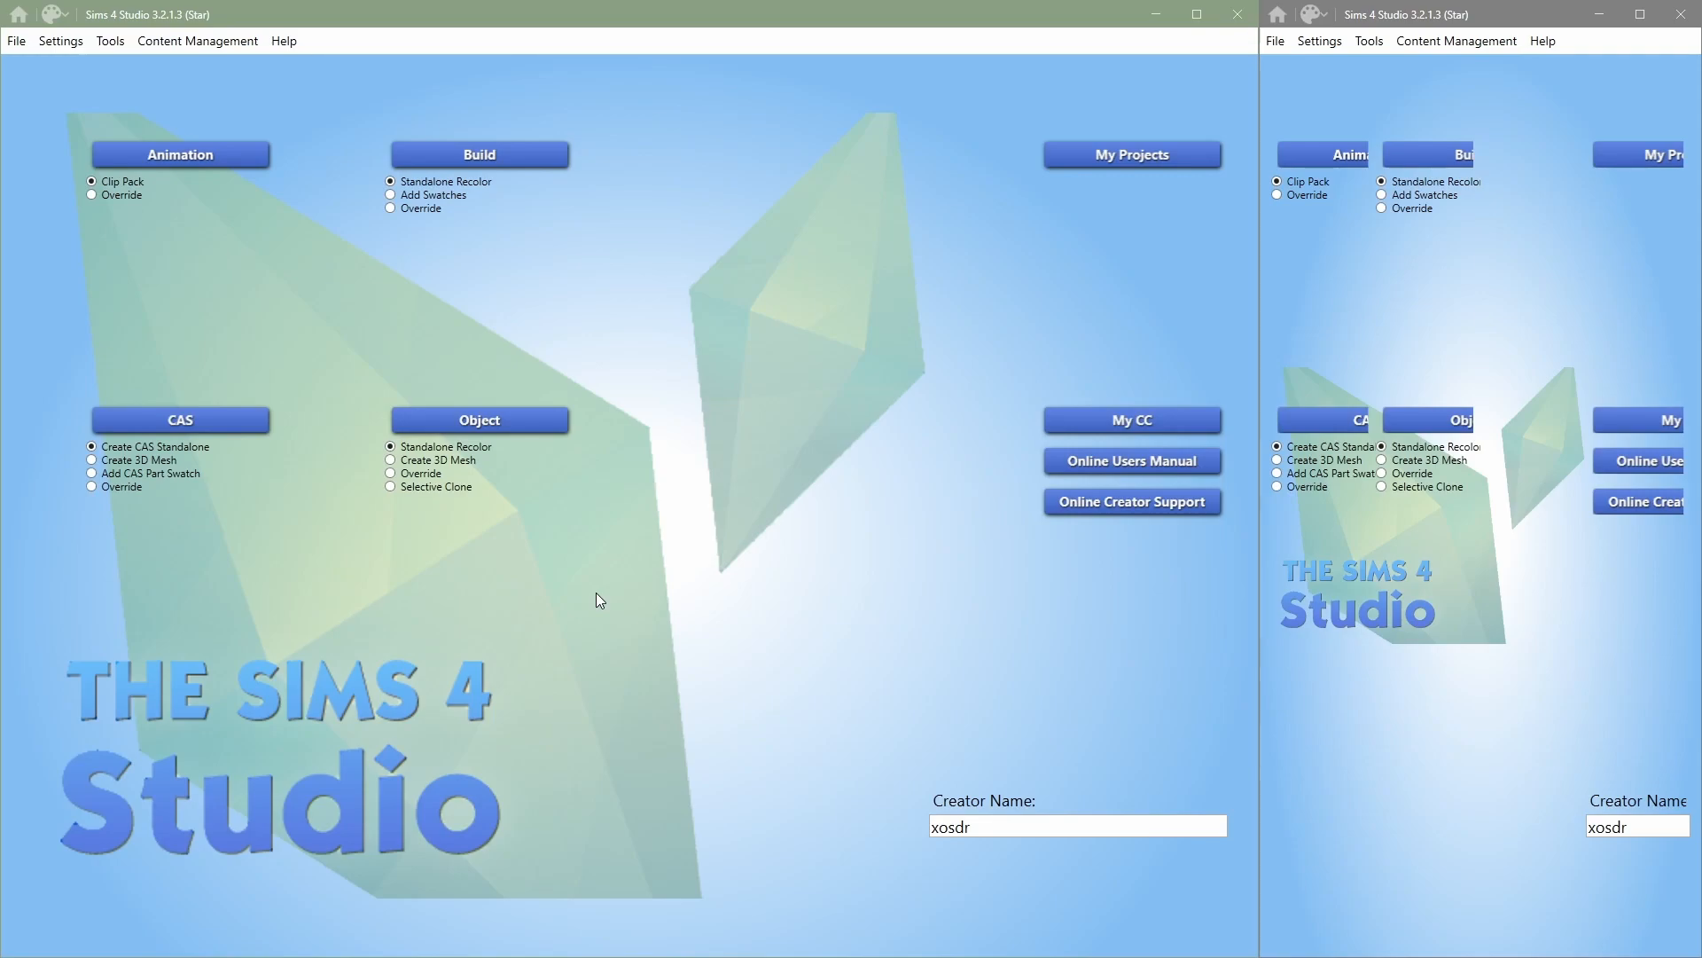
pyautogui.moveTo(565, 584)
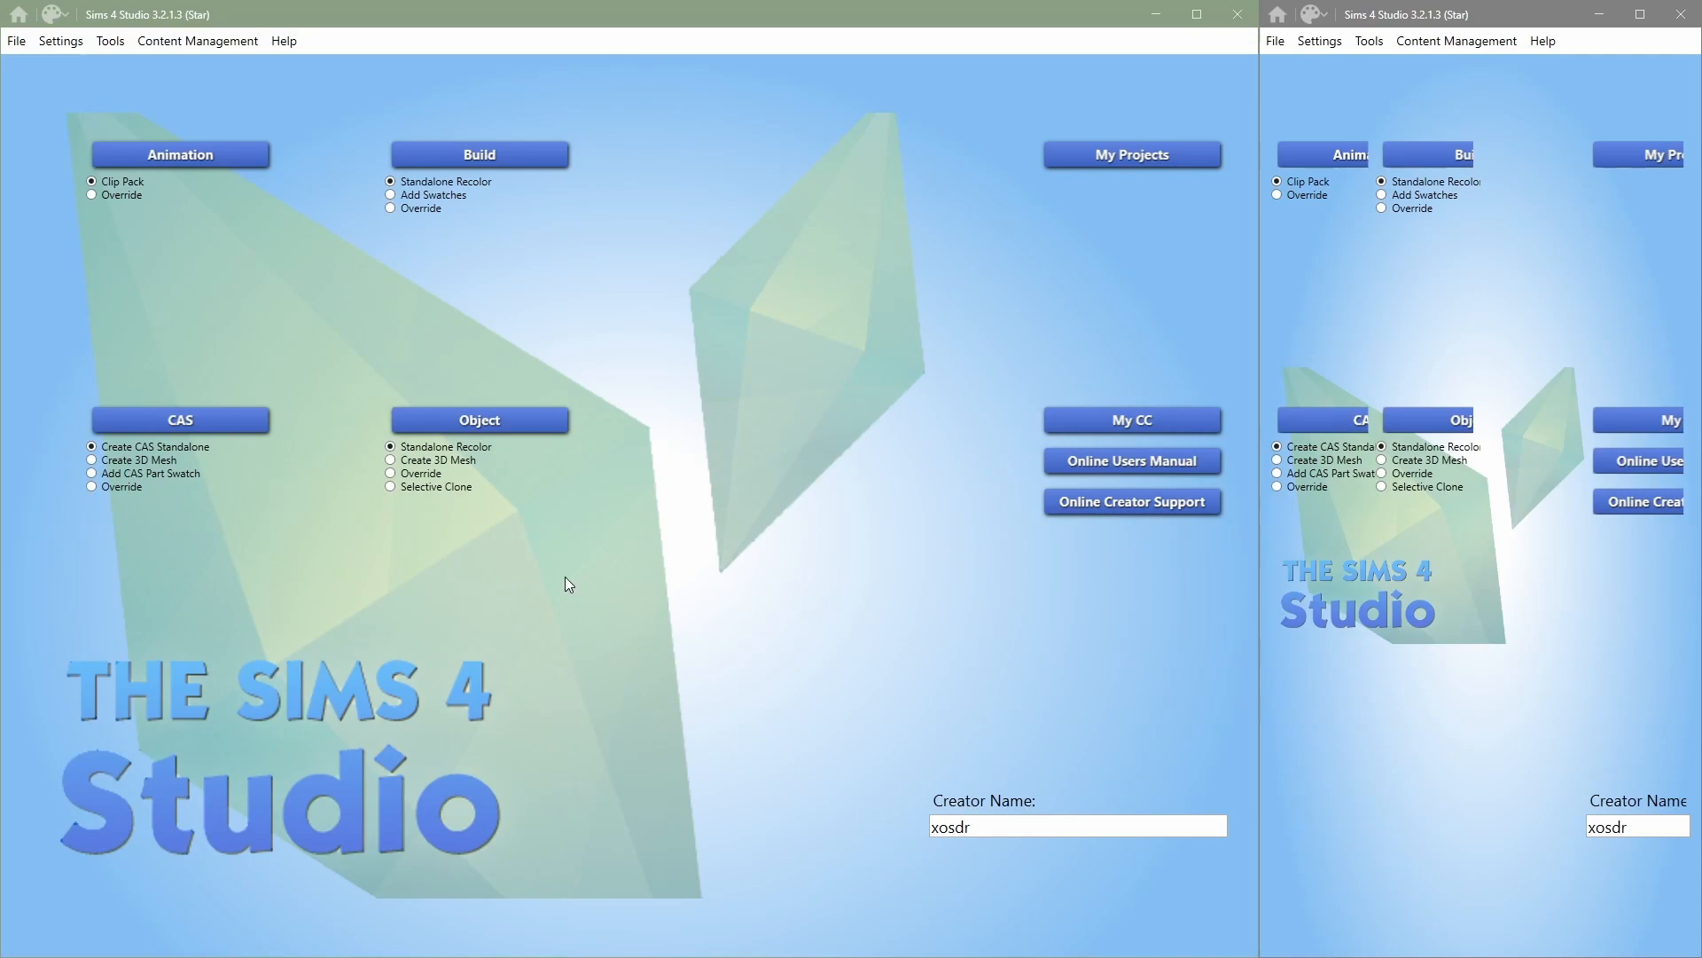
pyautogui.moveTo(202, 20)
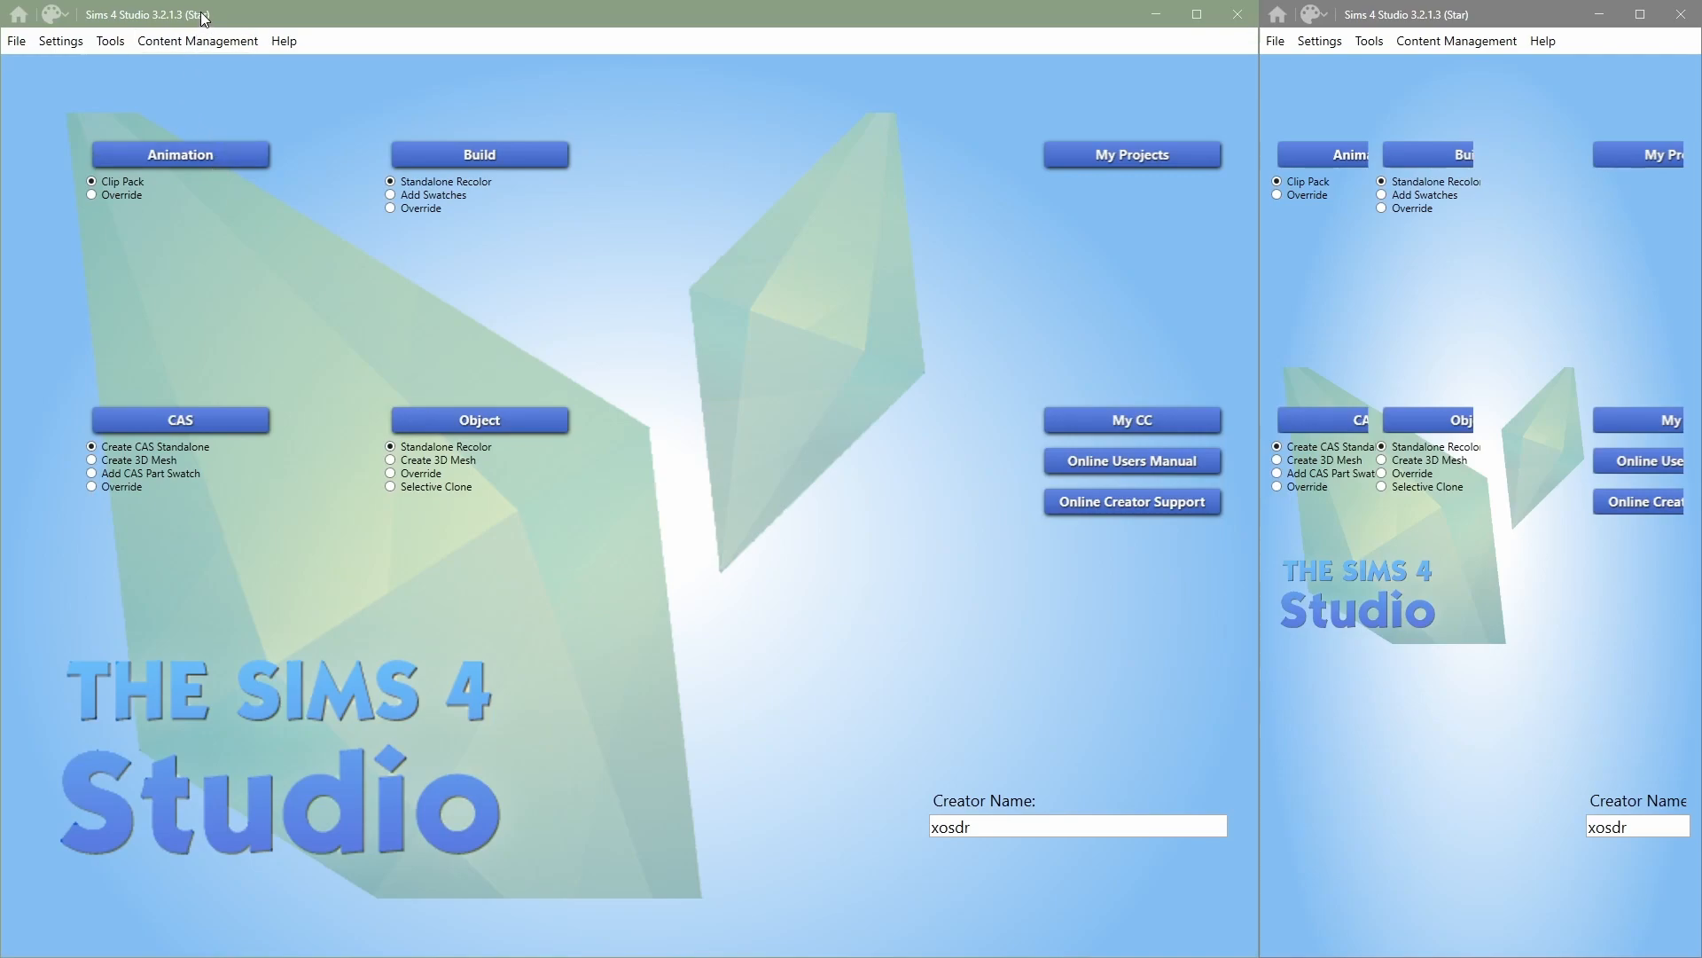
pyautogui.moveTo(218, 18)
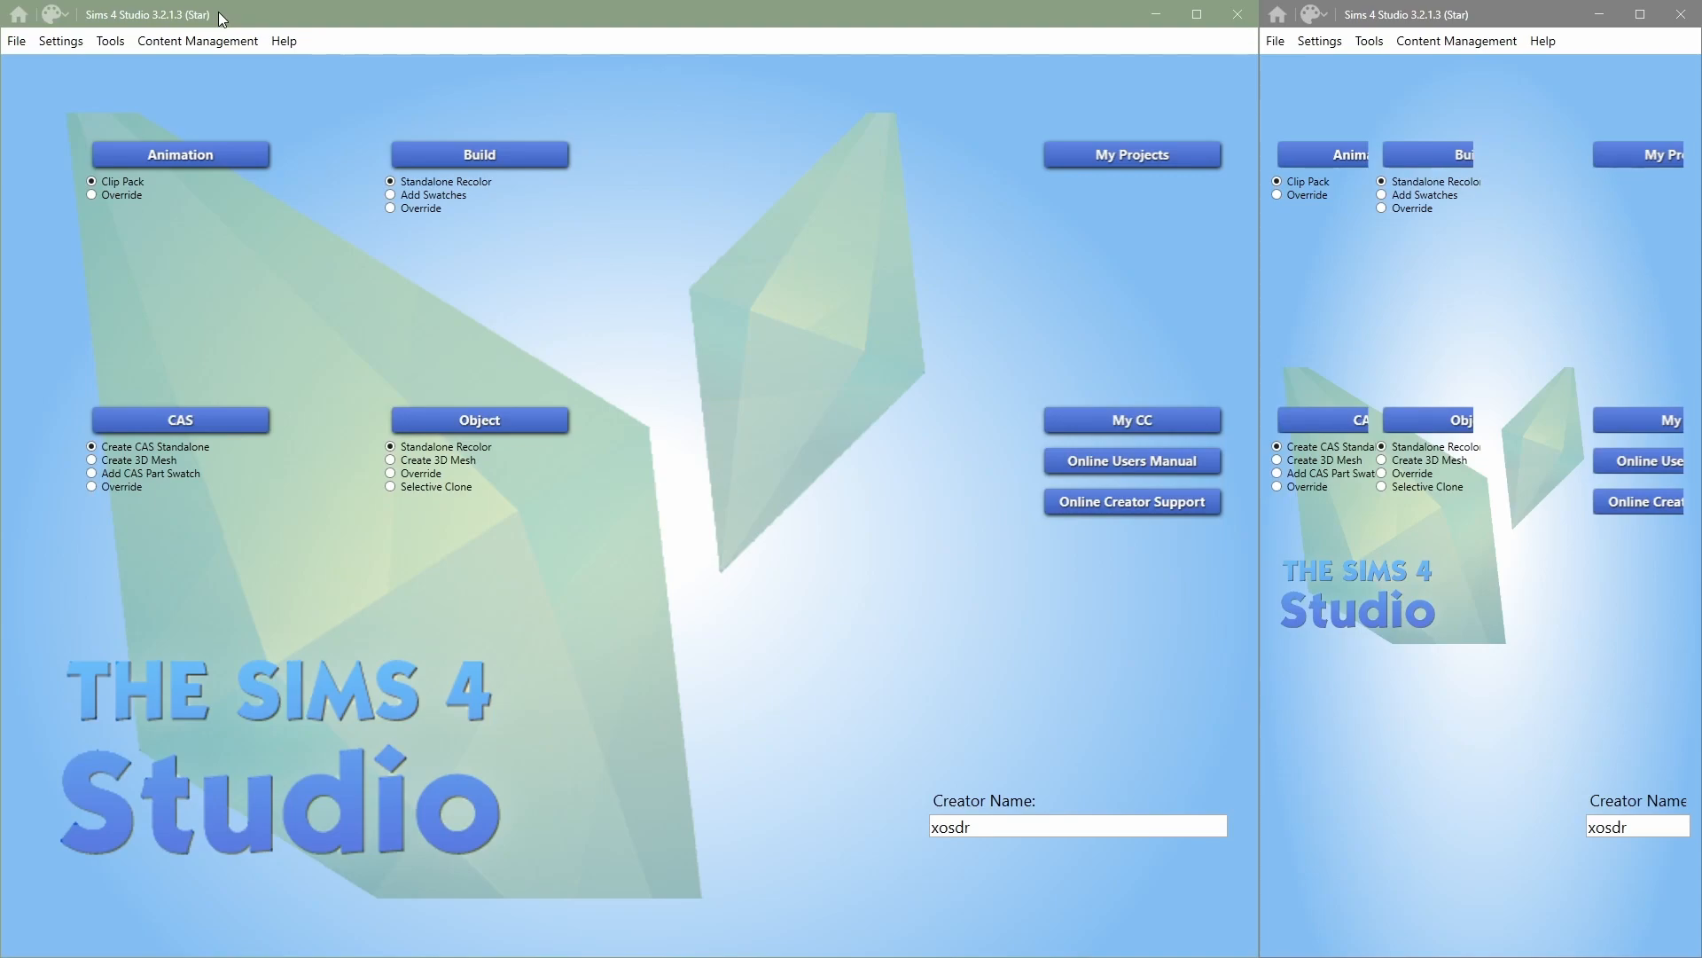
pyautogui.moveTo(691, 175)
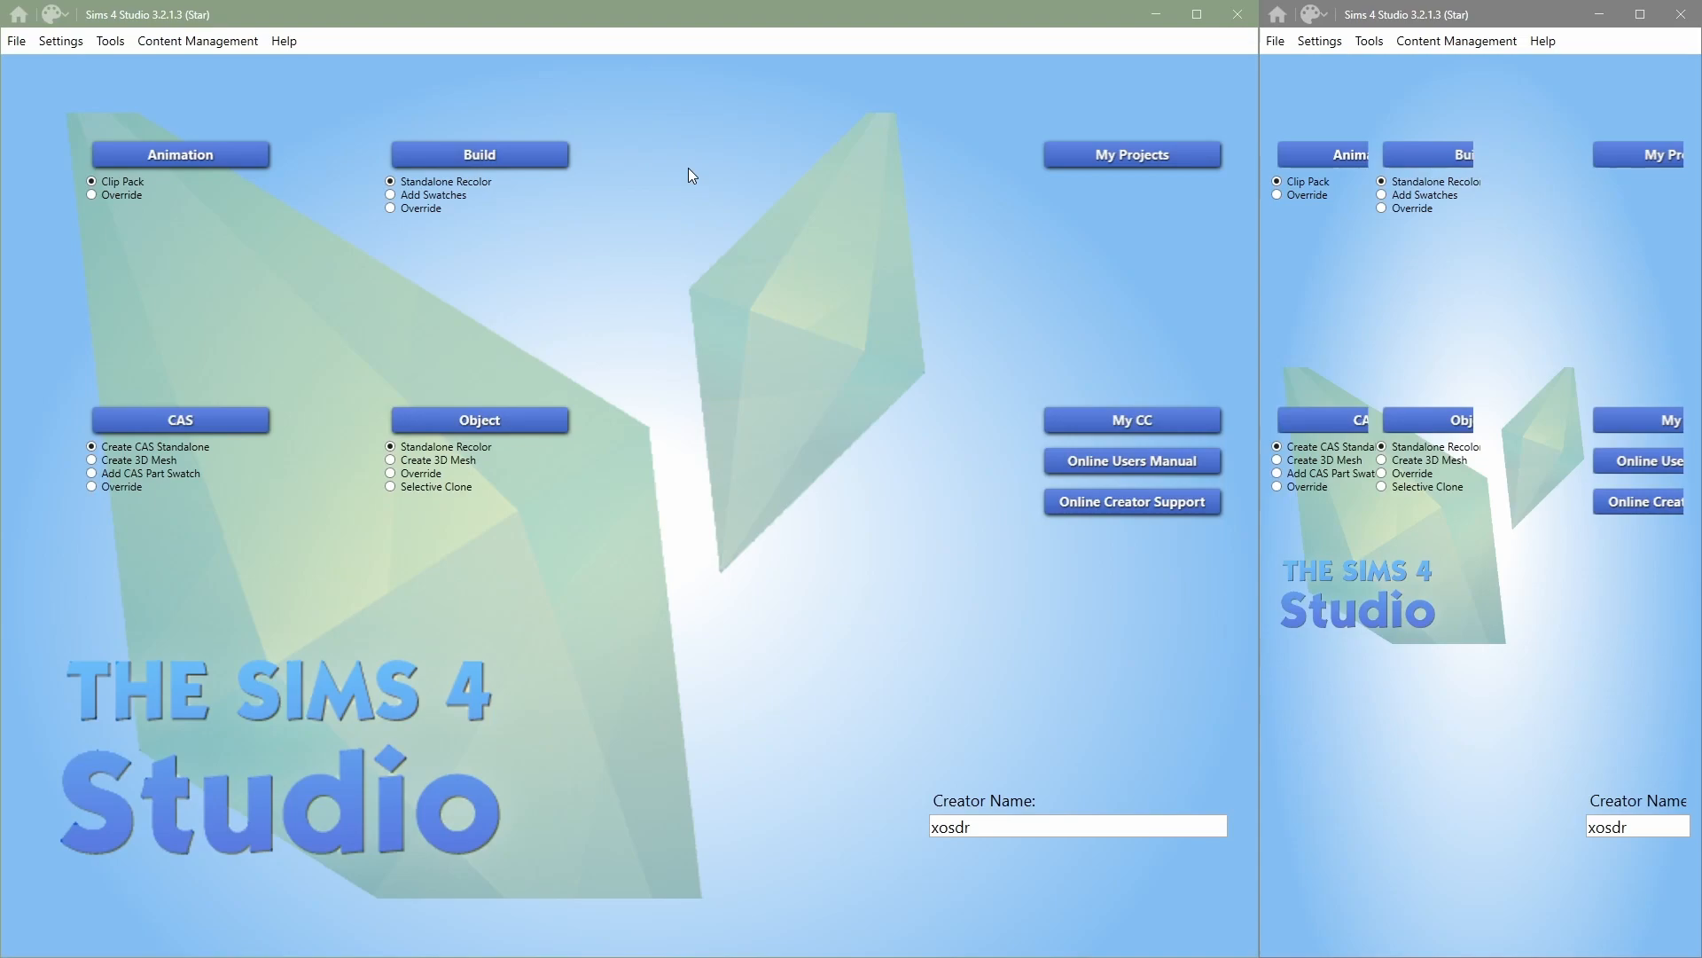
pyautogui.moveTo(372, 142)
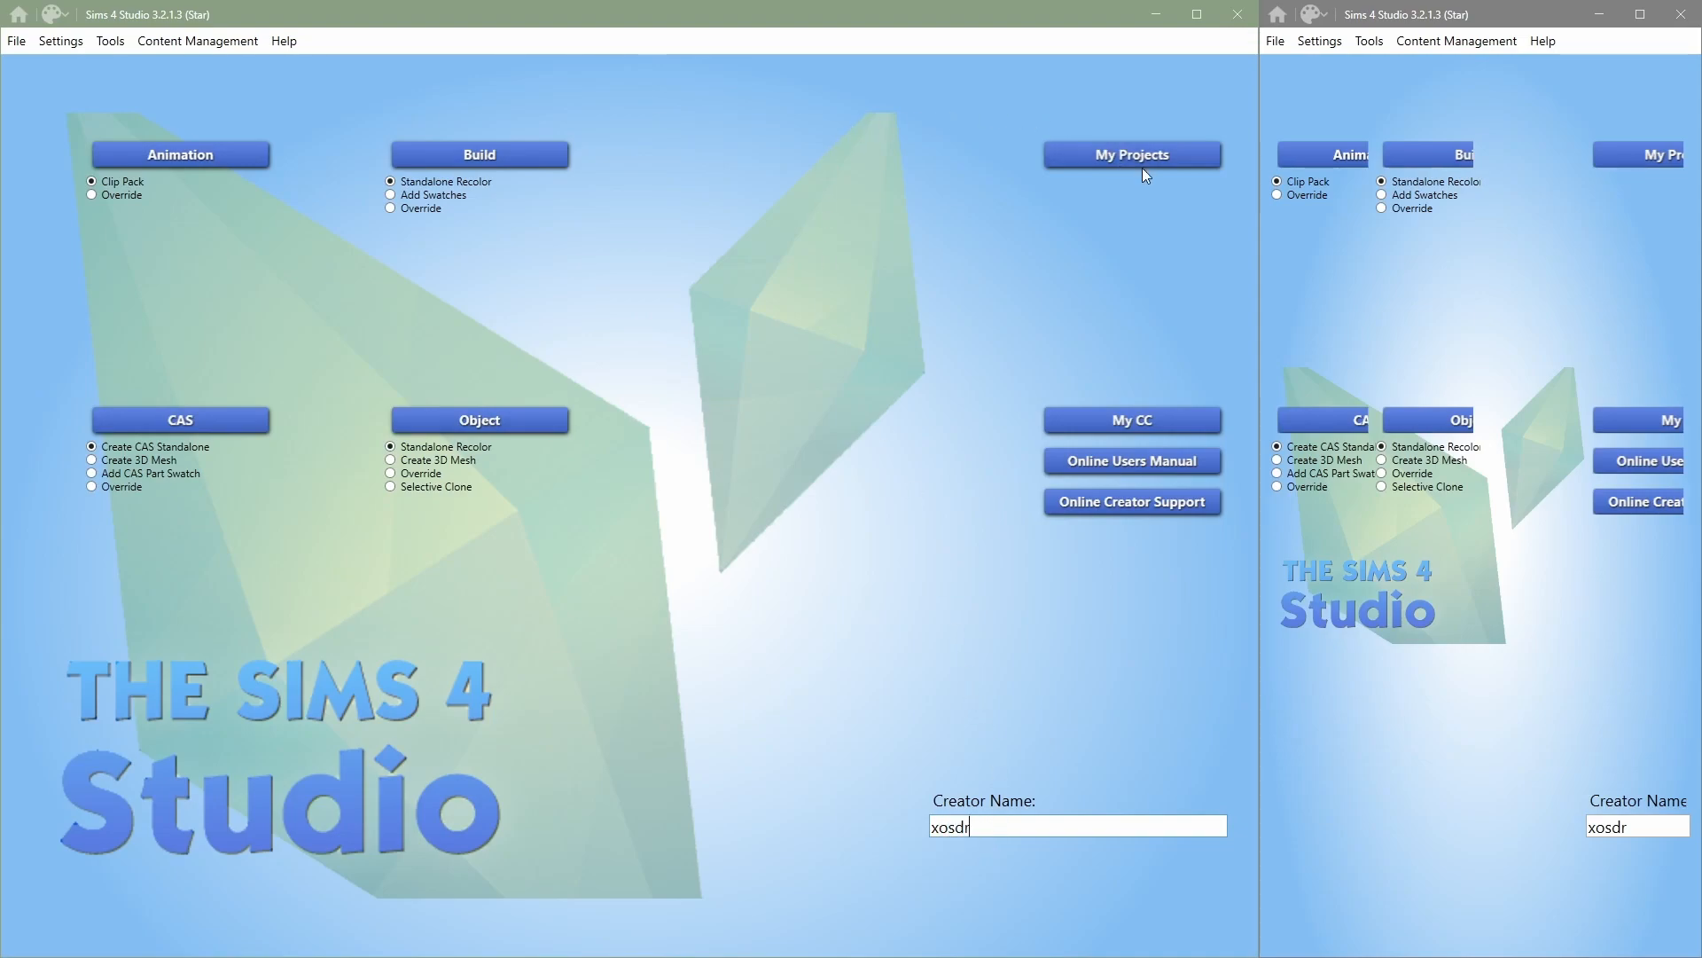
pyautogui.moveTo(1205, 174)
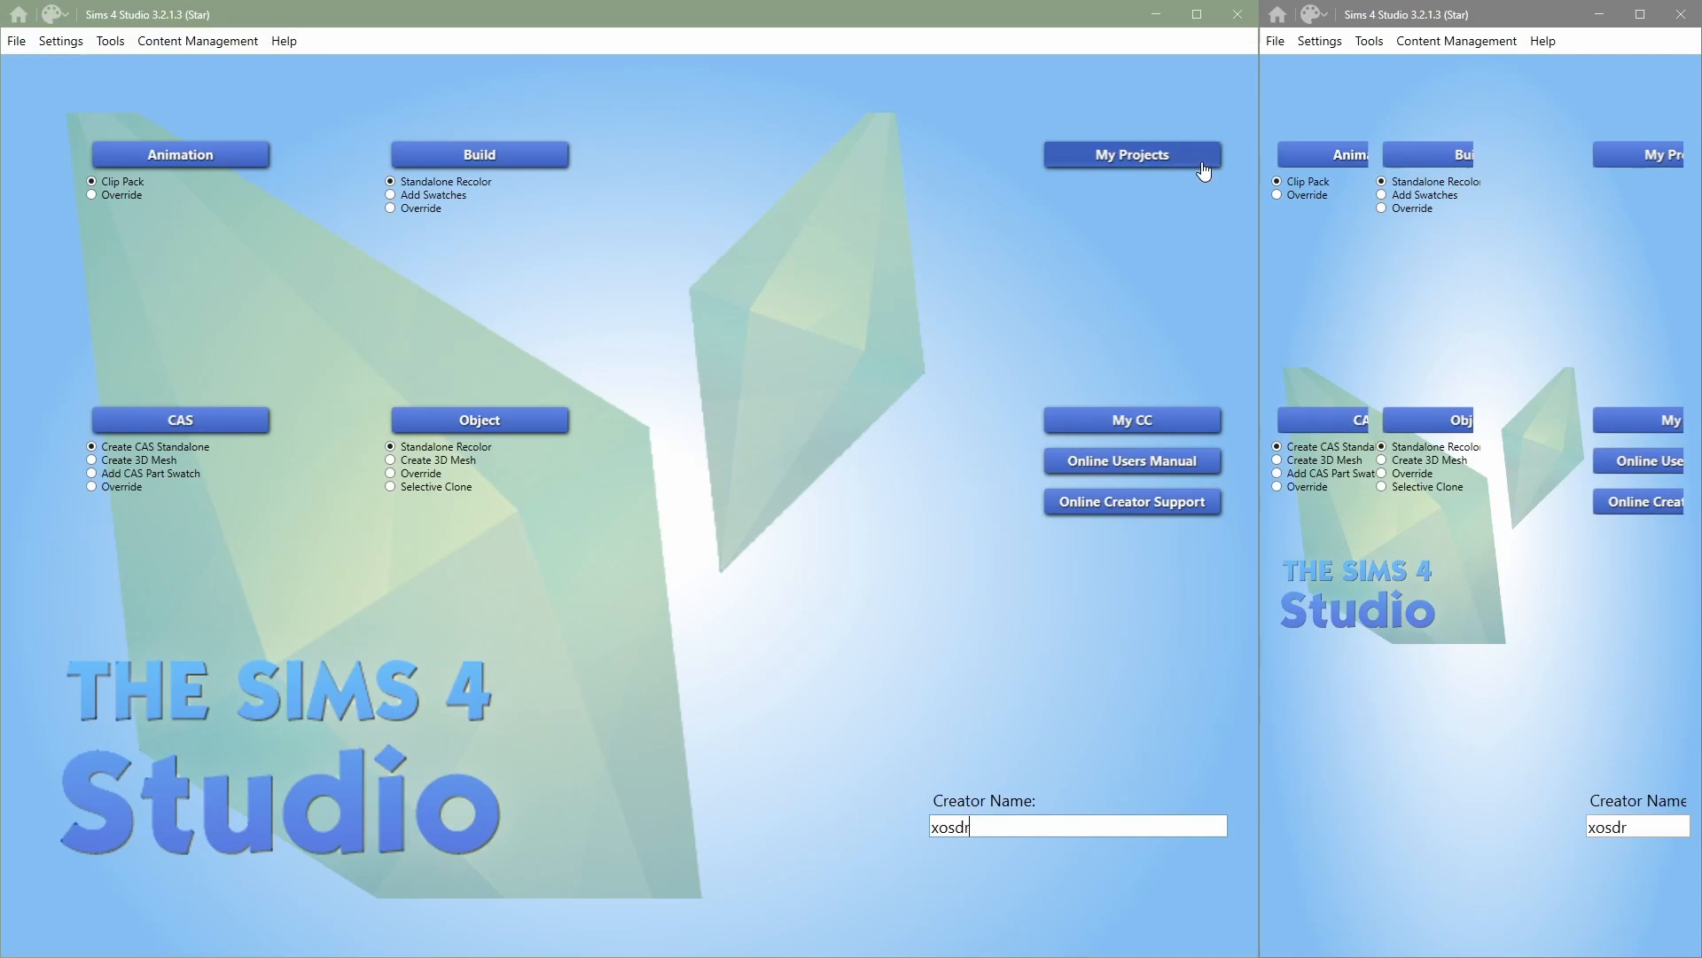
pyautogui.moveTo(1224, 224)
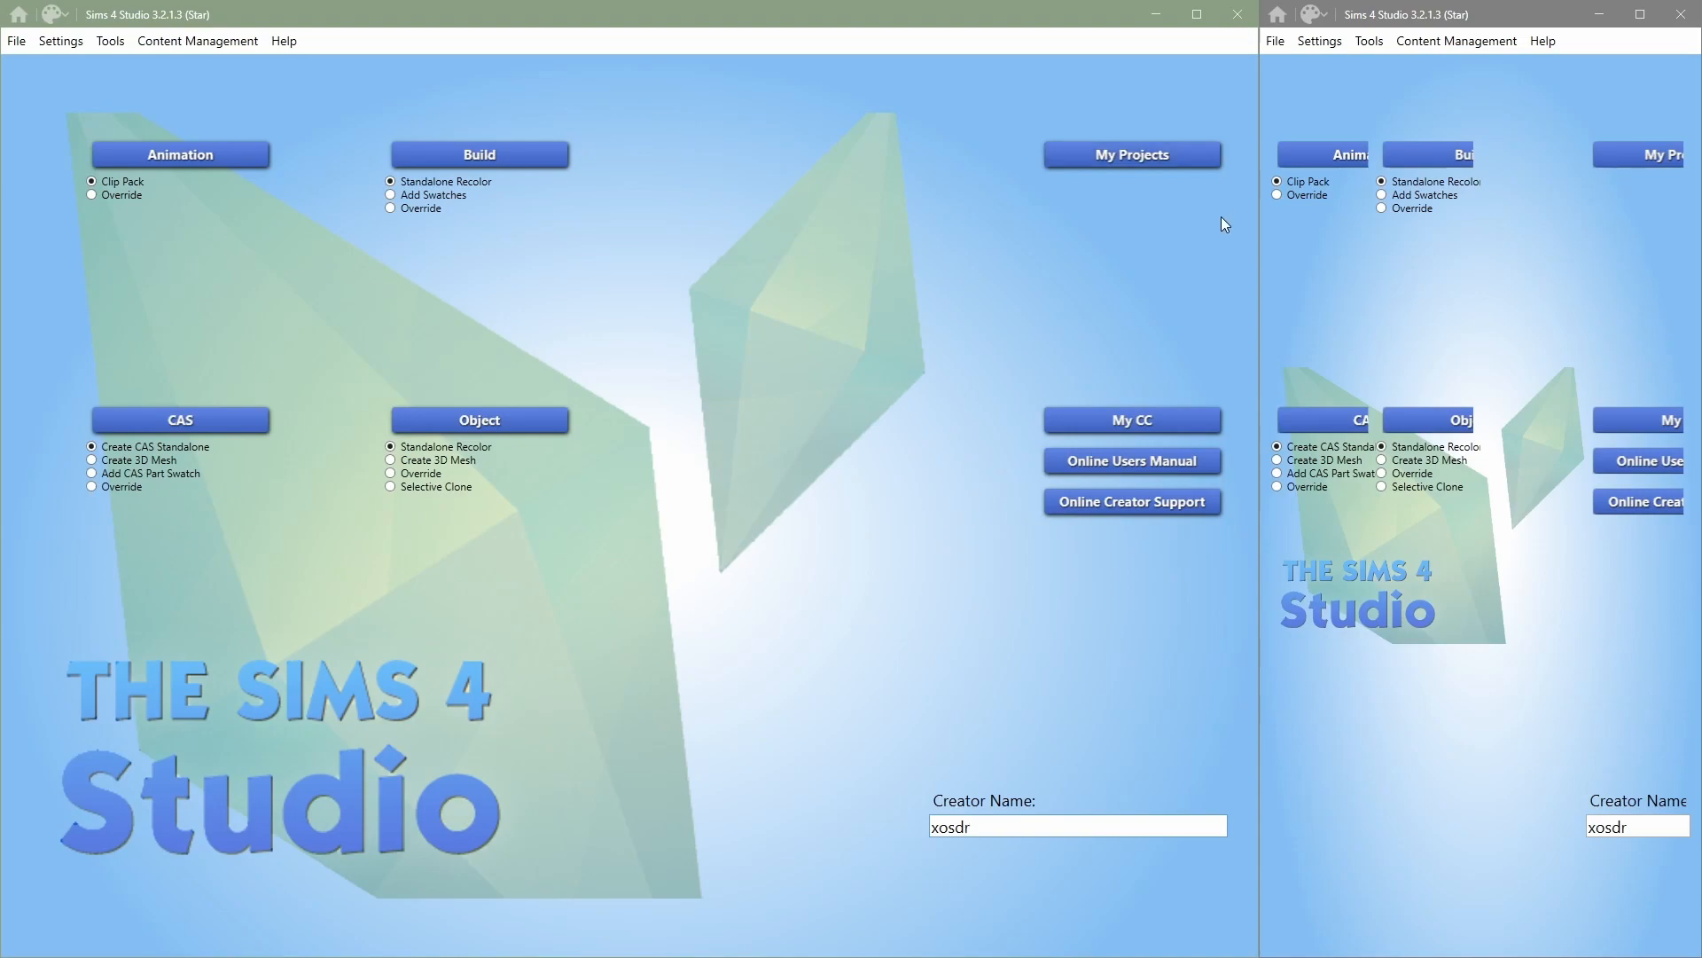
pyautogui.moveTo(1344, 285)
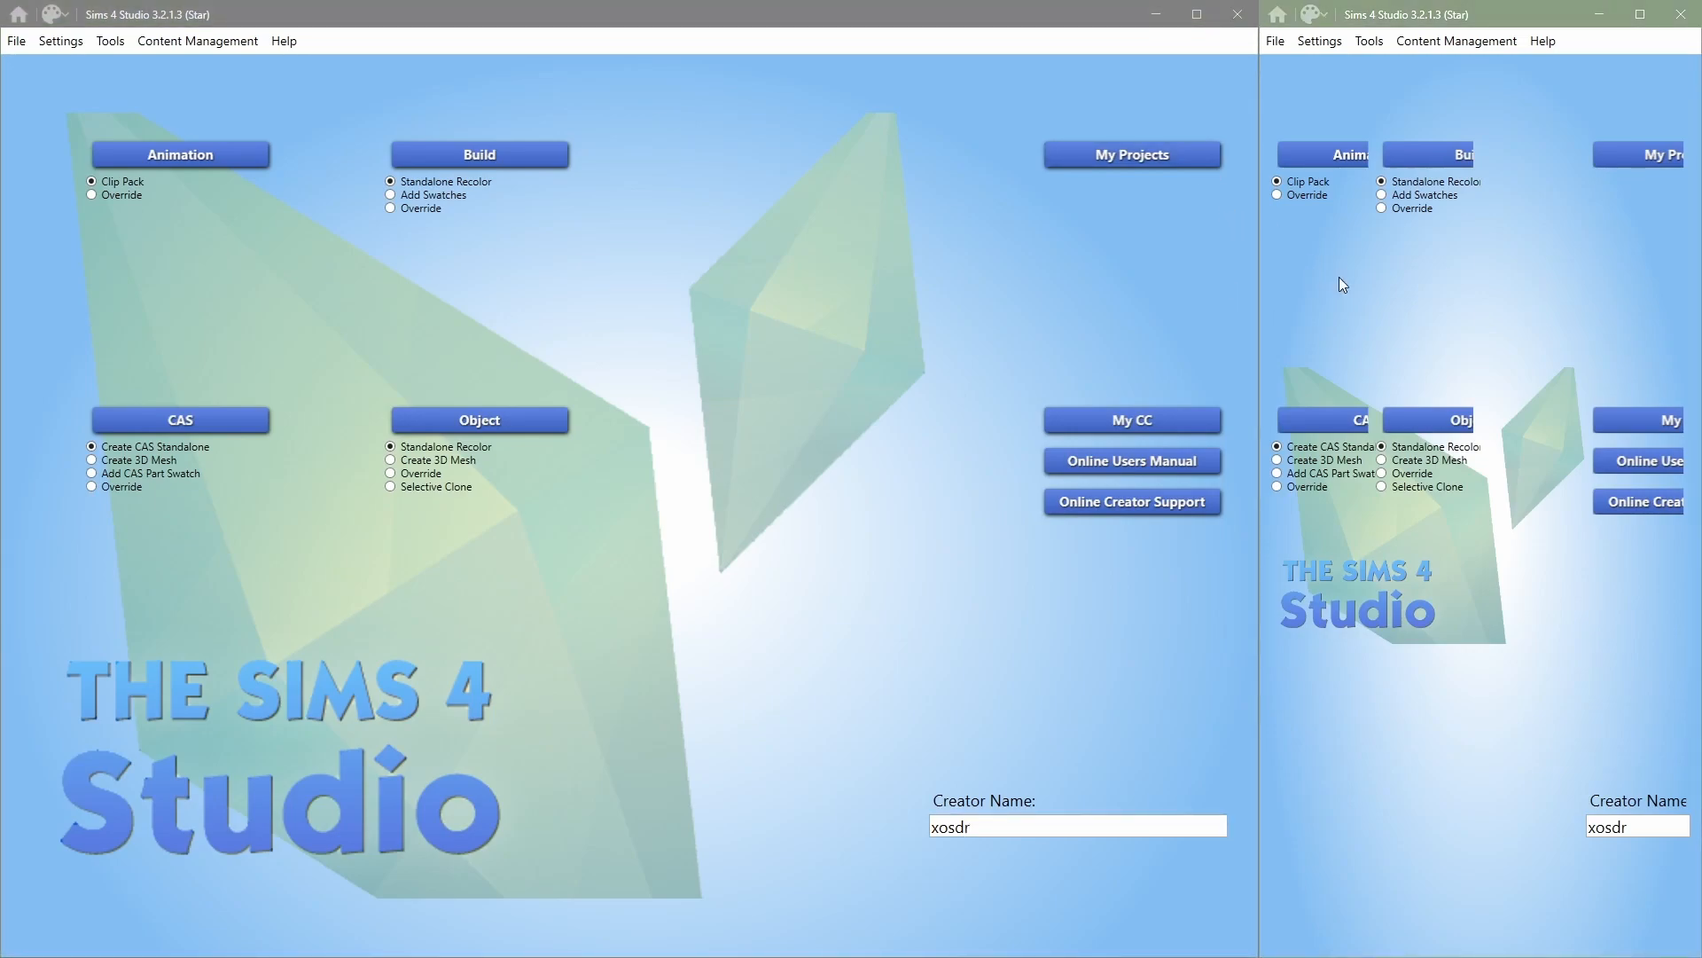
pyautogui.moveTo(1202, 272)
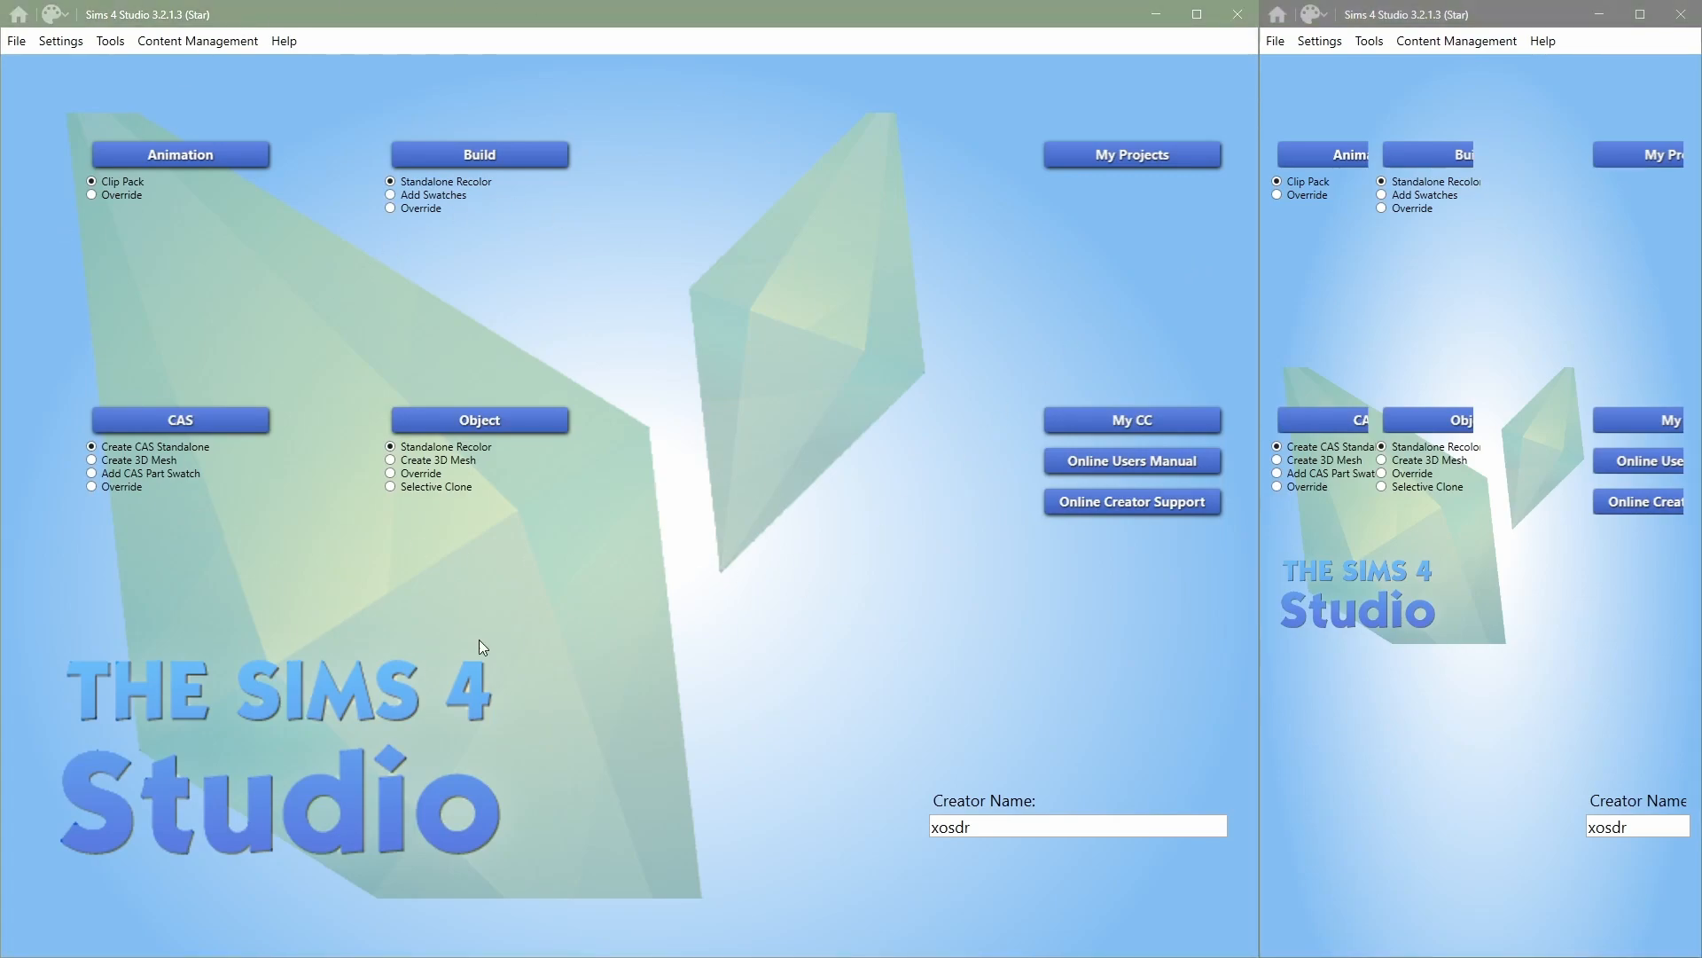
pyautogui.moveTo(1297, 378)
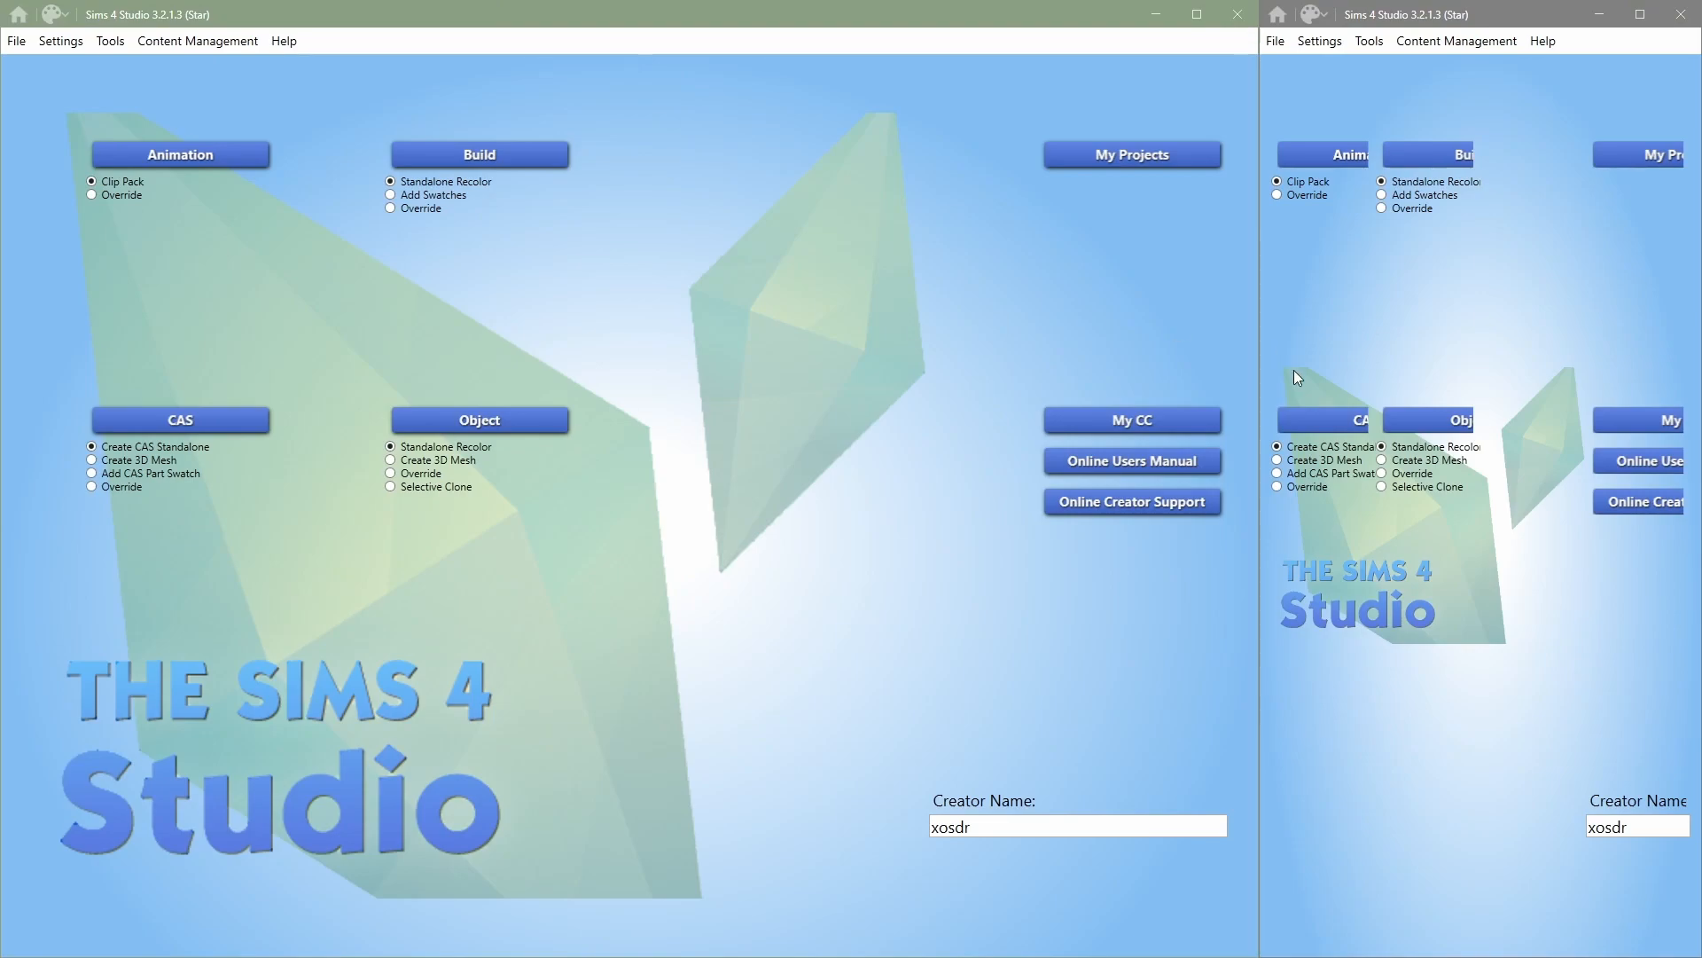
pyautogui.moveTo(1469, 221)
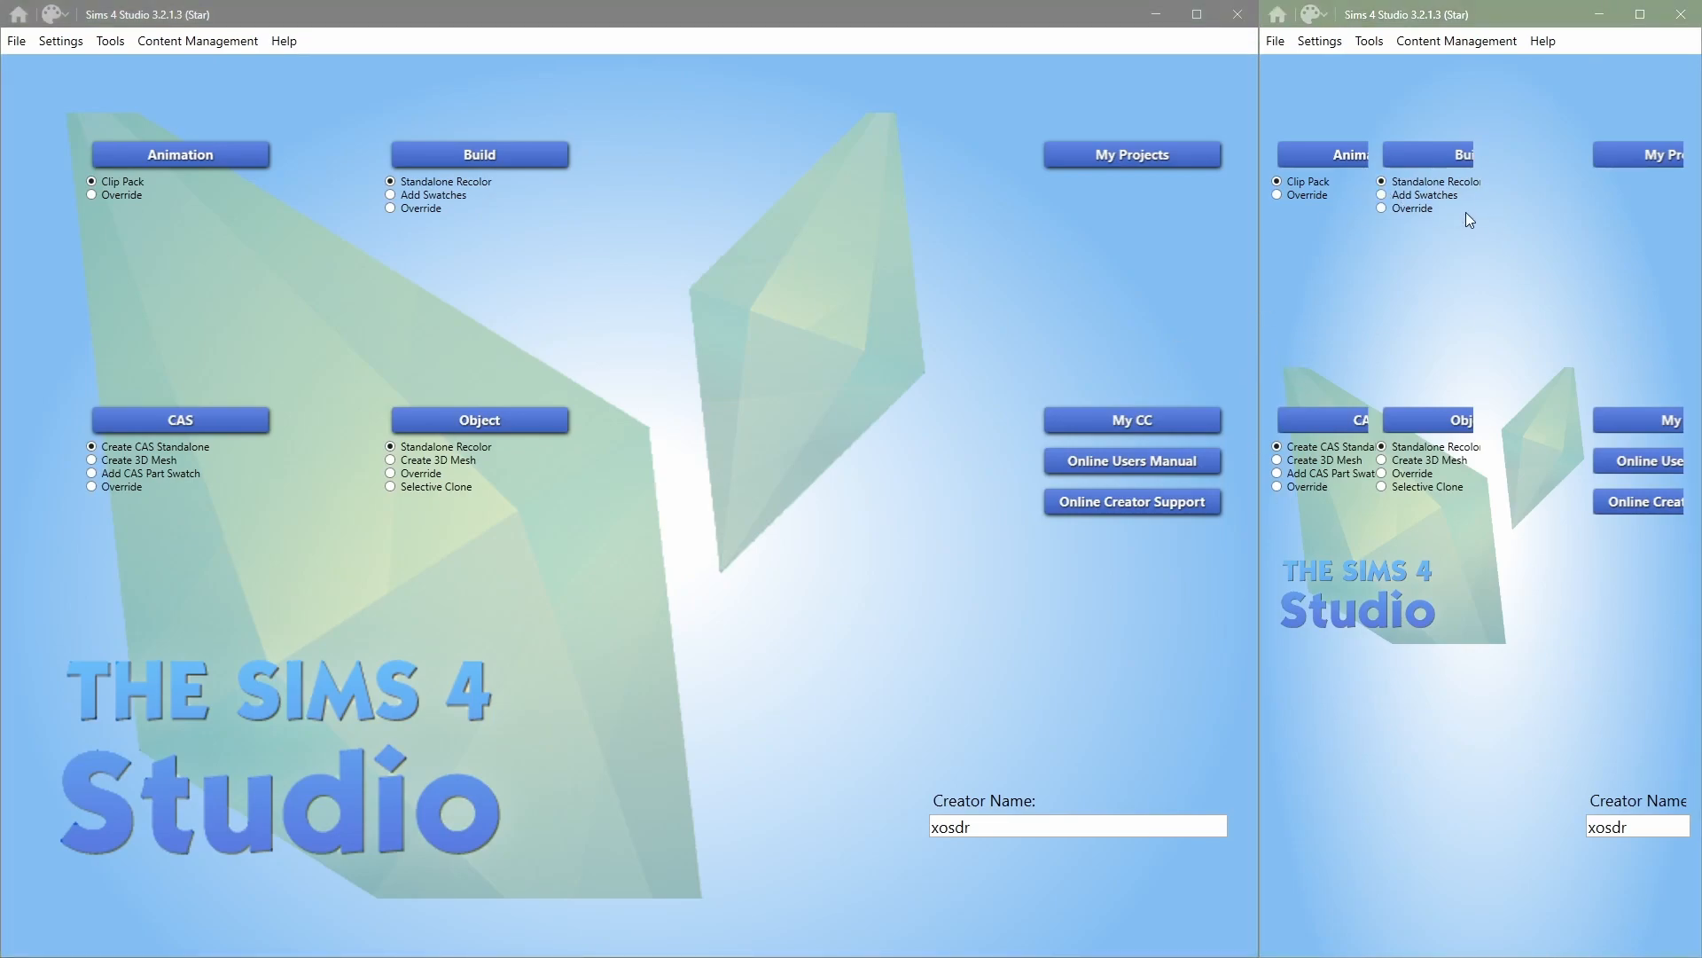
pyautogui.moveTo(1449, 226)
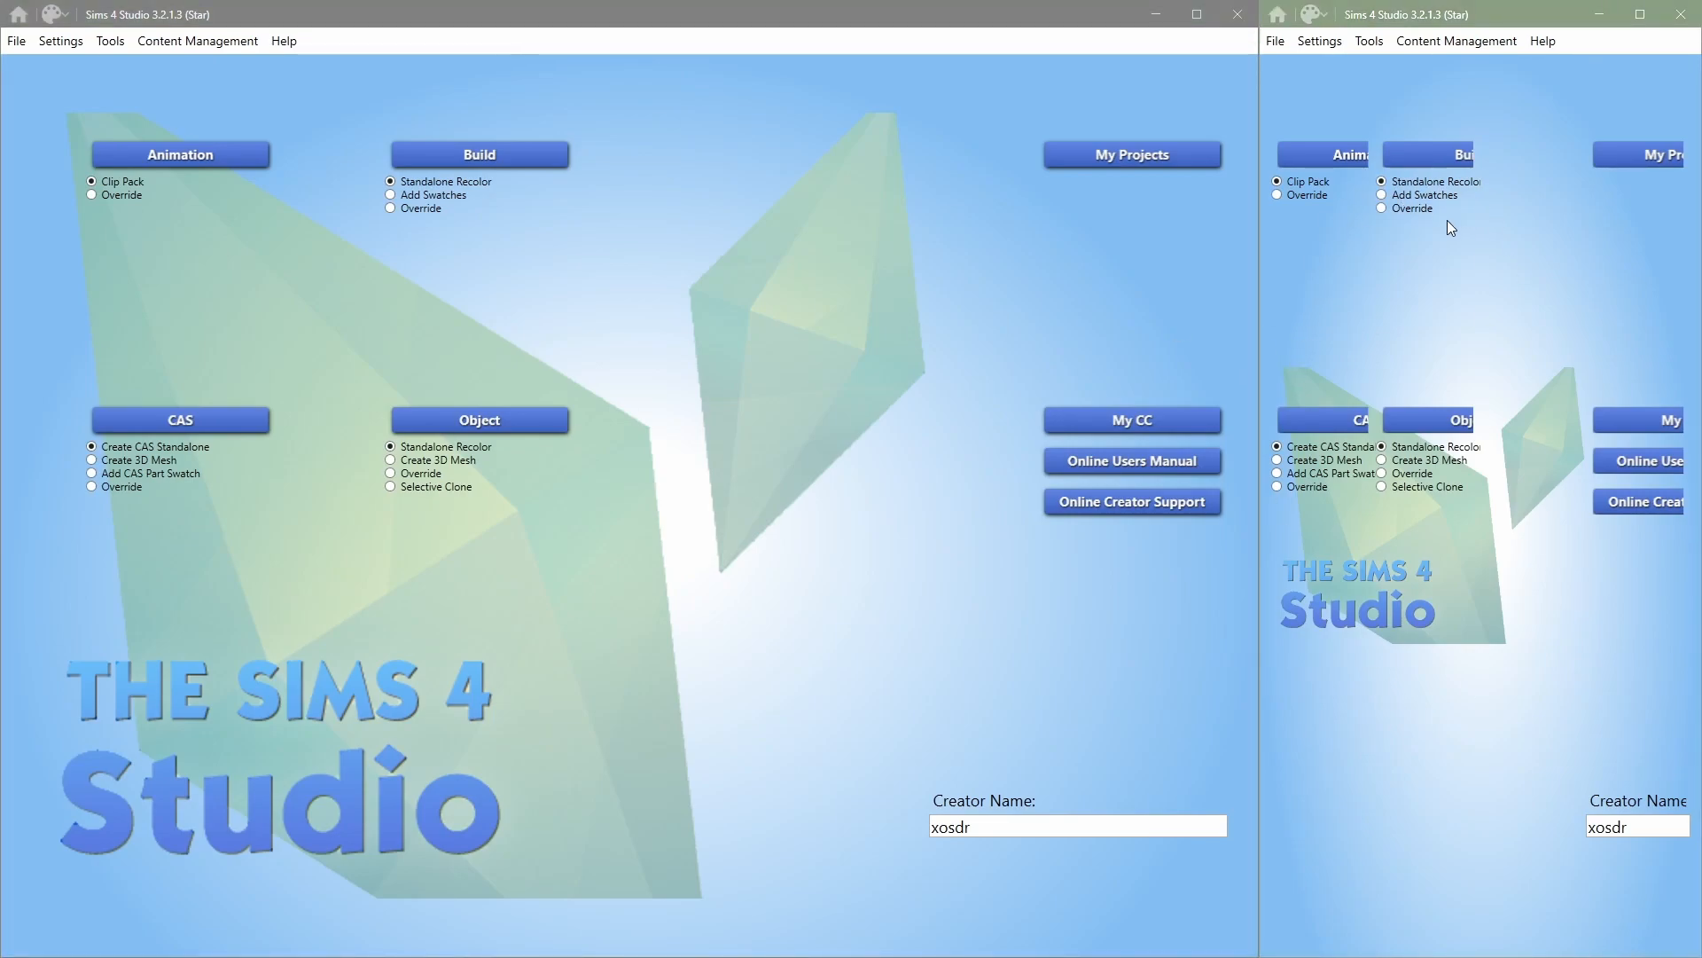
pyautogui.moveTo(147, 101)
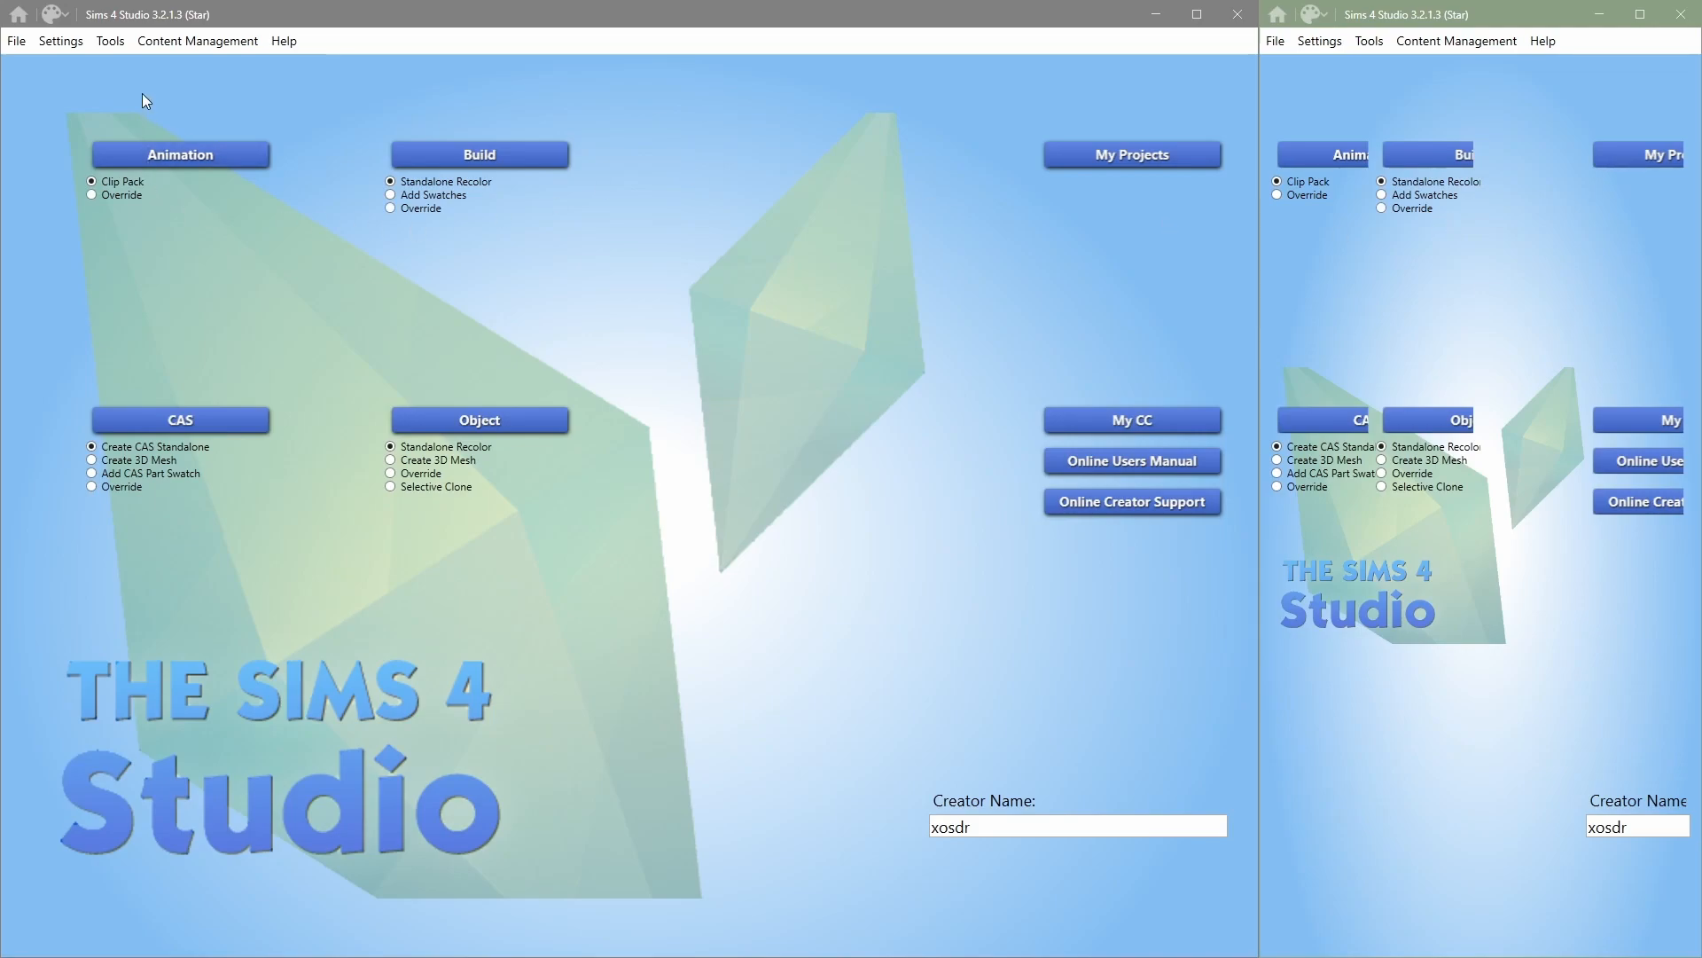
# Step: Create a new empty package from the Tools menu in the left window
pyautogui.click(108, 40)
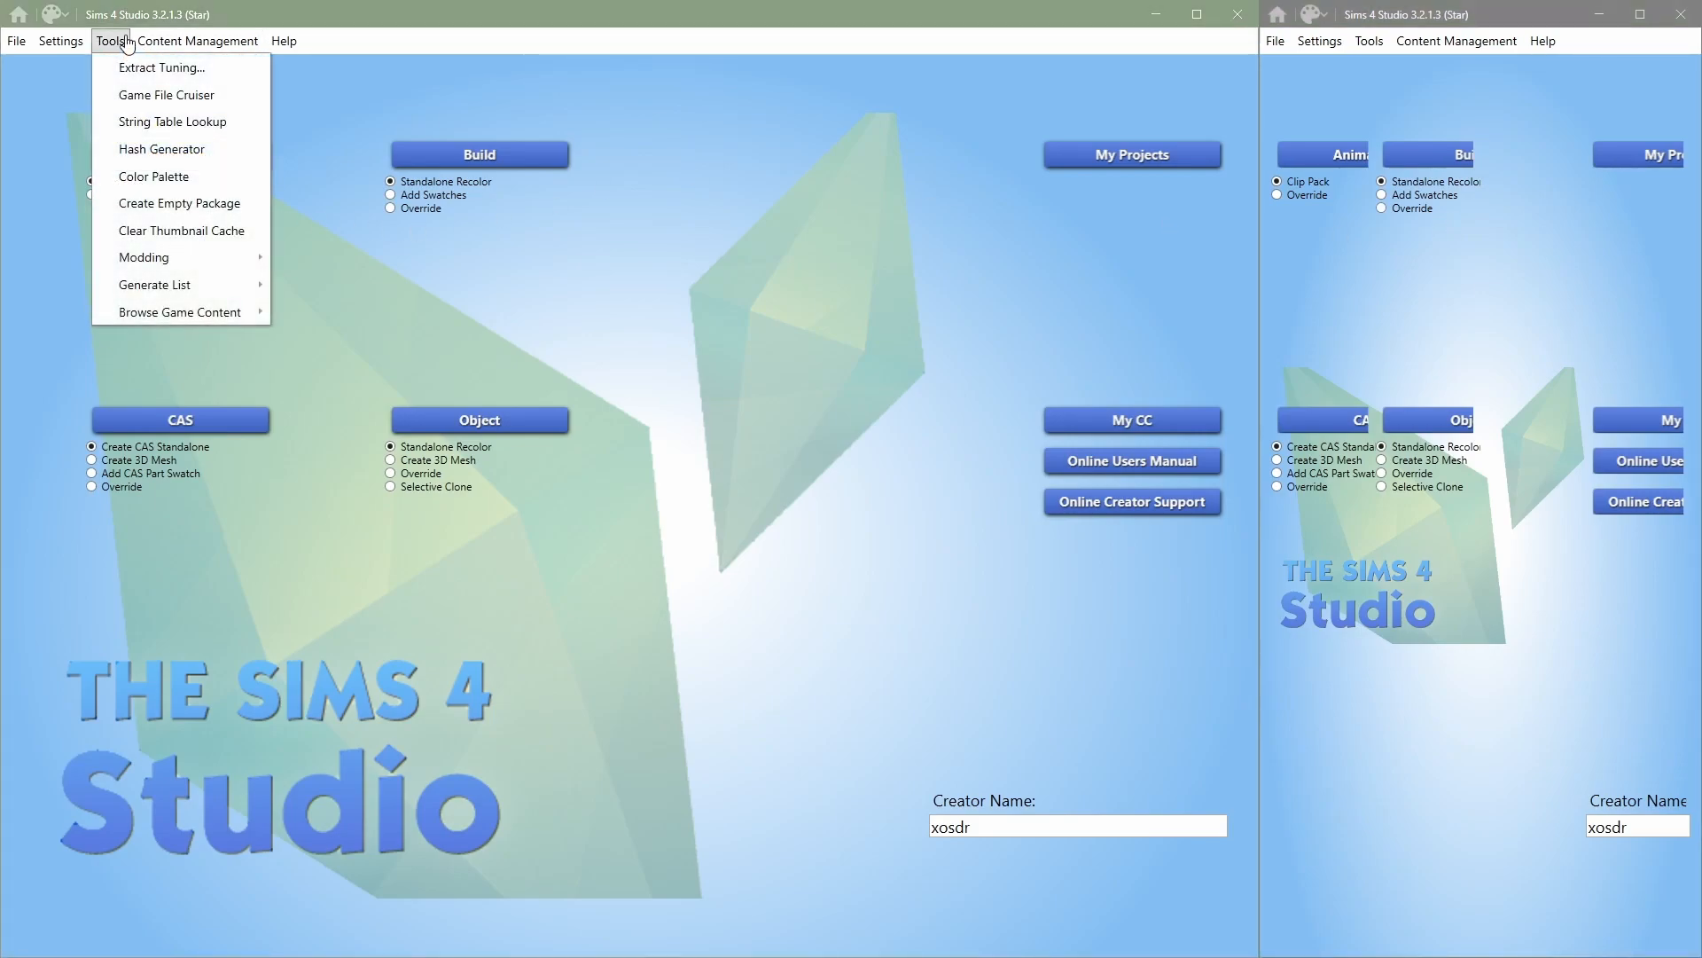
pyautogui.moveTo(141, 208)
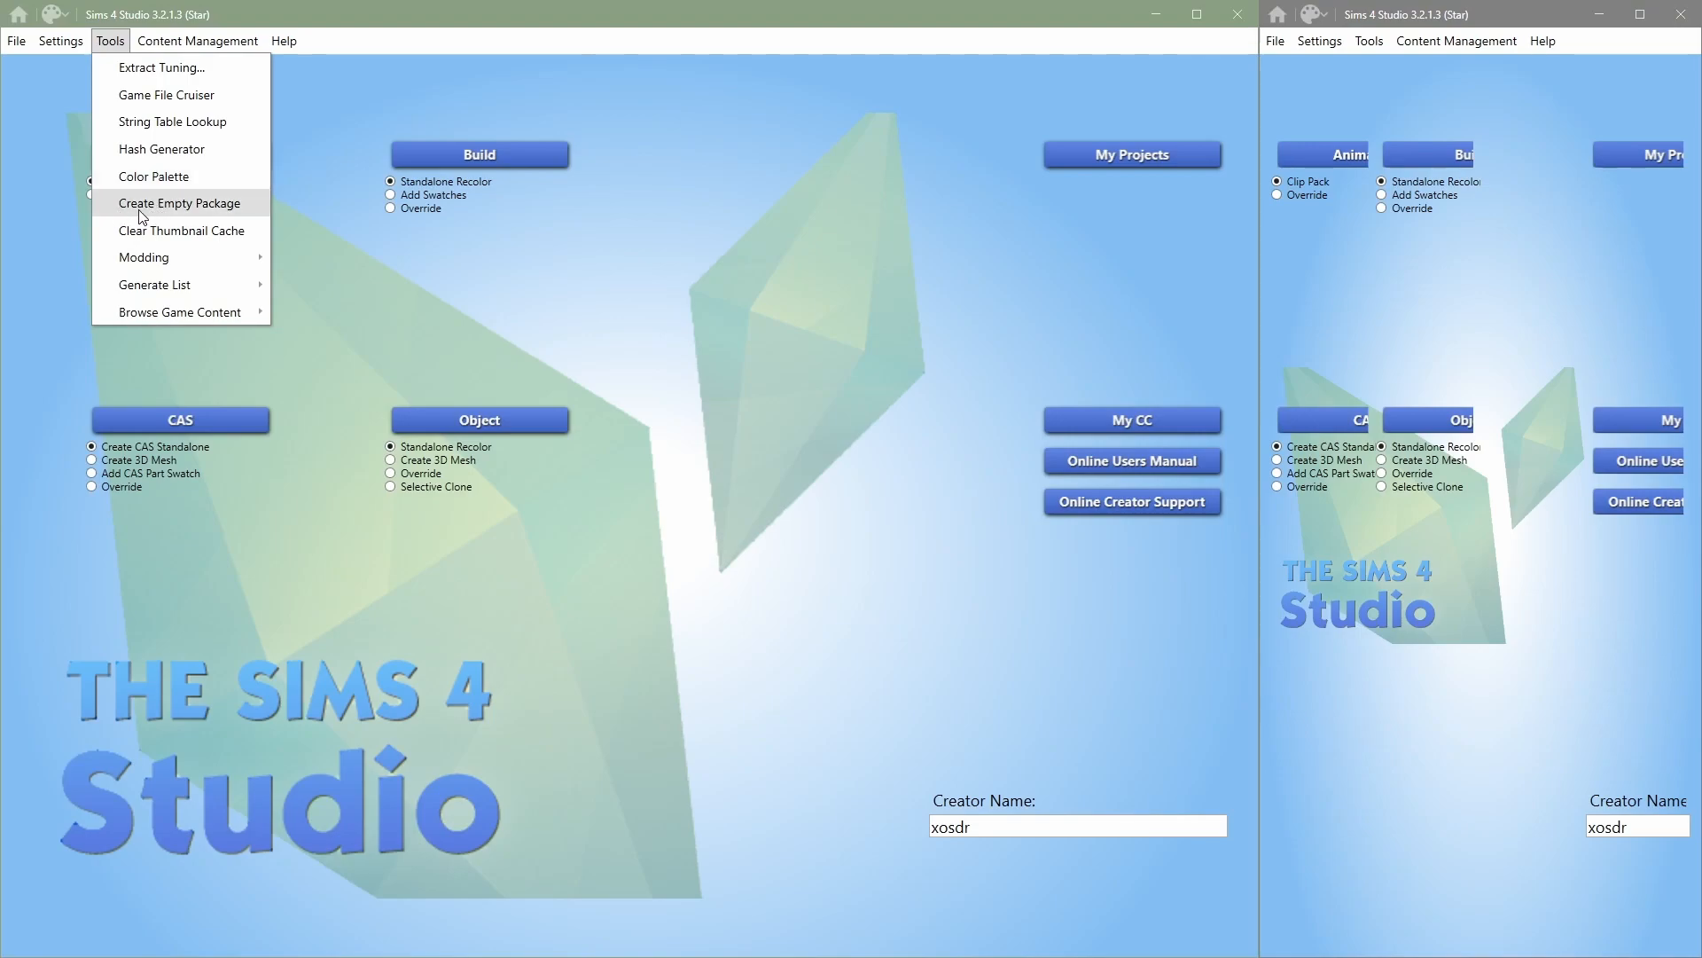
pyautogui.moveTo(228, 217)
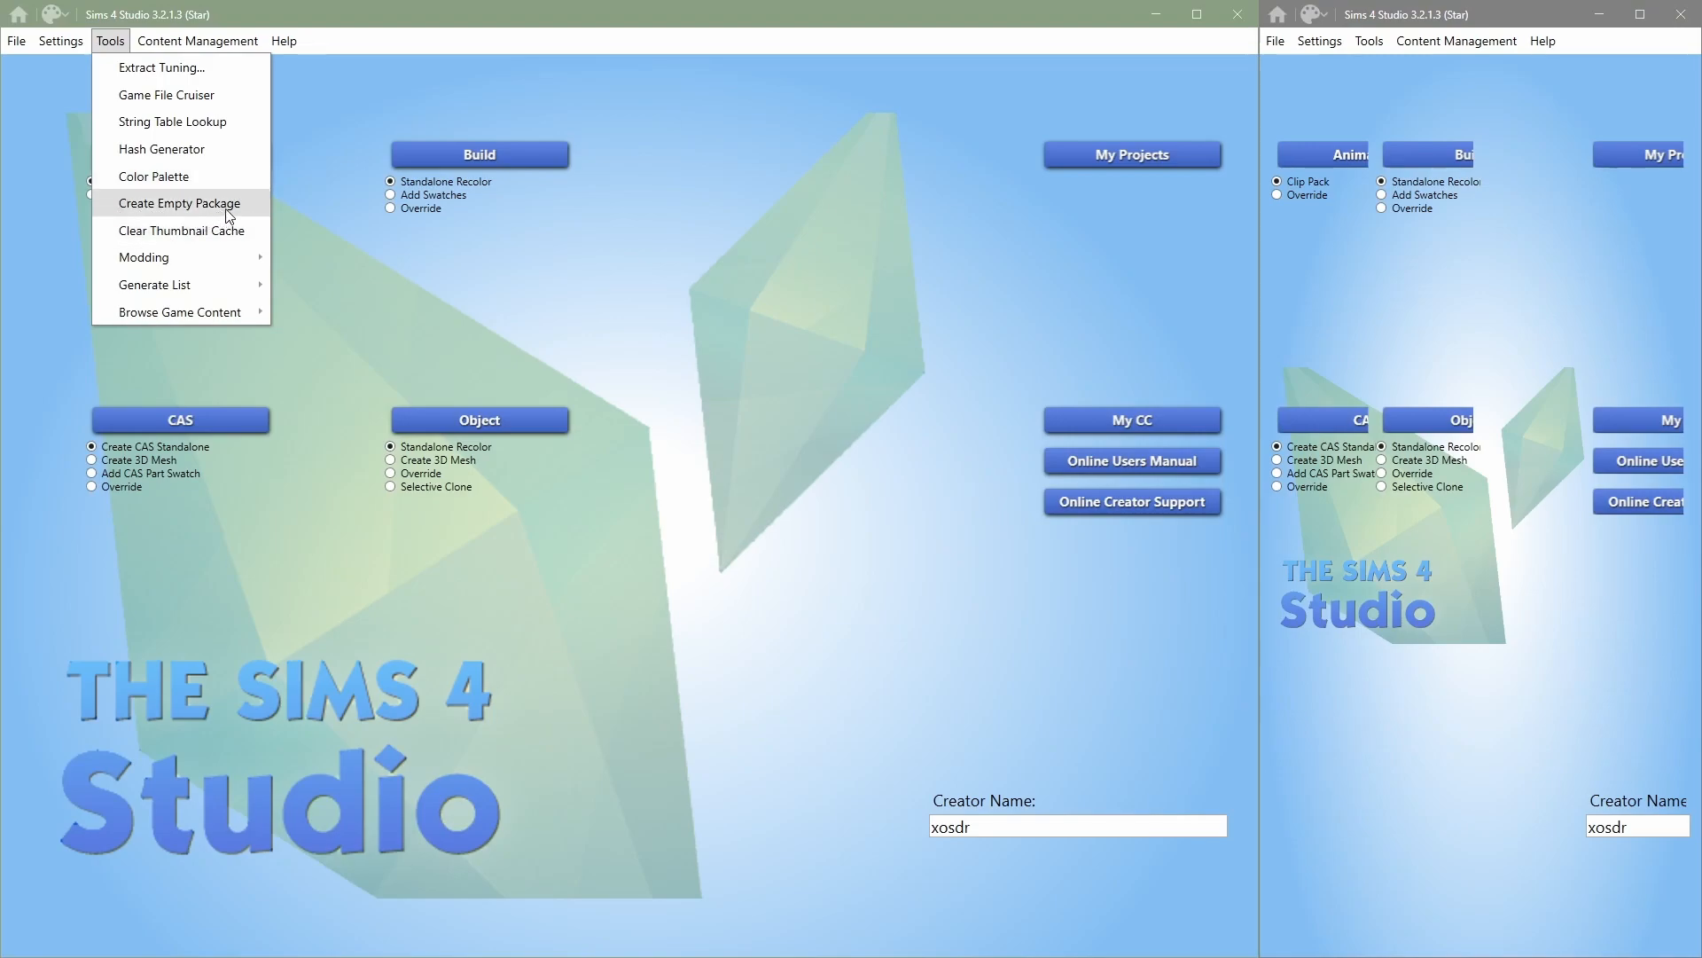
pyautogui.click(182, 203)
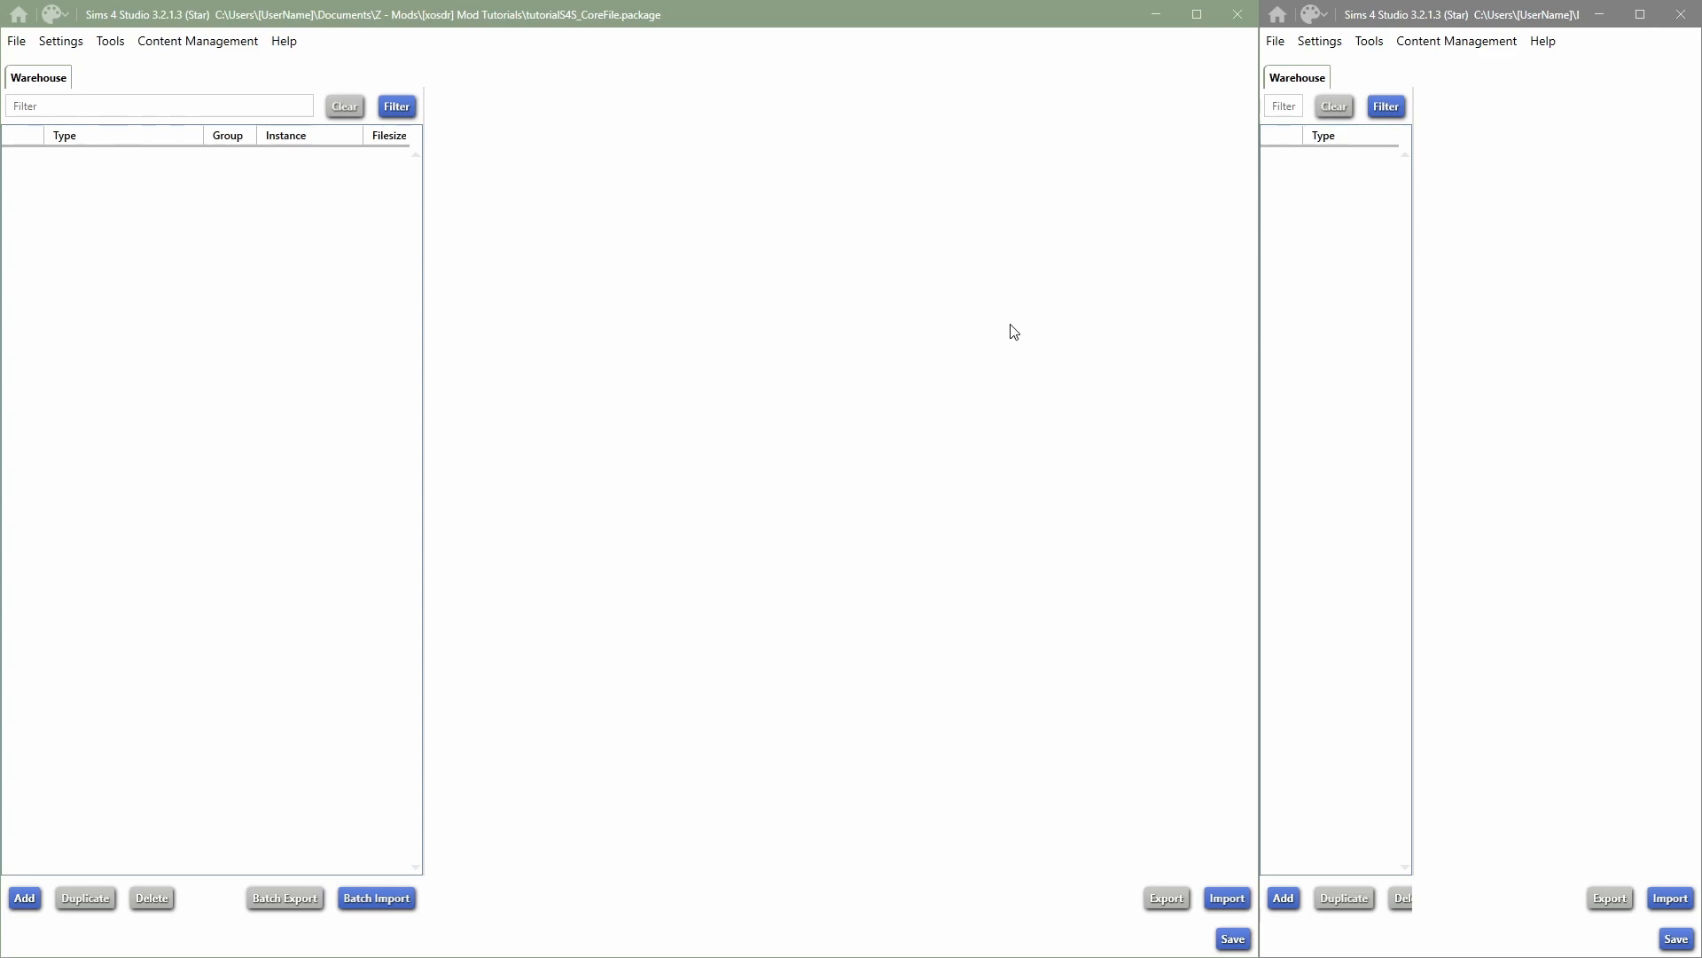
pyautogui.moveTo(746, 324)
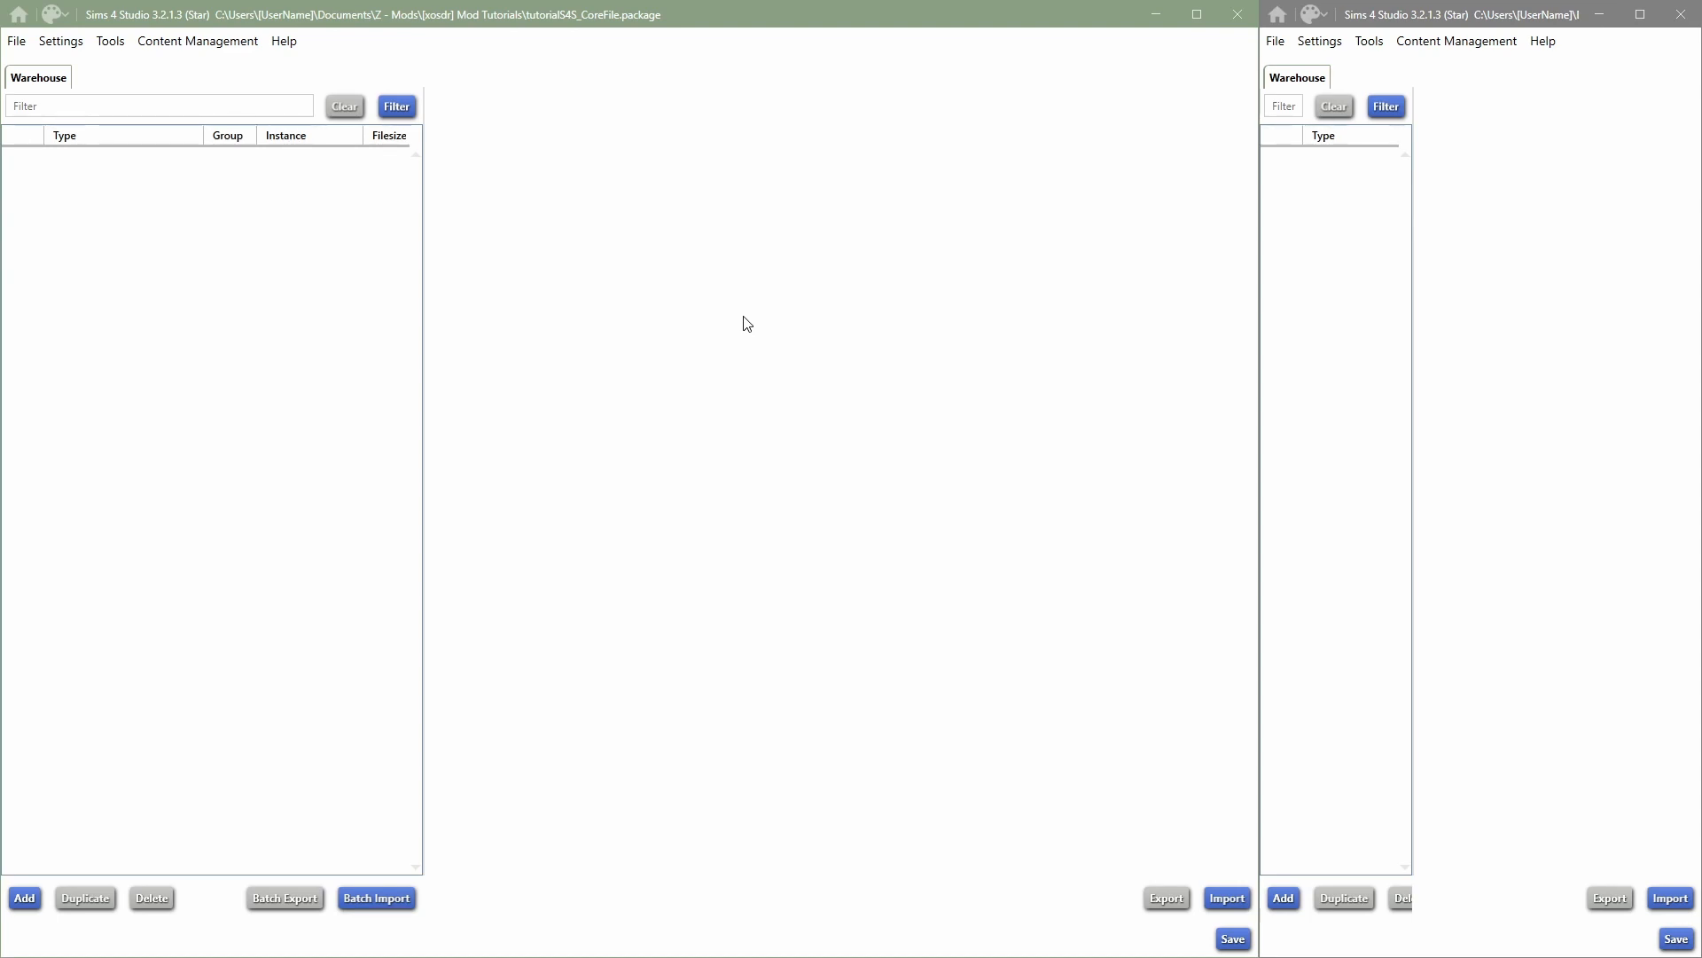
pyautogui.moveTo(1566, 357)
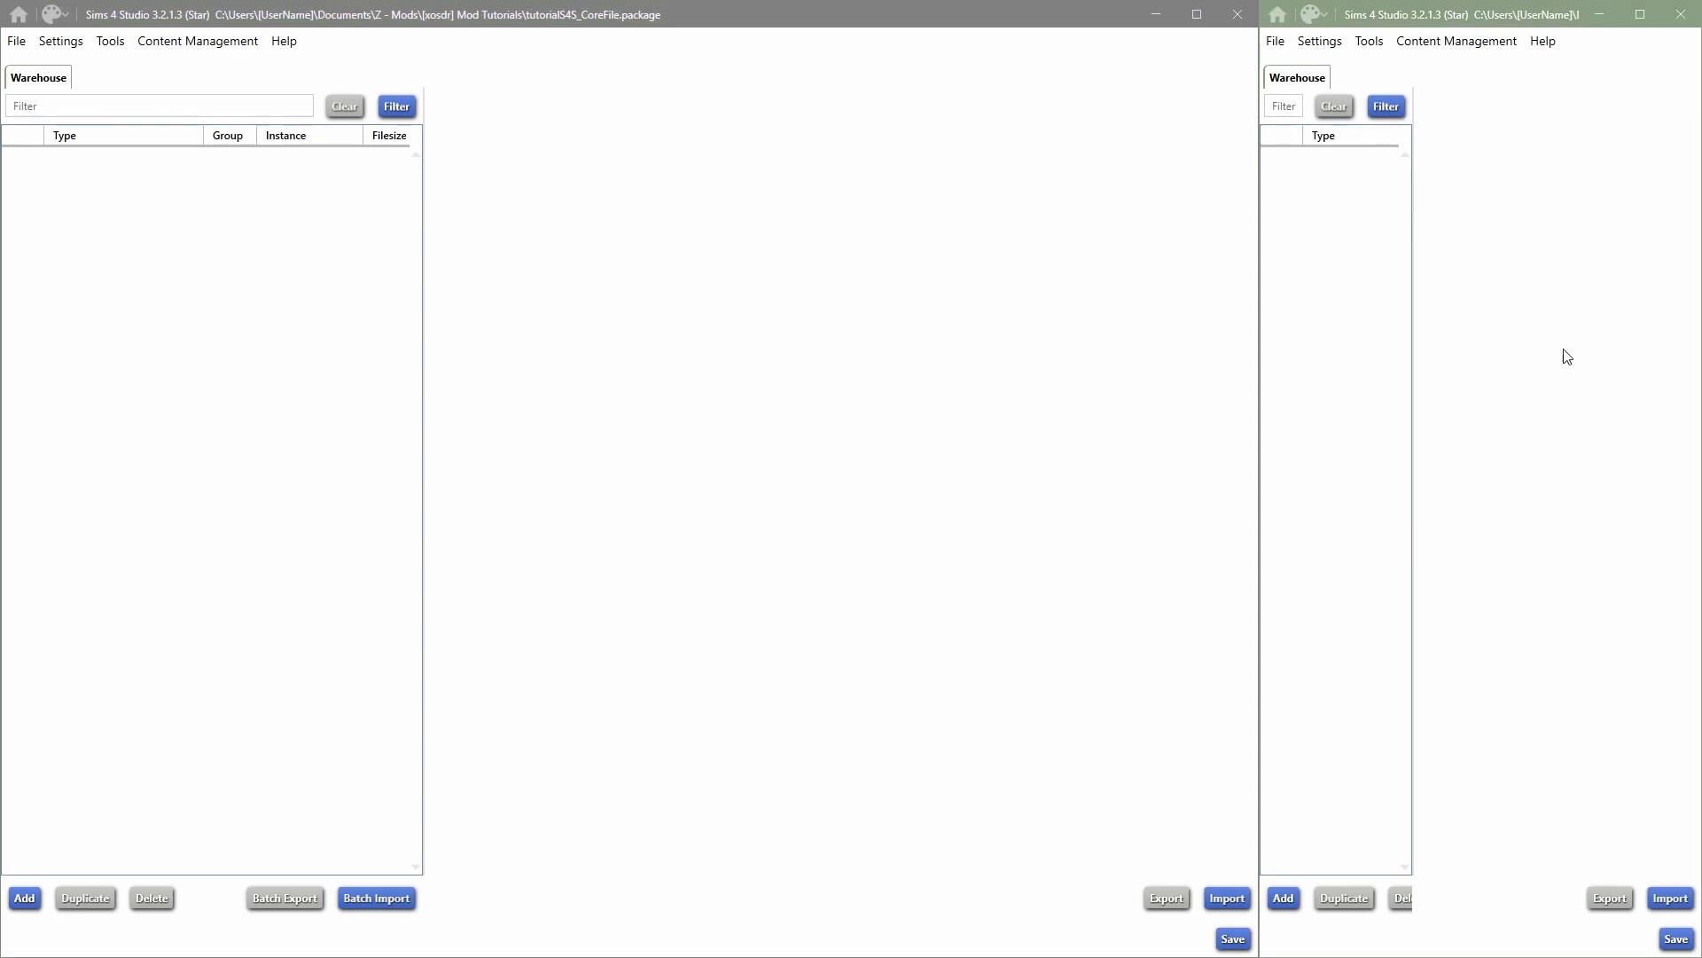
pyautogui.moveTo(1537, 493)
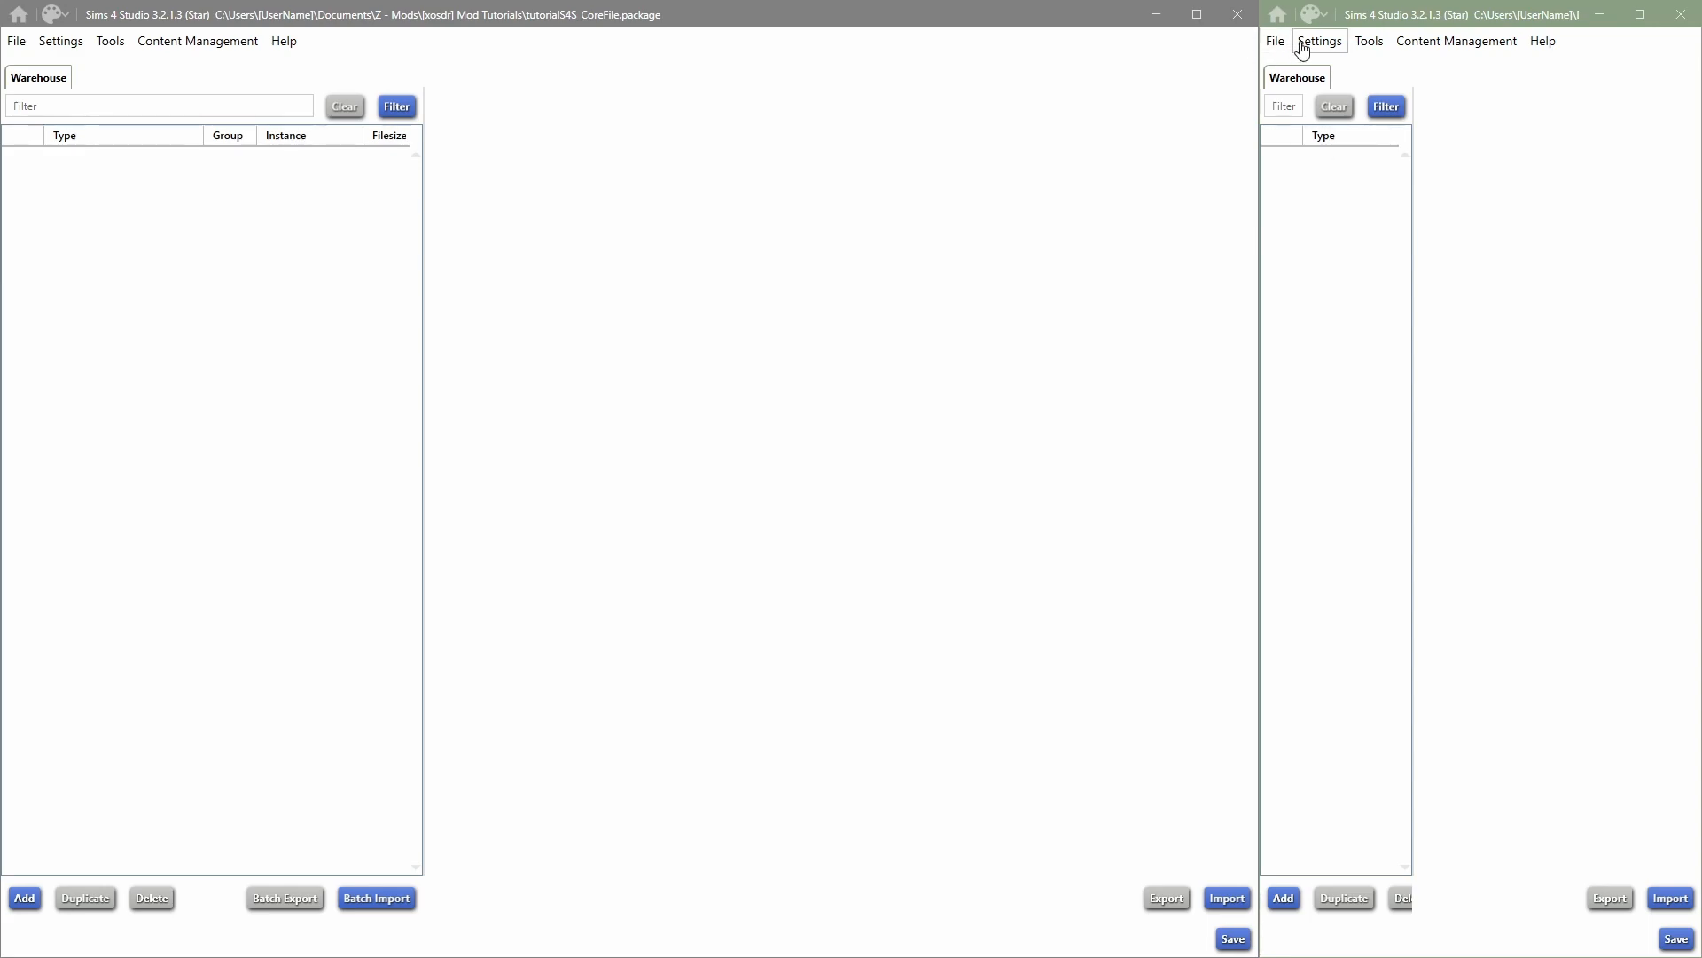
# Step: Open the Tools list in the right Sims 4 Studio window
pyautogui.click(1369, 40)
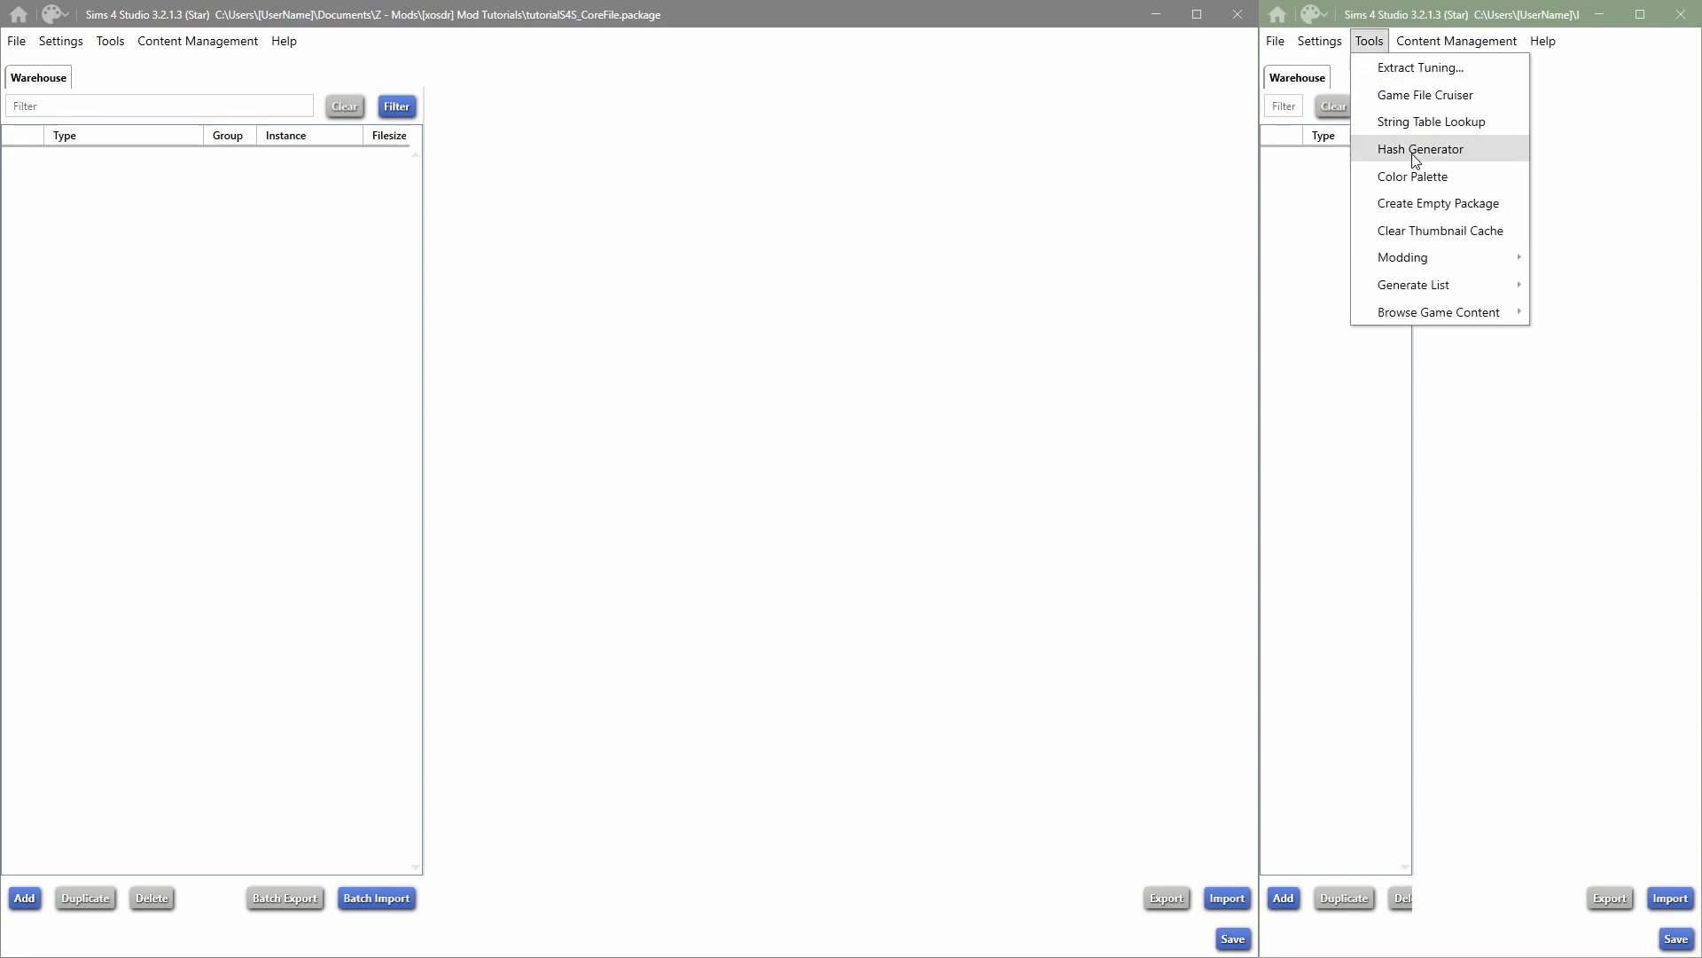
# Step: Add all-language string tables via String Table Lookup and select the English table
pyautogui.click(1431, 121)
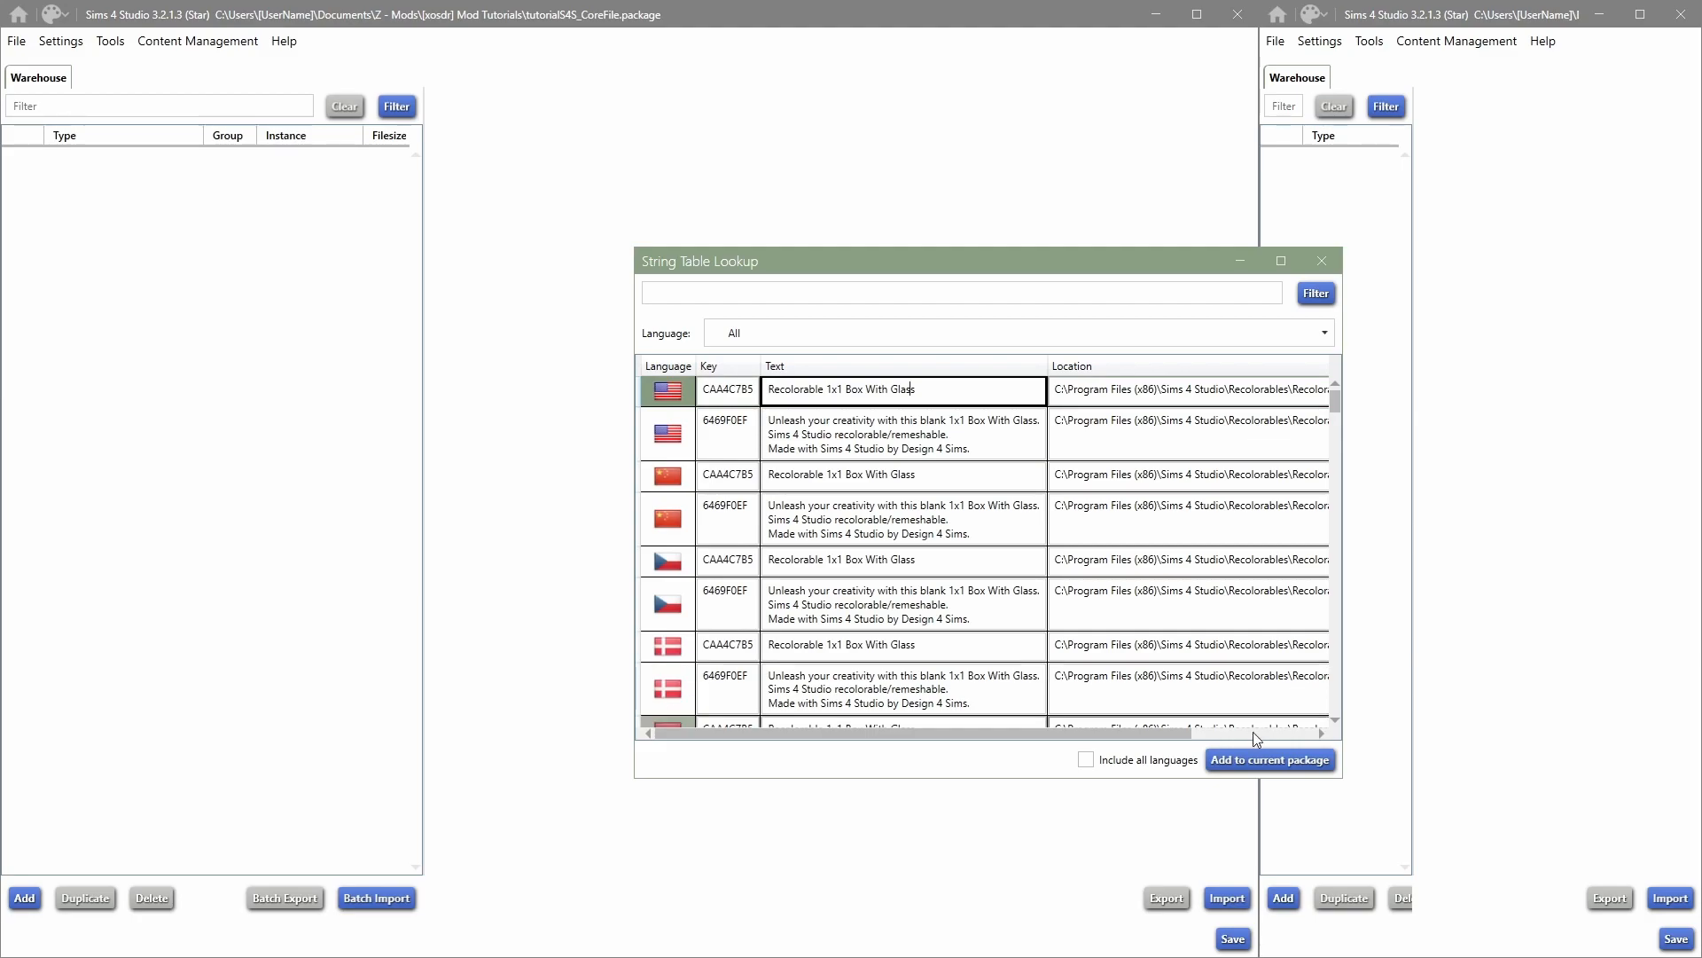
pyautogui.click(1267, 759)
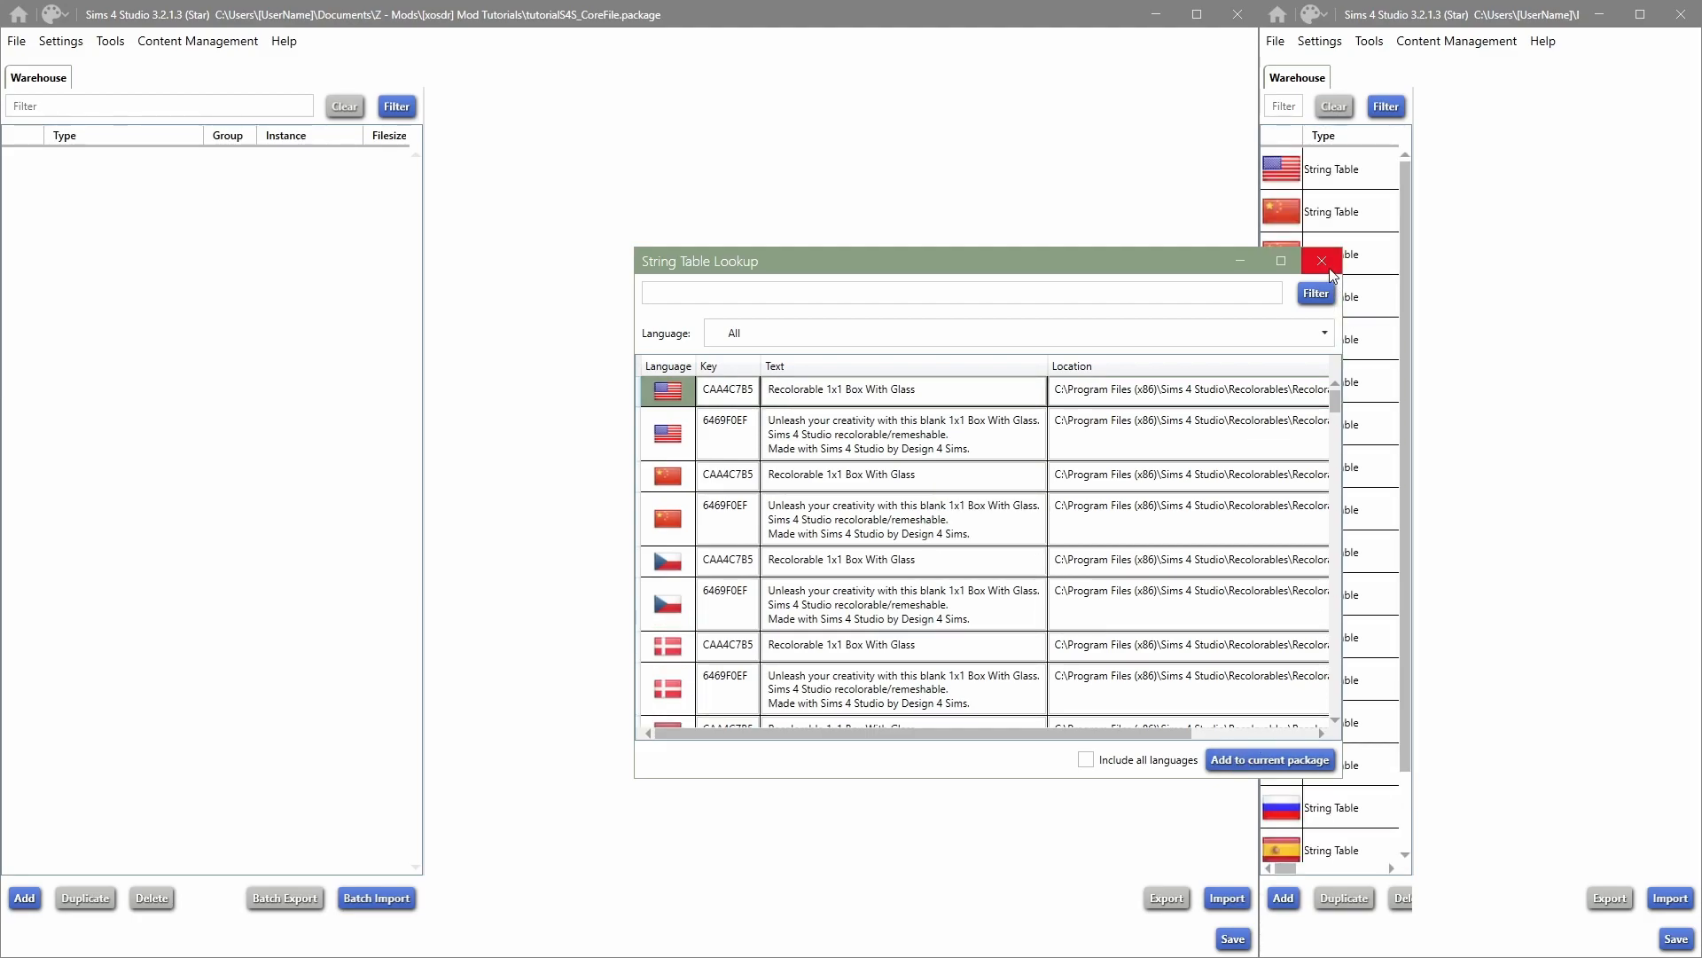
pyautogui.click(1320, 261)
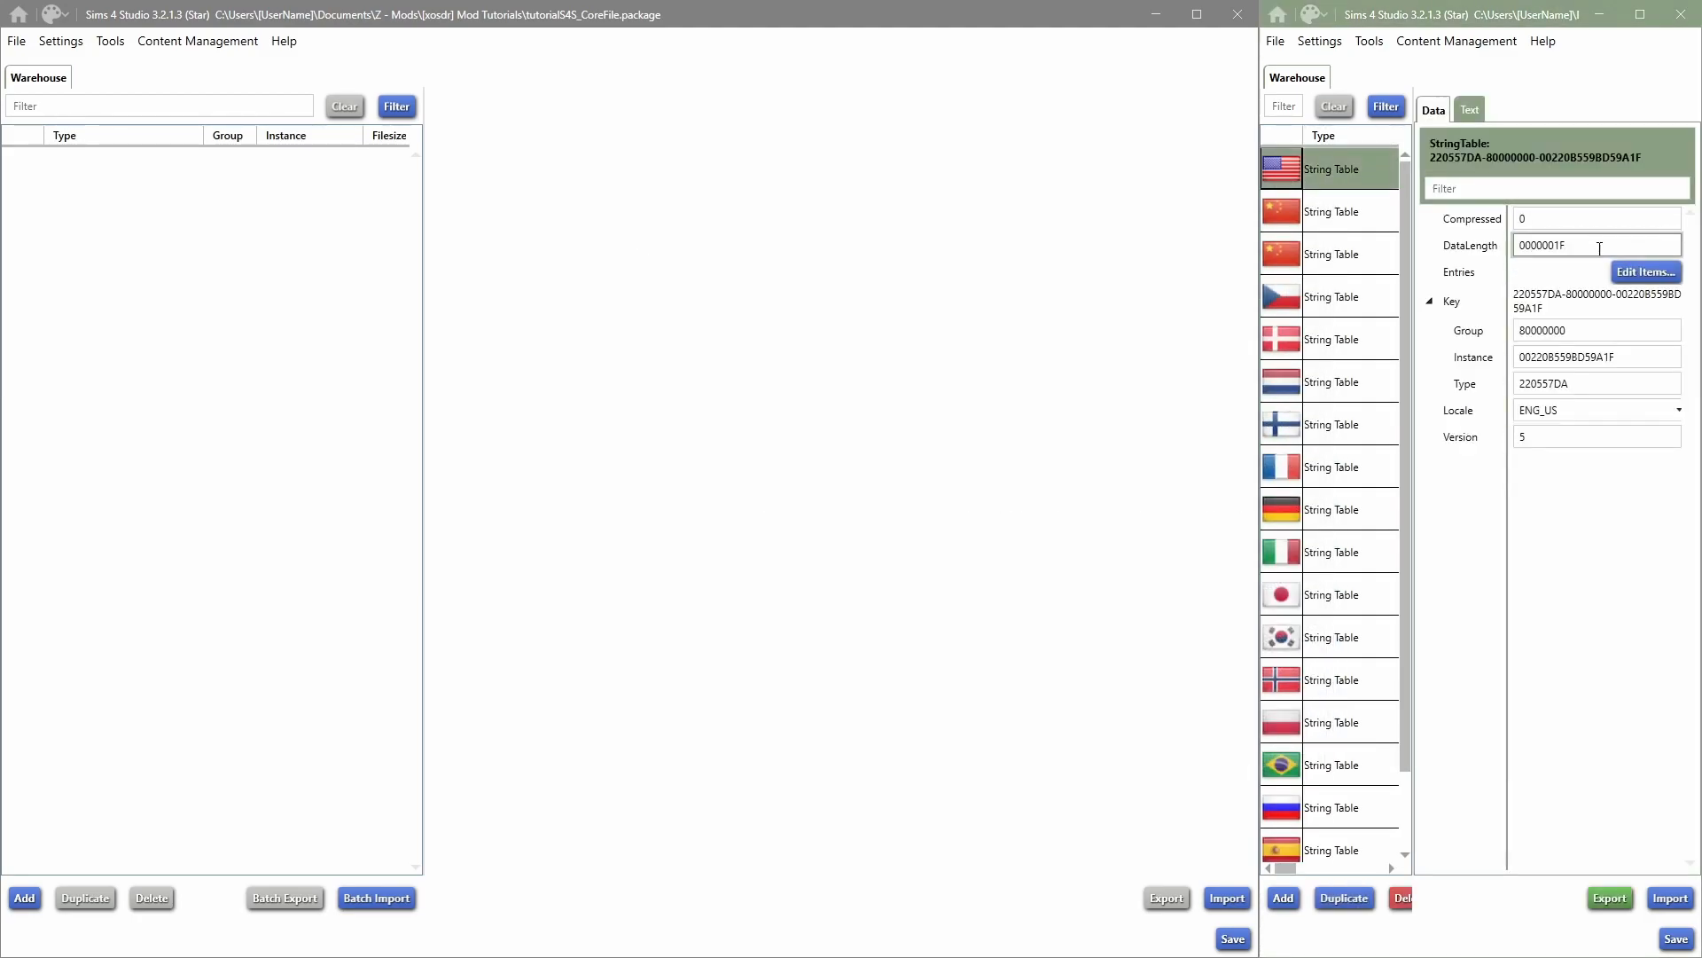
pyautogui.click(1645, 271)
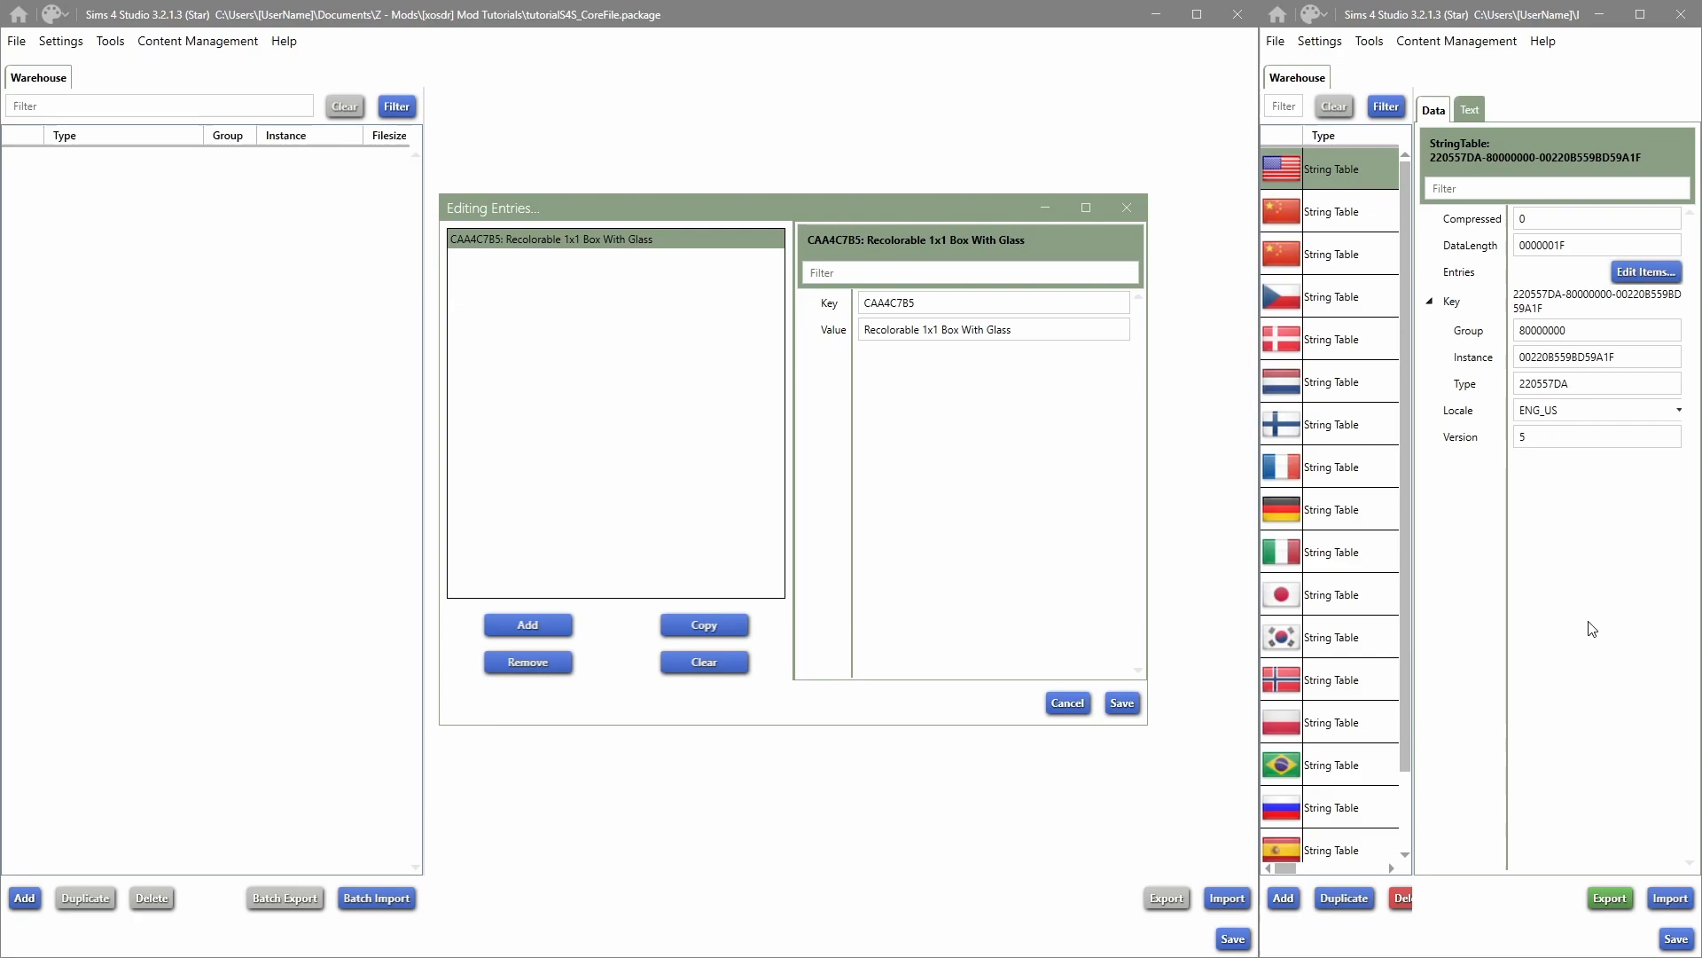
pyautogui.moveTo(1377, 474)
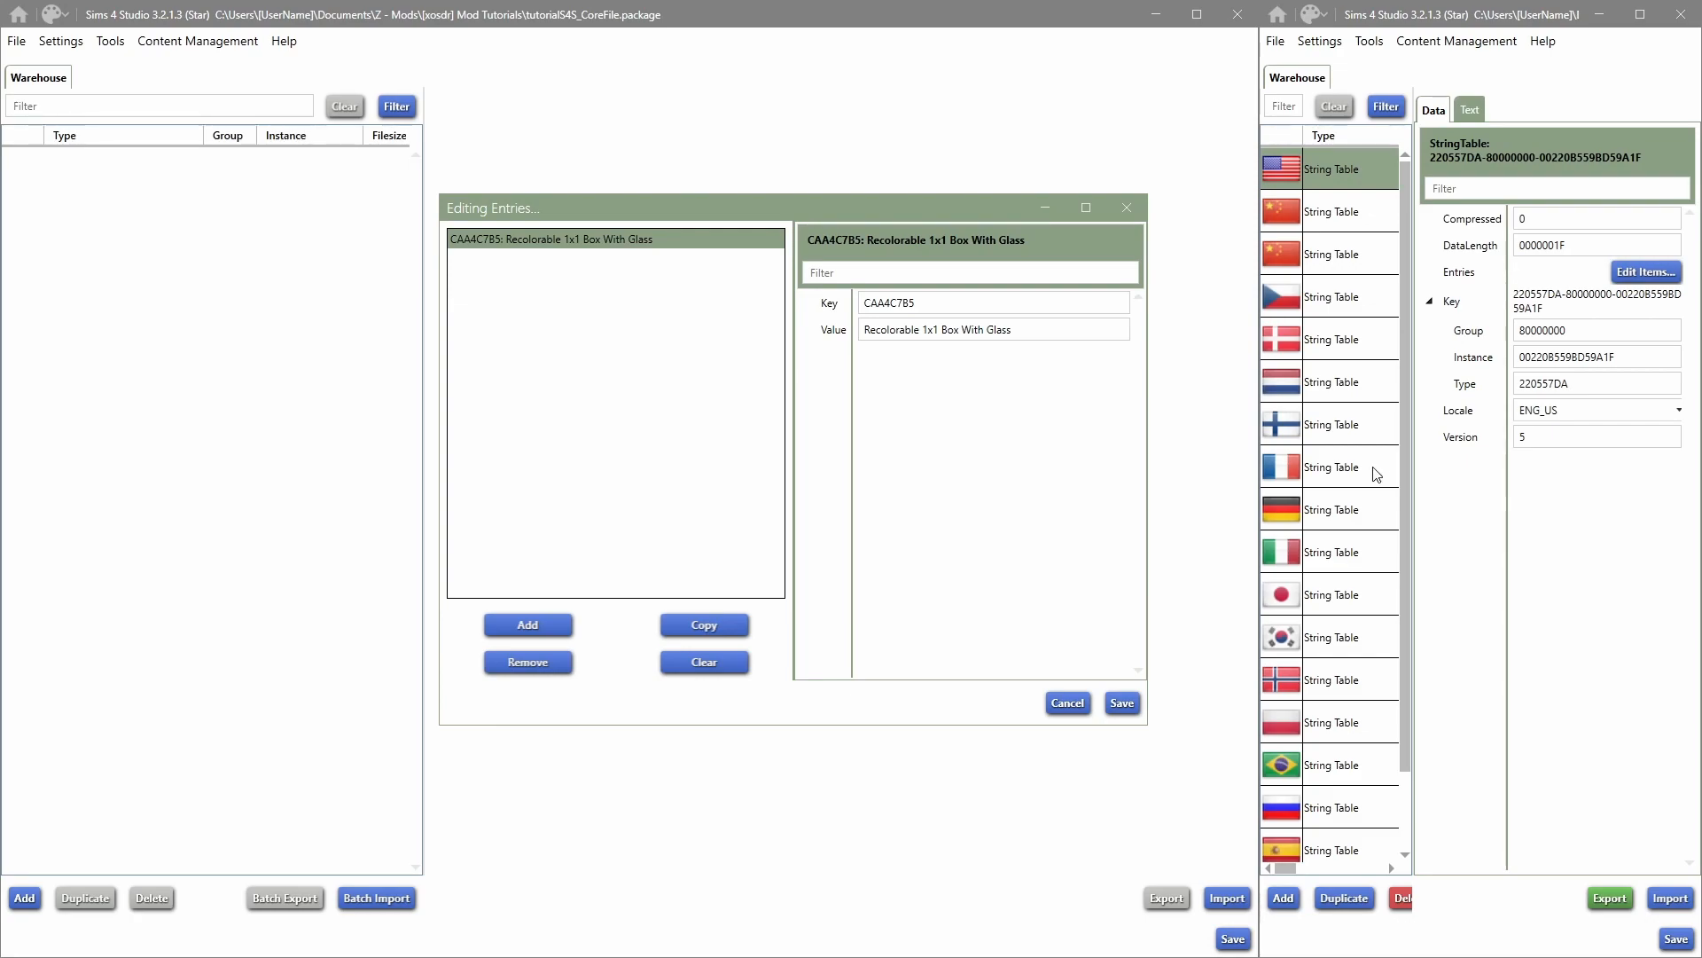
pyautogui.moveTo(1498, 534)
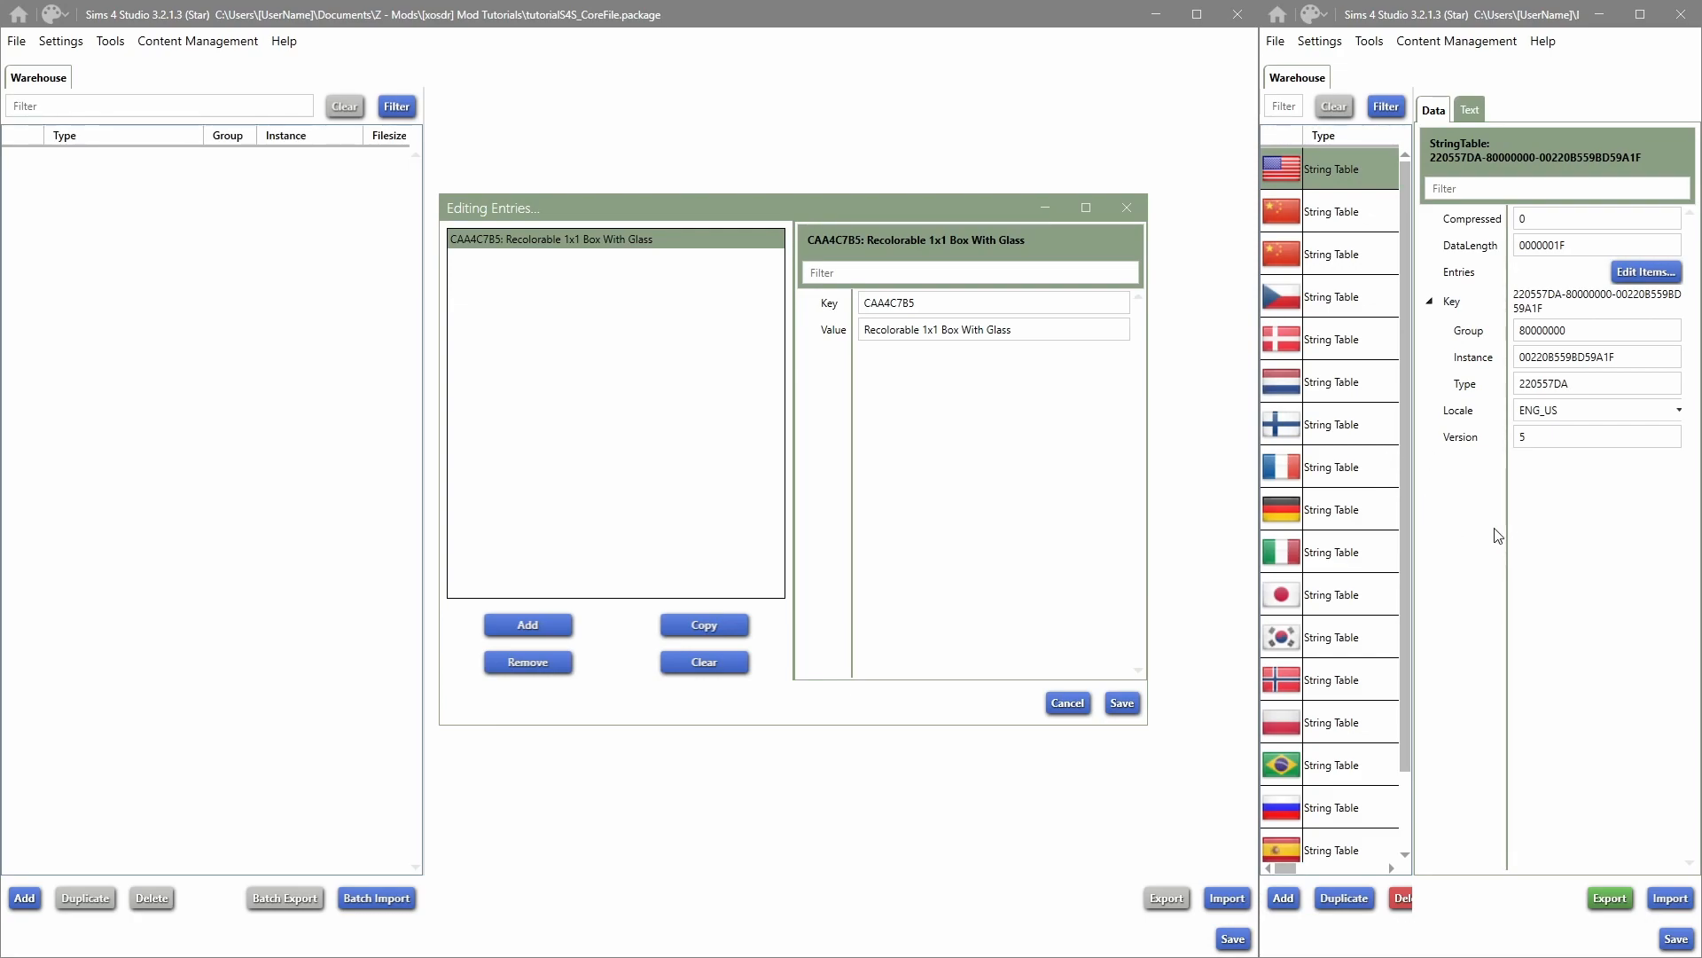
pyautogui.moveTo(1557, 97)
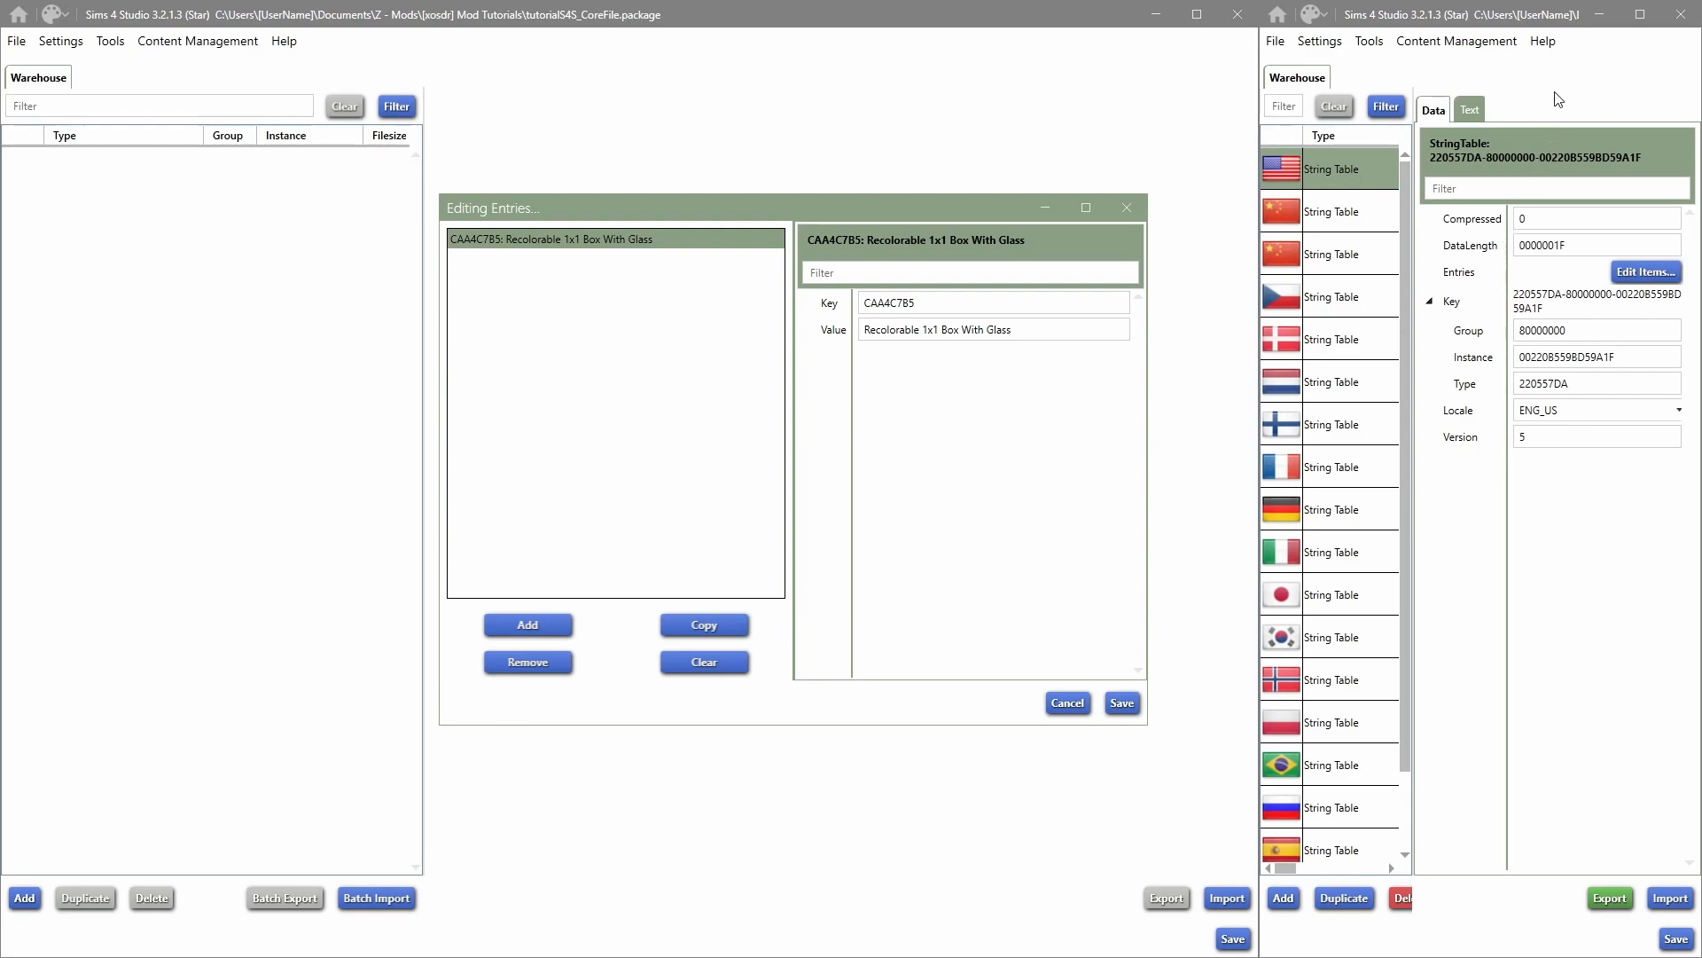
pyautogui.moveTo(1478, 44)
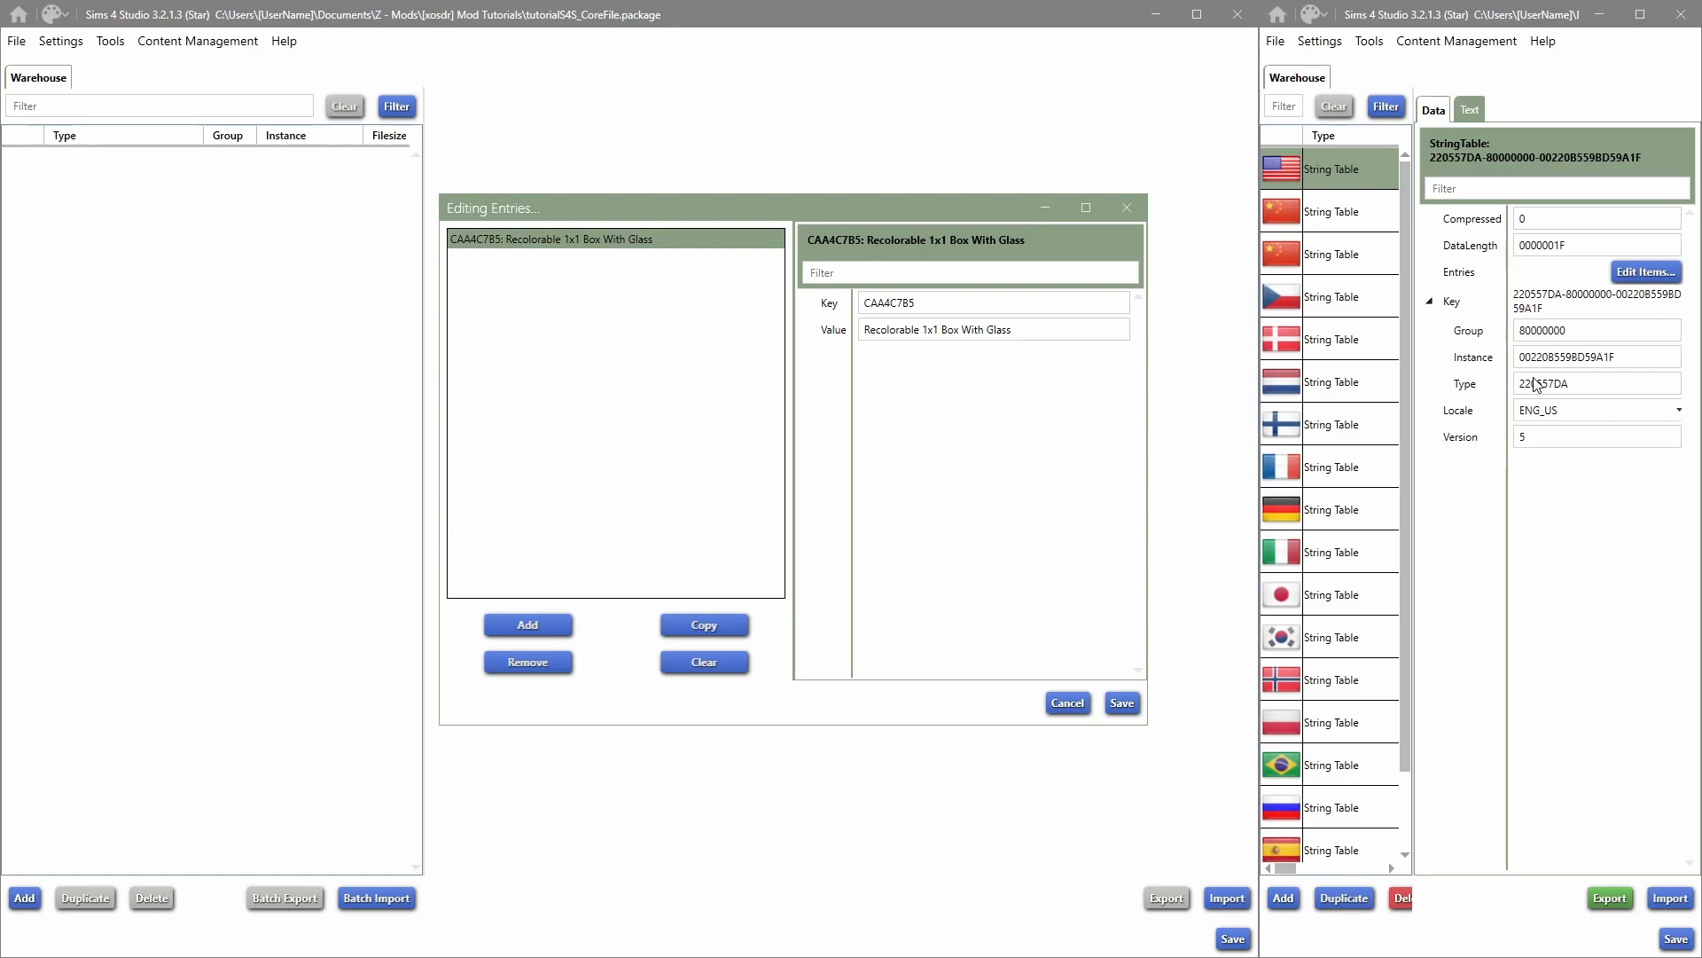
# Step: Save the English table's single 'Recolorable 1x1 Box With Glass' entry and close the editor
pyautogui.click(988, 301)
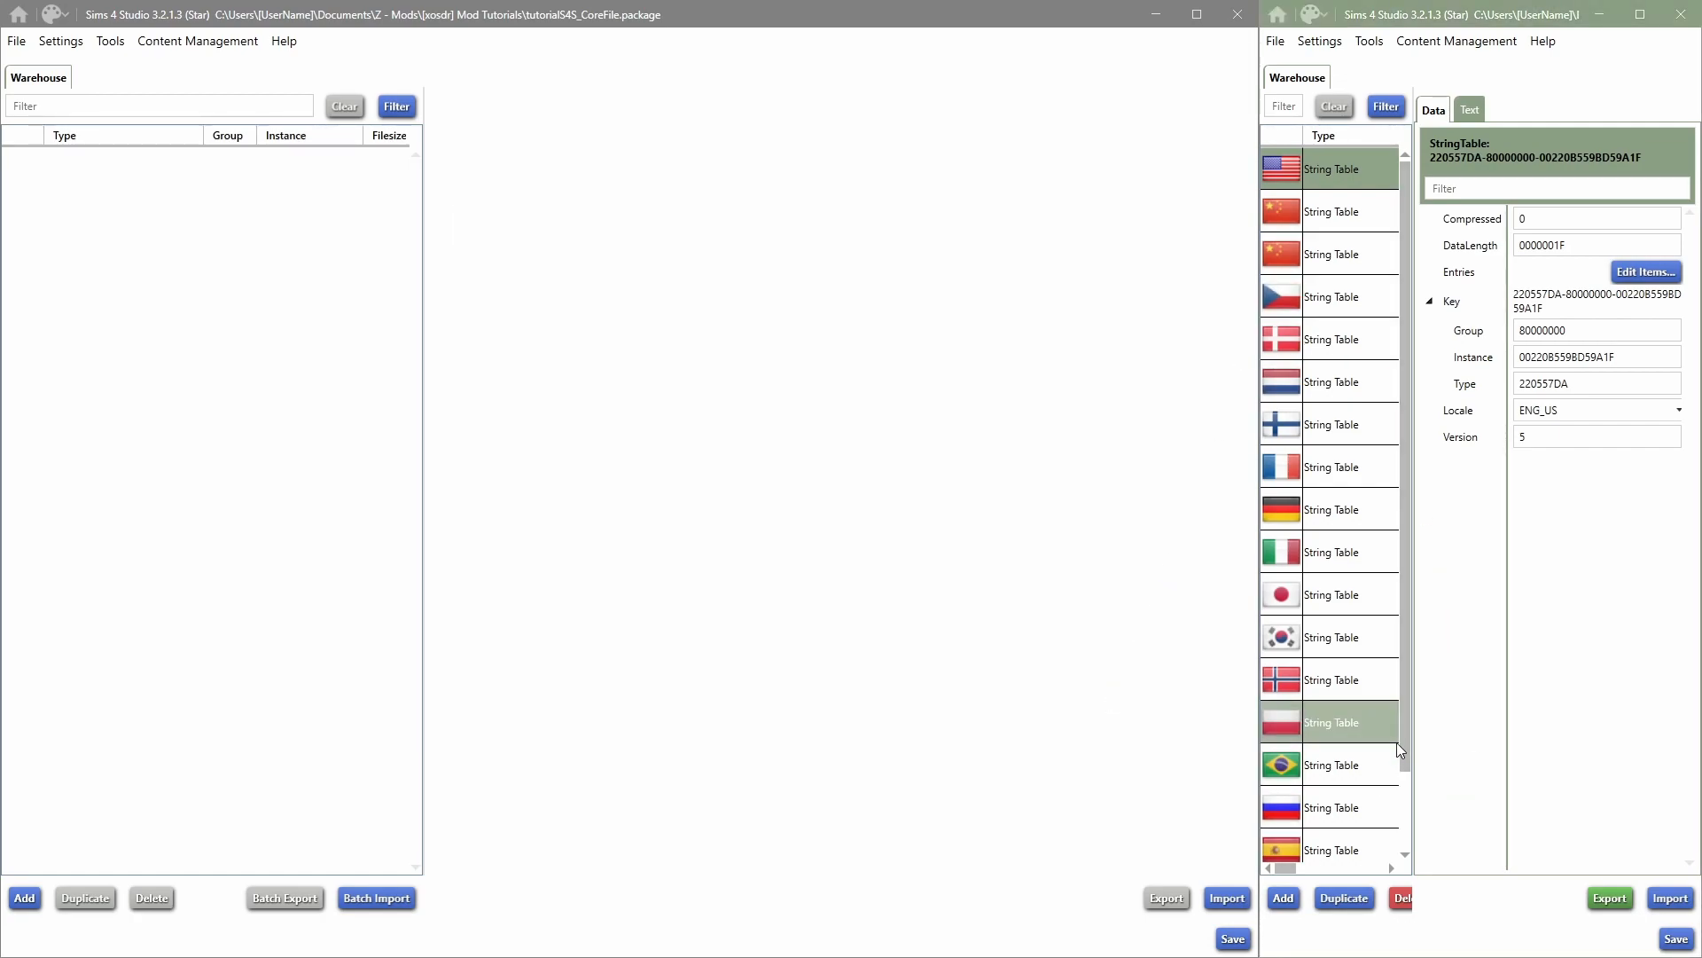
pyautogui.click(1330, 594)
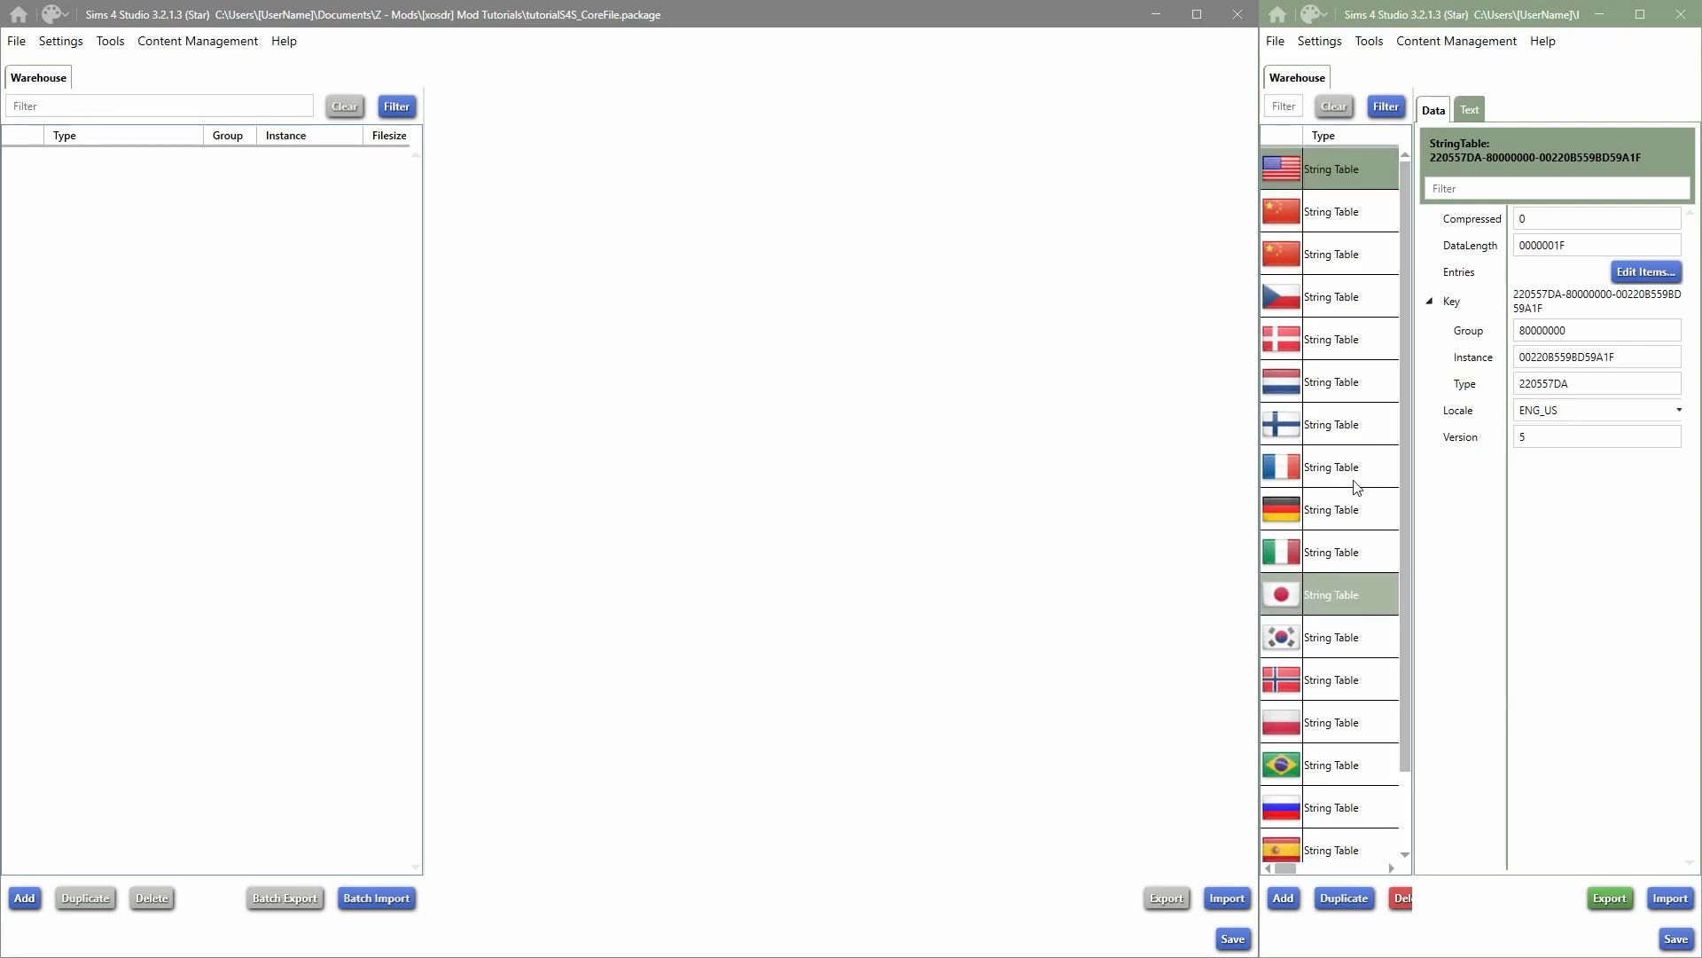
# Step: Review the English entry, then select and delete the Chinese, Czech, Danish and Dutch tables
pyautogui.click(1325, 169)
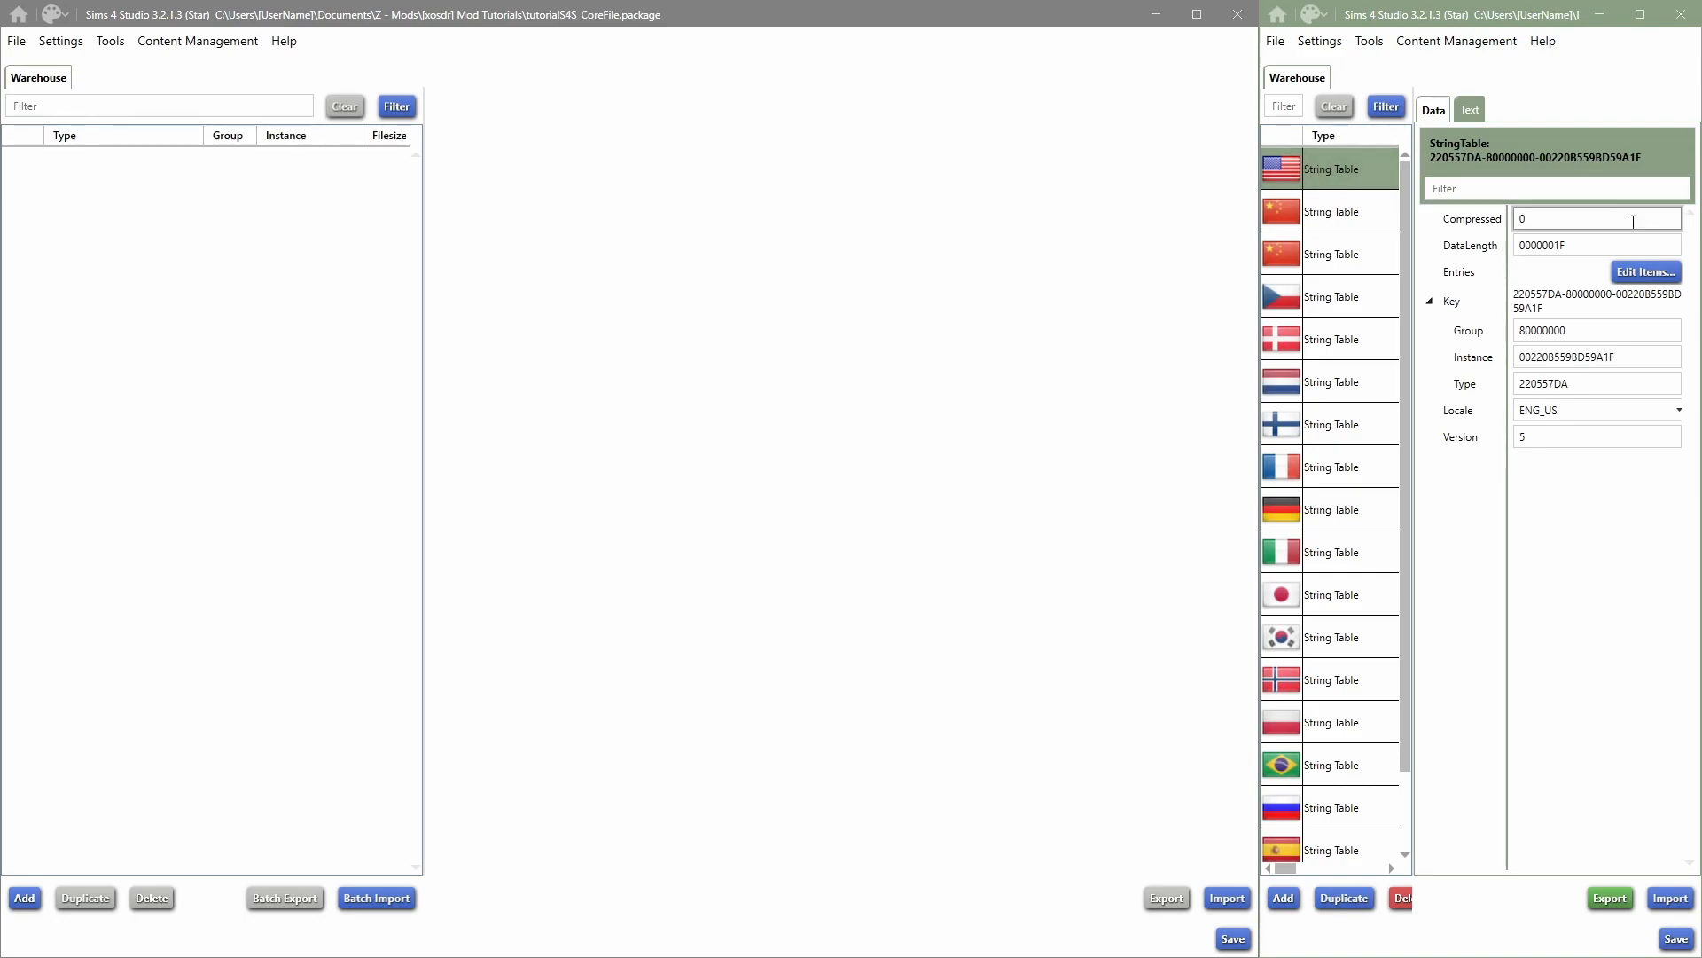
pyautogui.click(1645, 272)
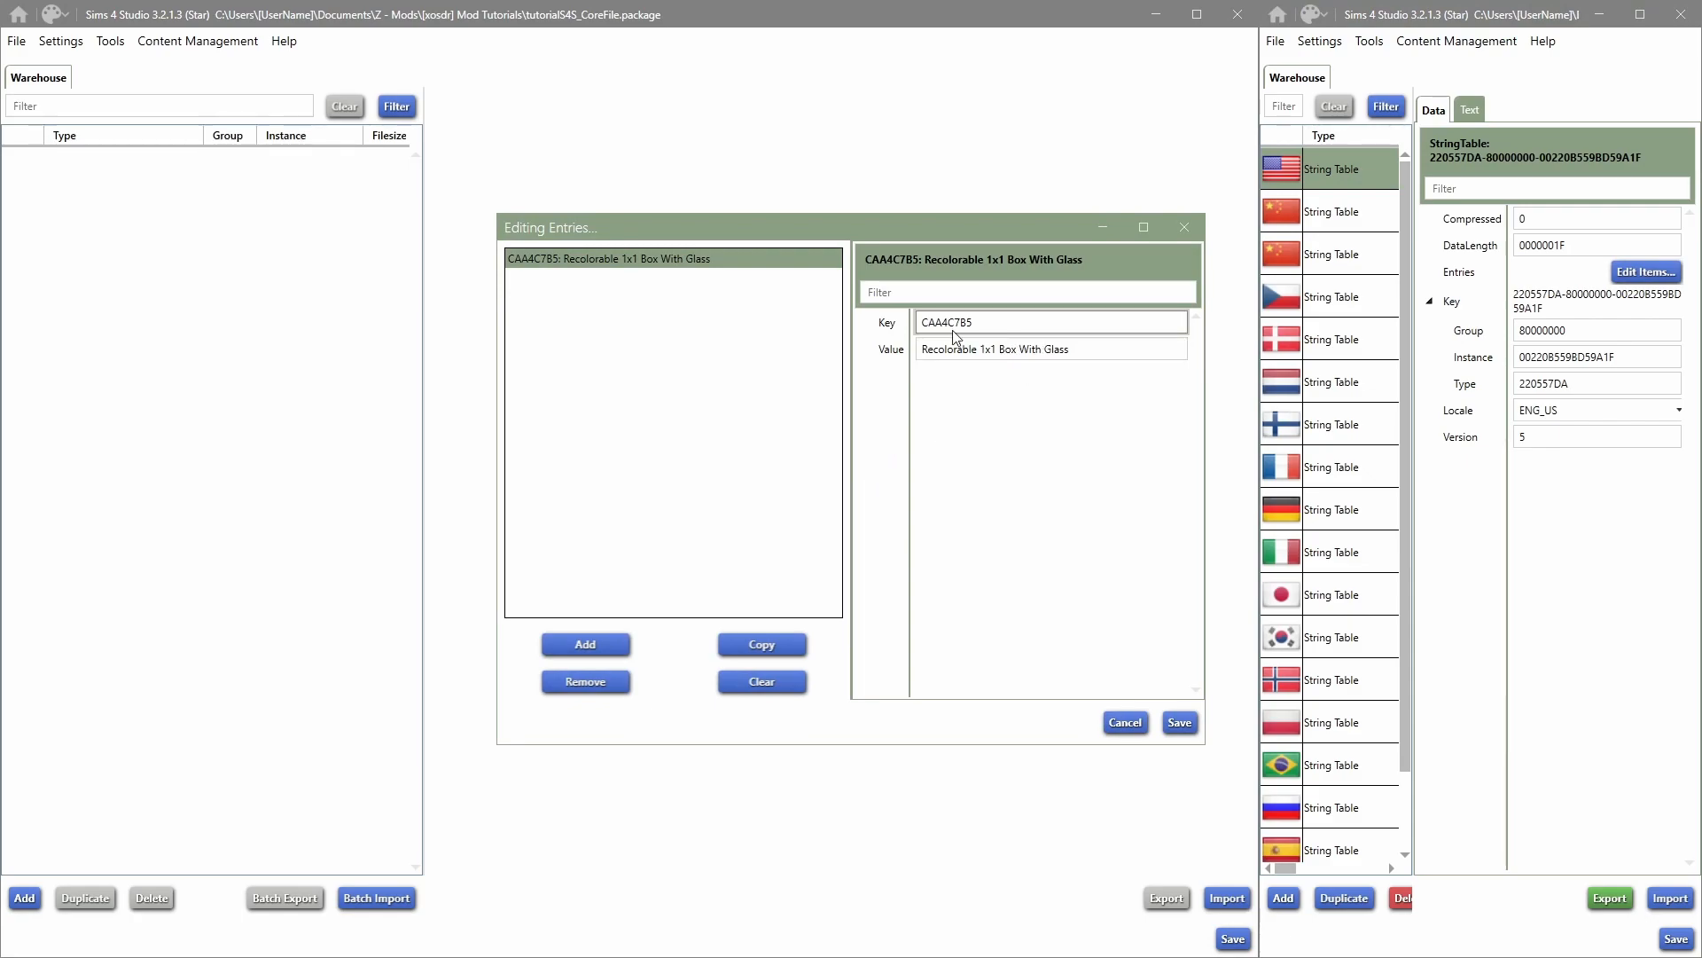
pyautogui.click(1184, 227)
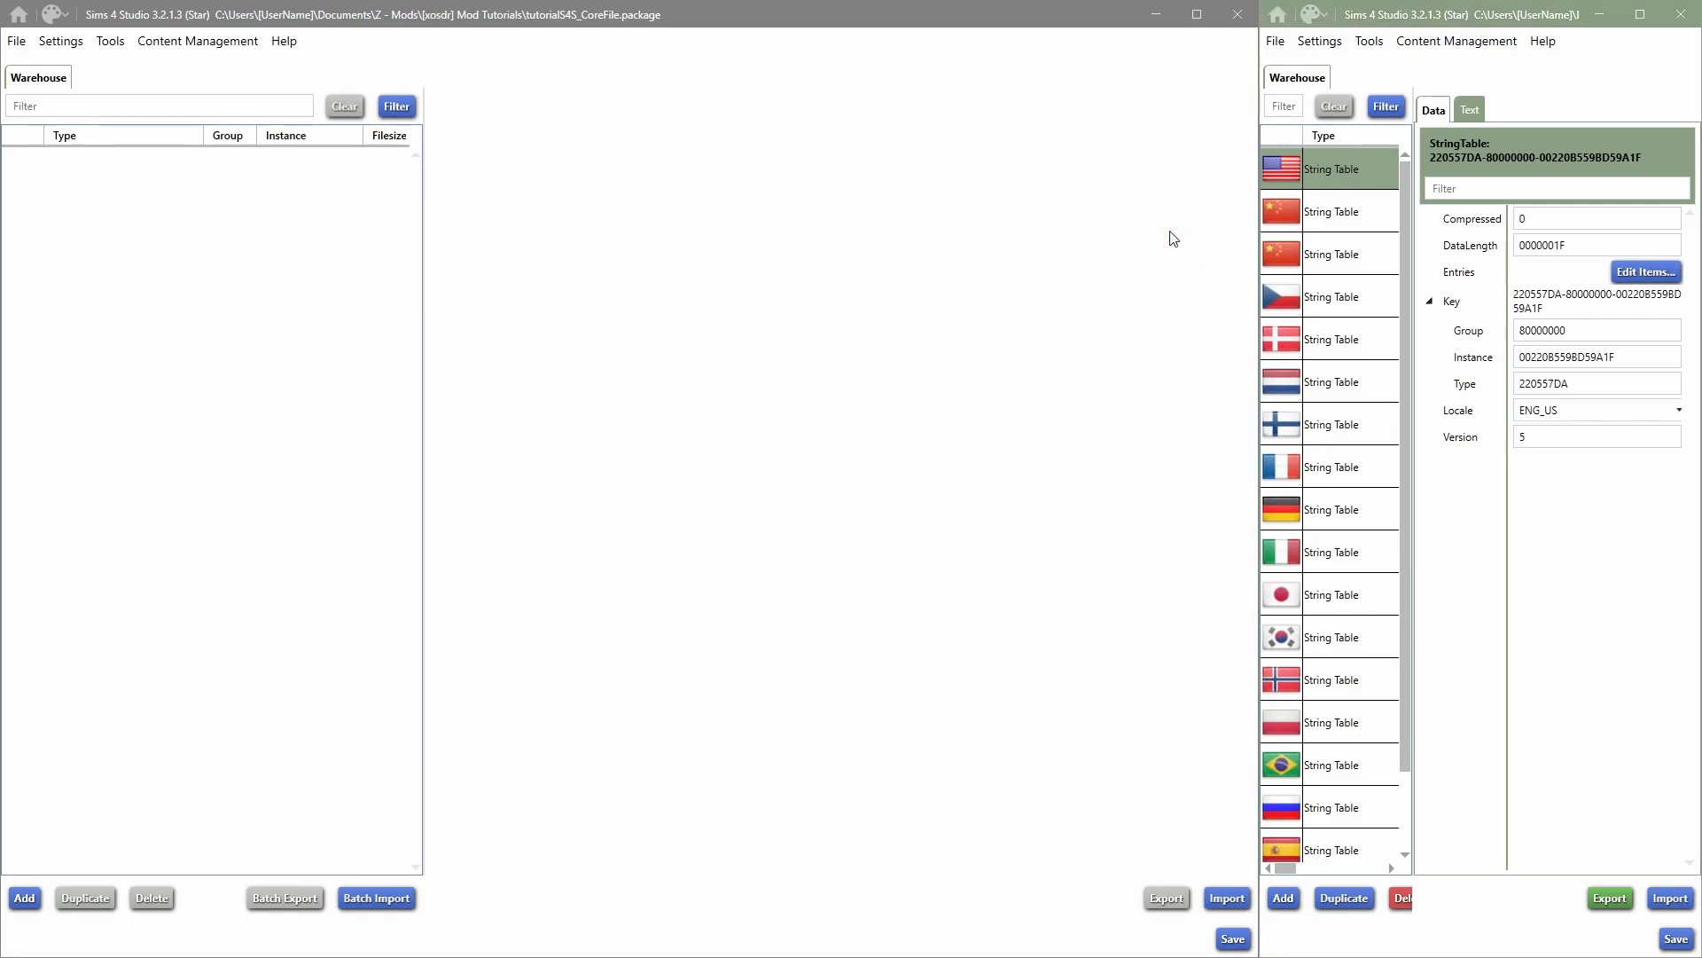
pyautogui.click(1331, 211)
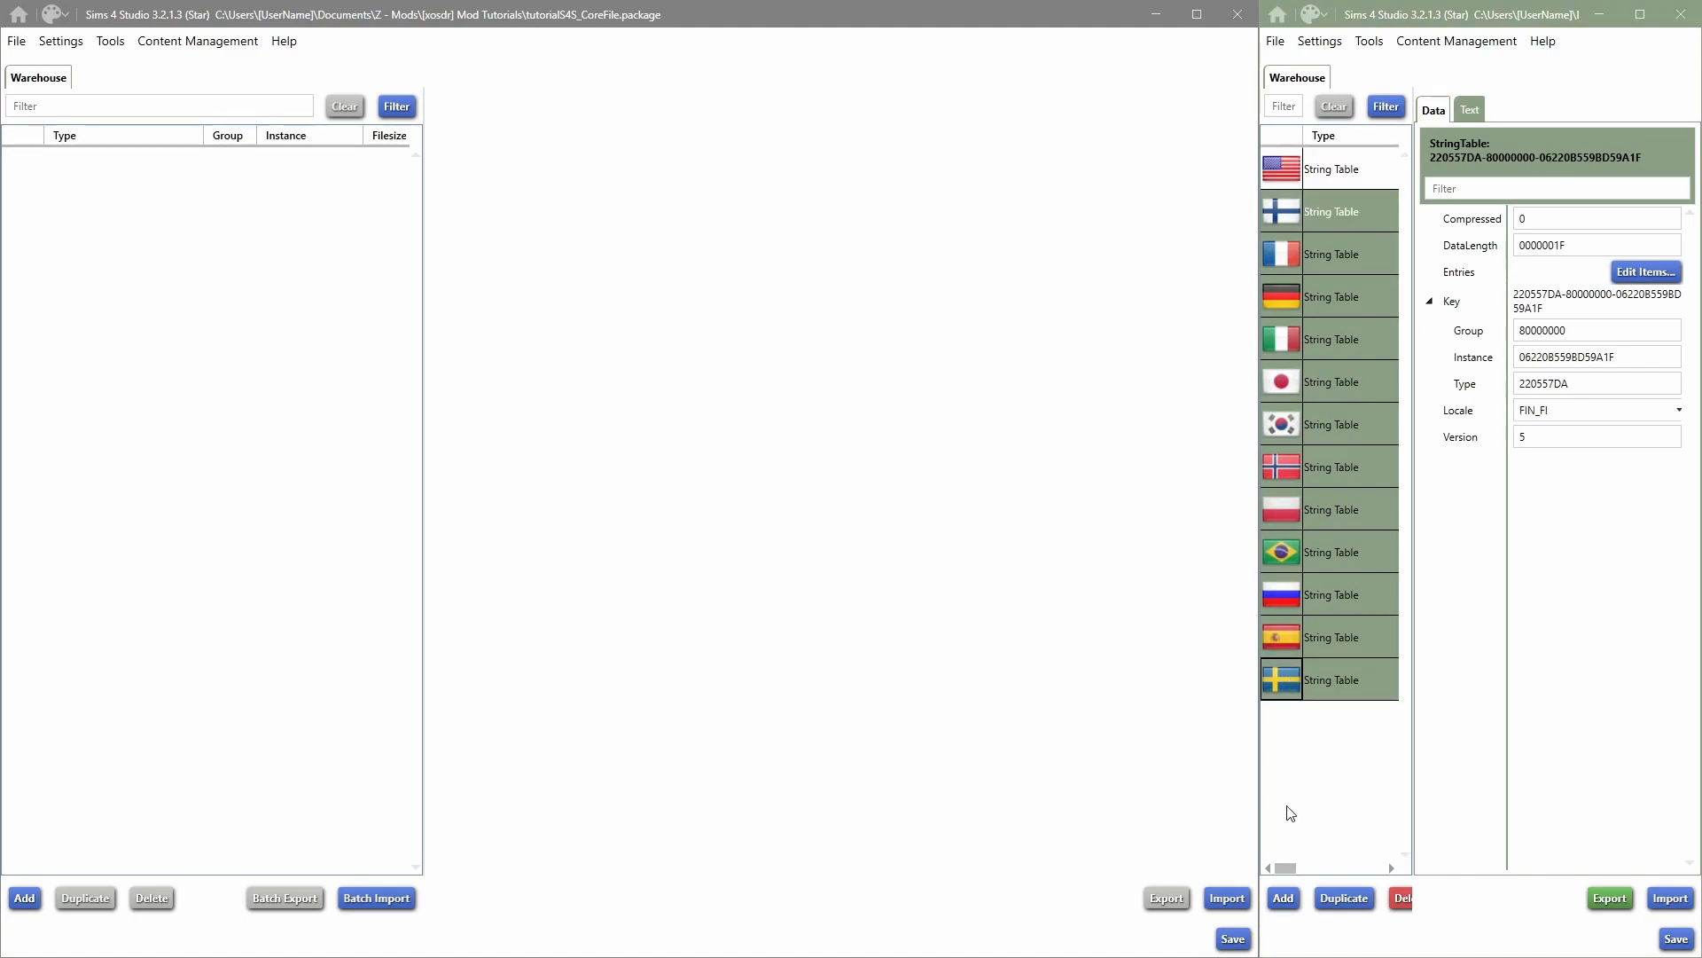
# Step: Delete the remaining non-English tables and copy the English table to all languages
pyautogui.click(1399, 898)
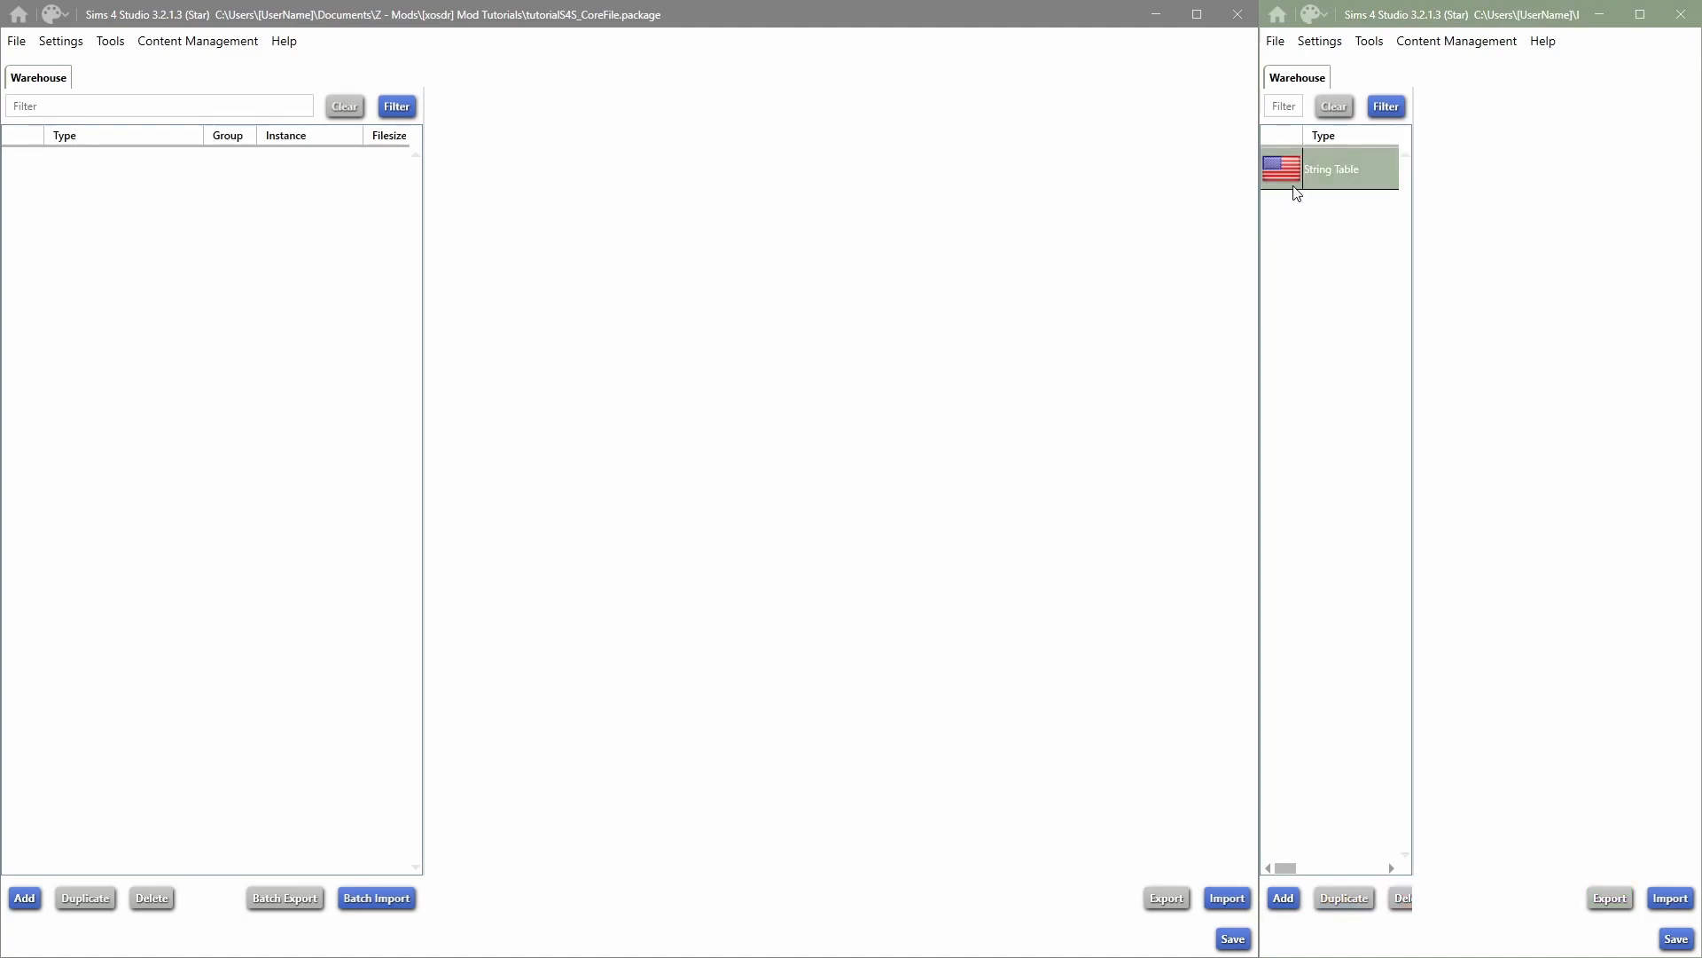
pyautogui.click(1333, 168)
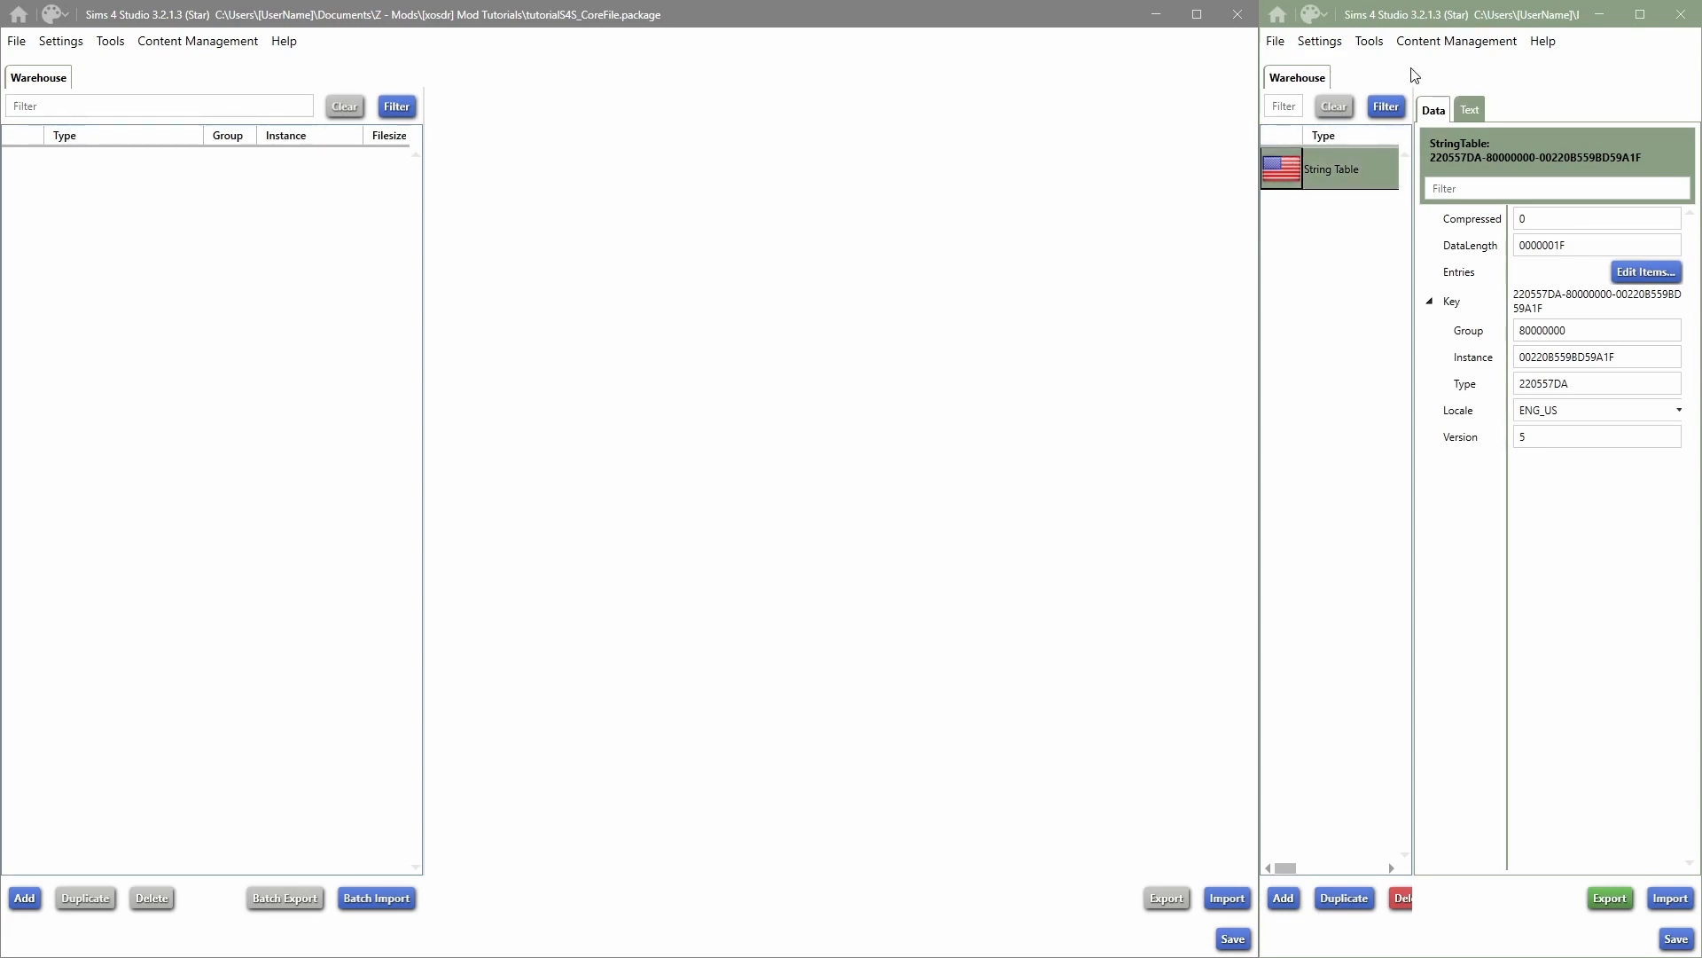
pyautogui.click(1369, 39)
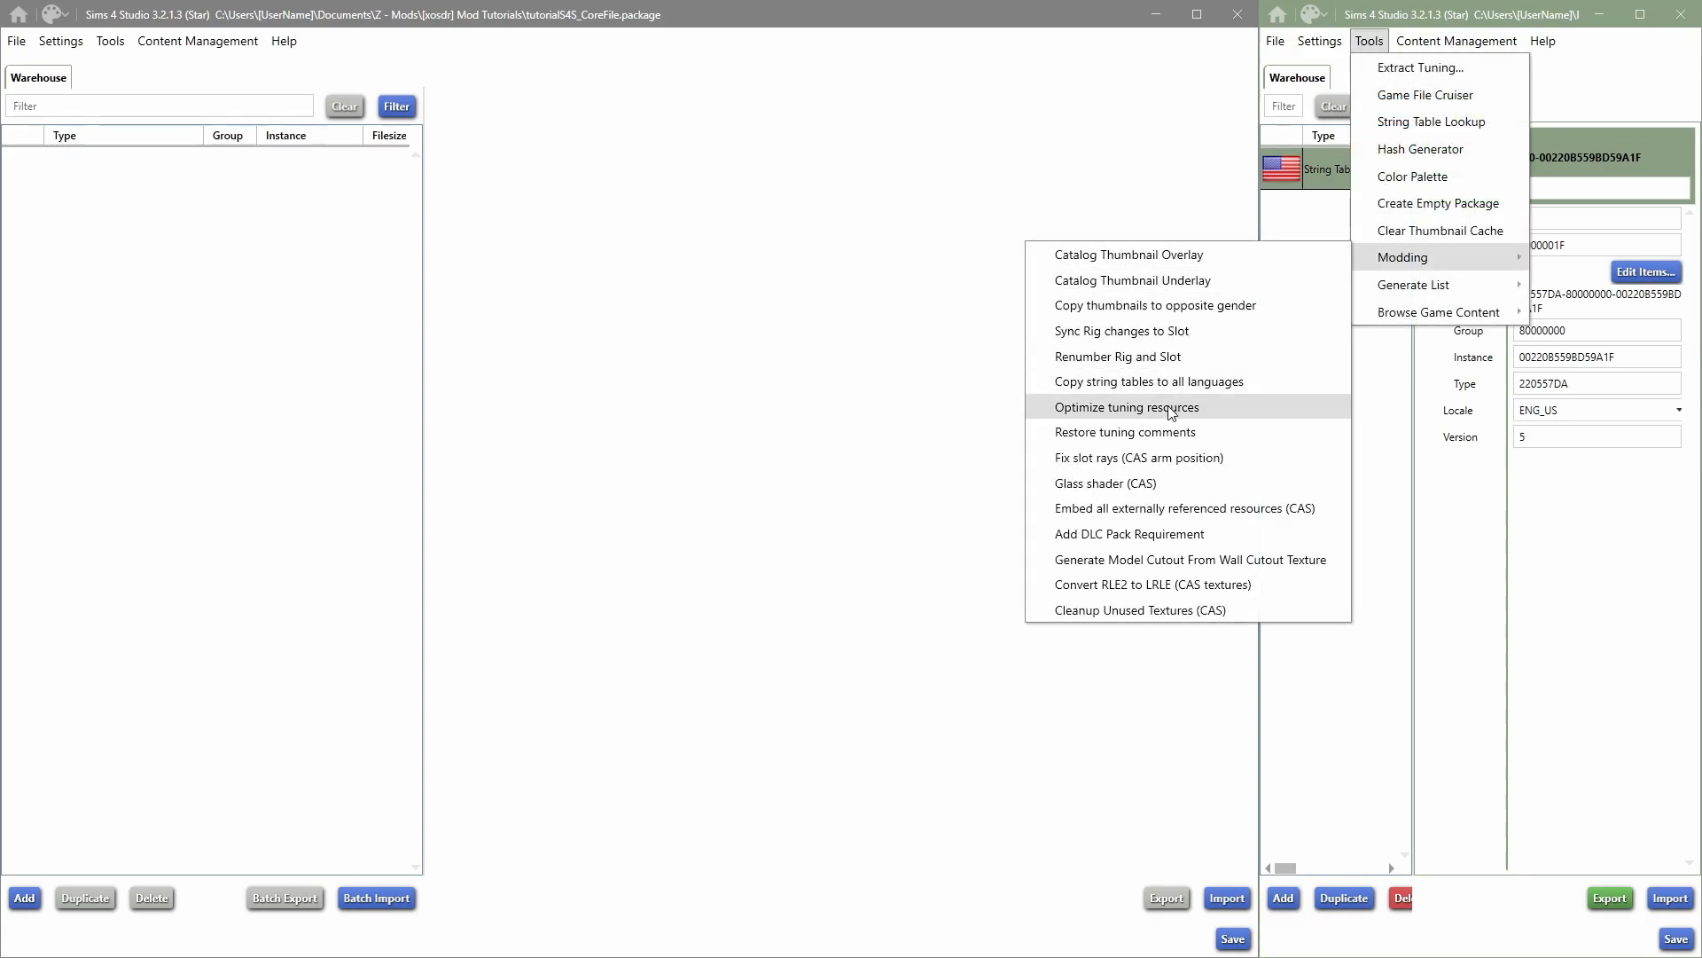
pyautogui.moveTo(1147, 381)
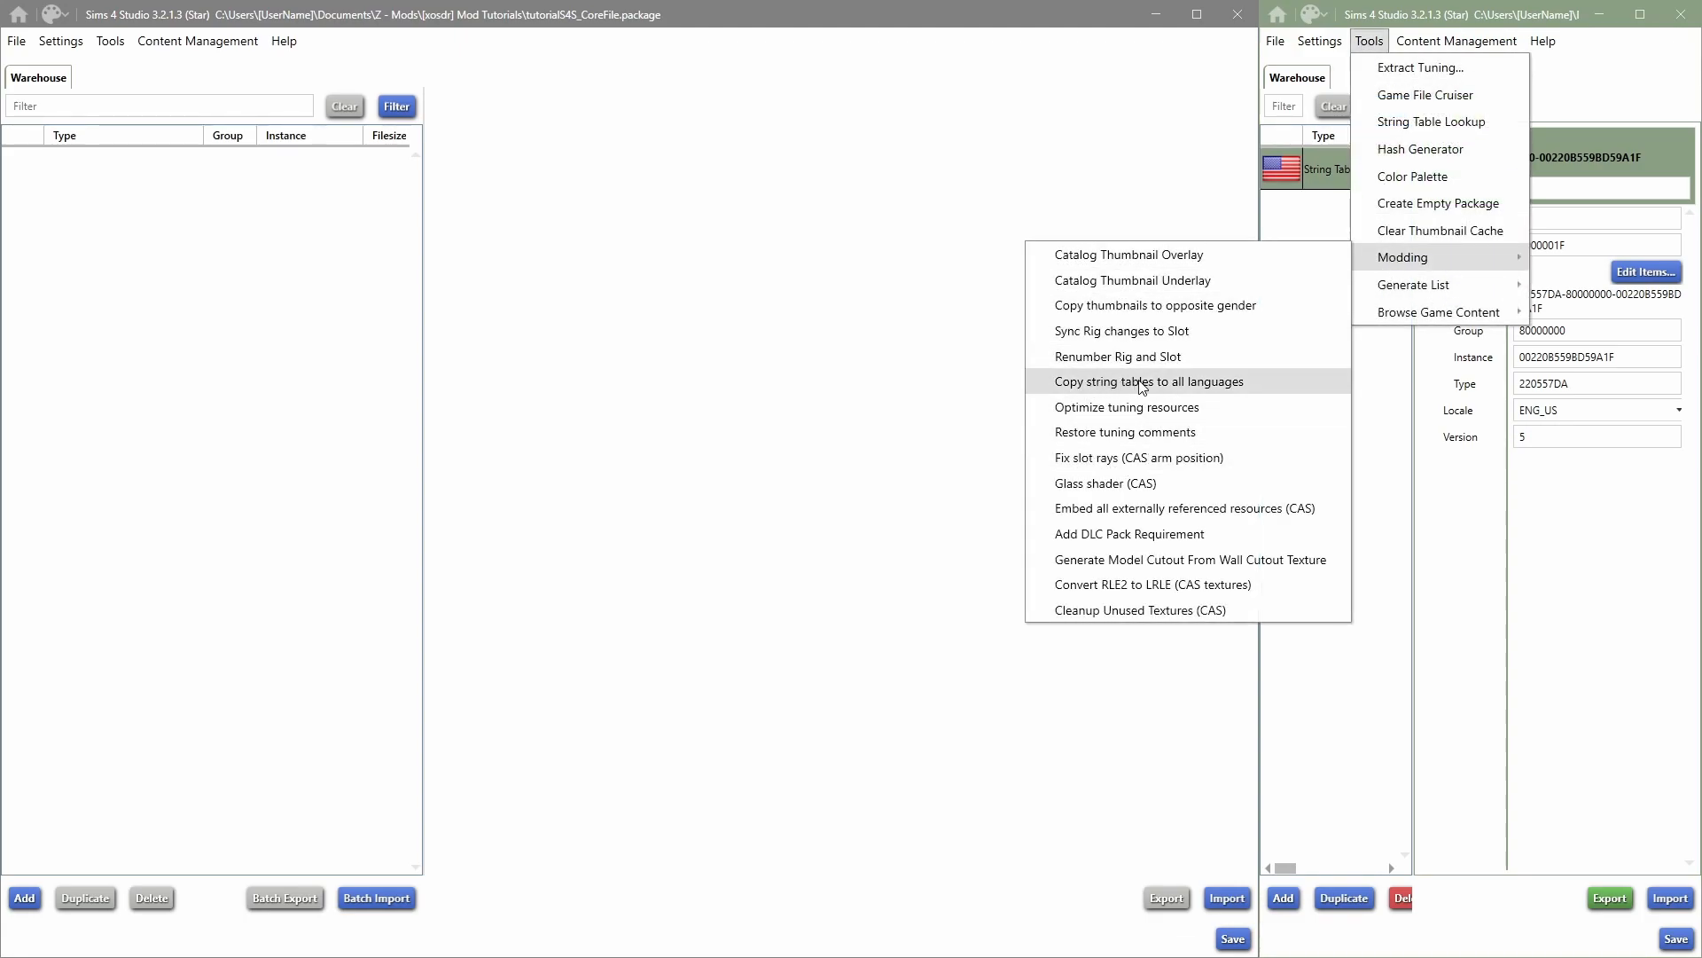
pyautogui.click(1148, 382)
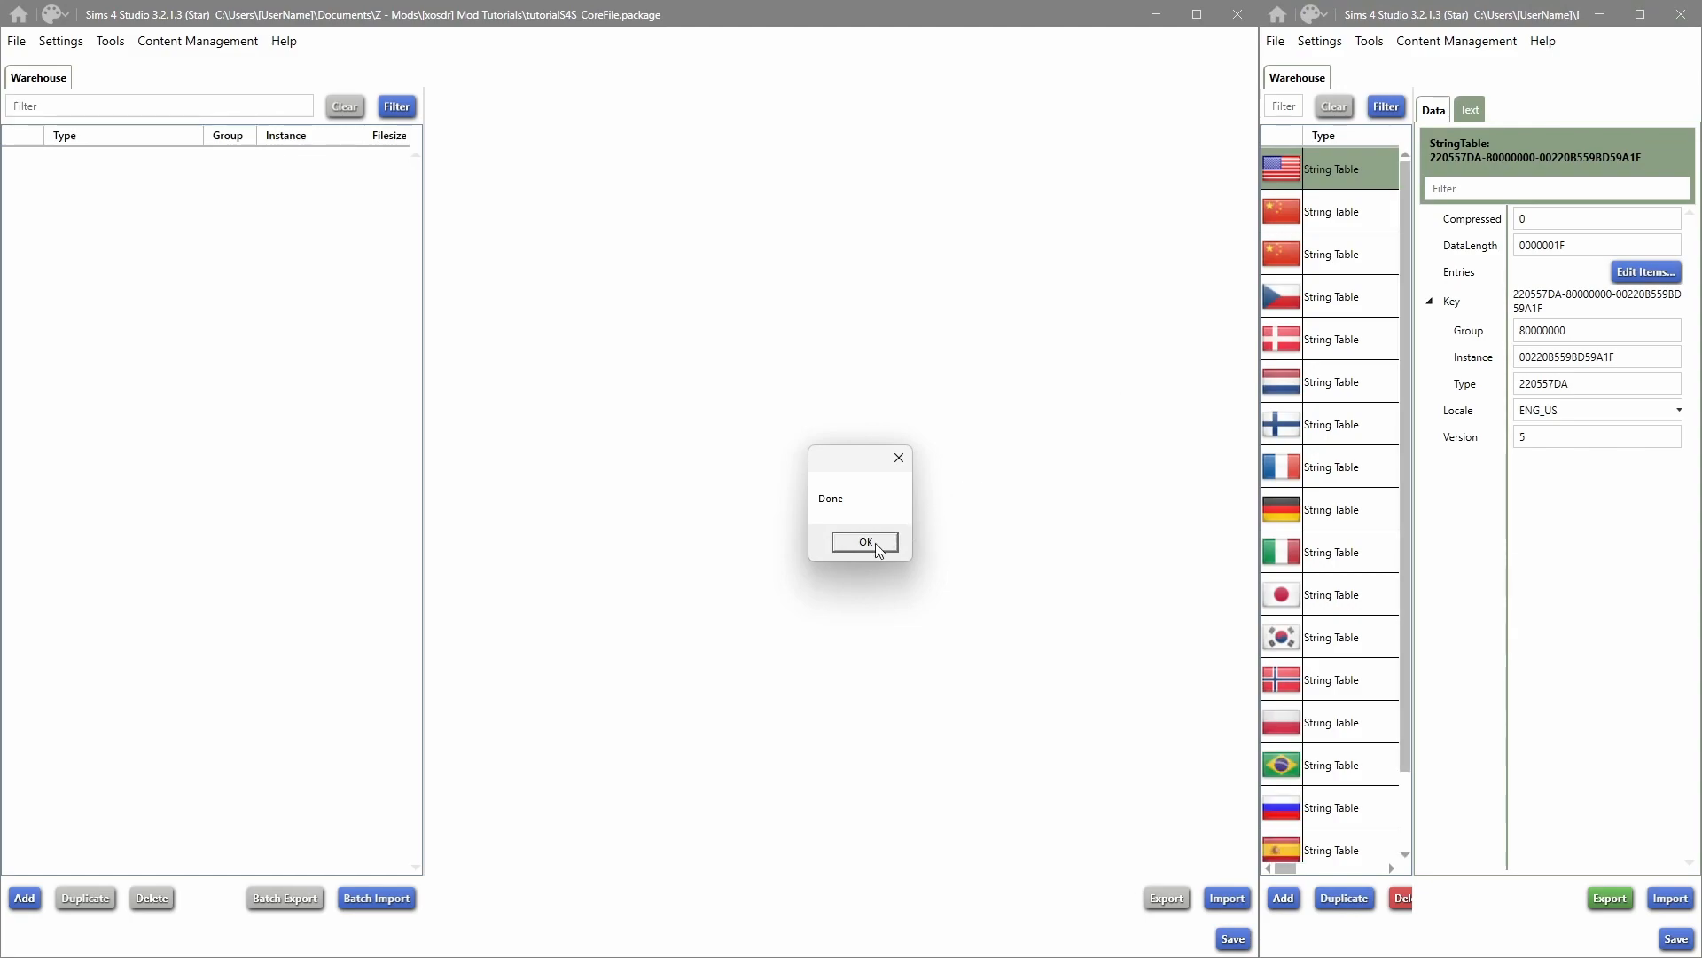
# Step: Dismiss the Done message and inspect the Dutch and Chinese tables' 'Recolorable 1x1 Box With Glass' entry
pyautogui.click(862, 541)
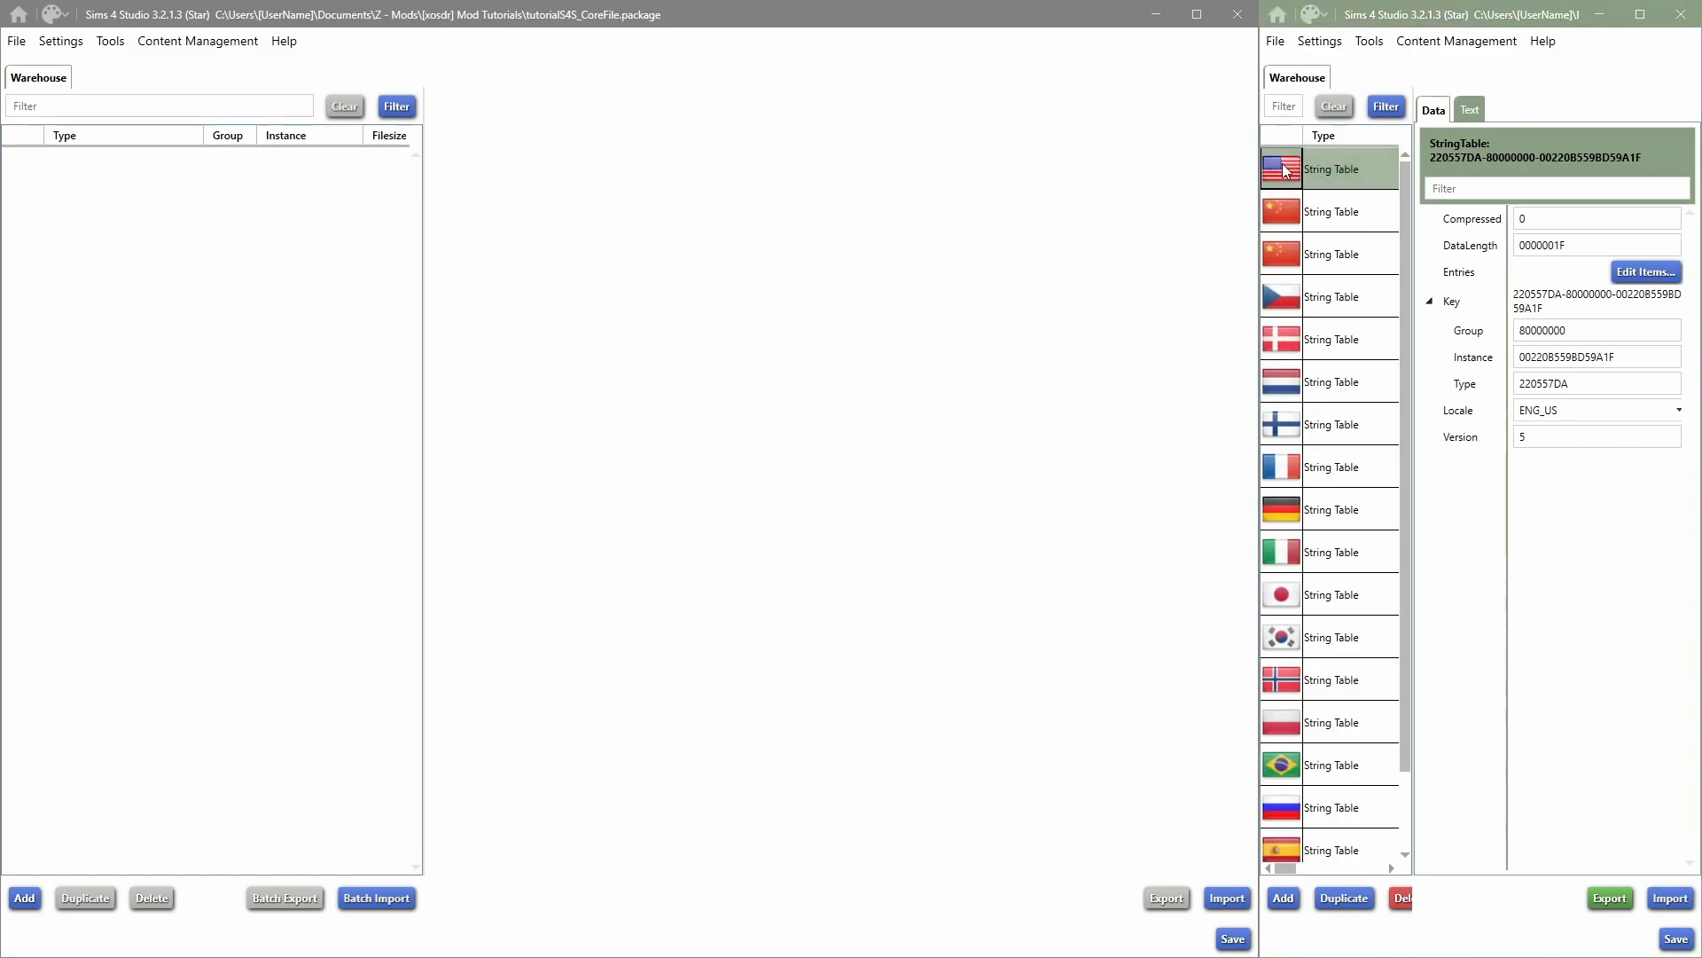
pyautogui.moveTo(1301, 194)
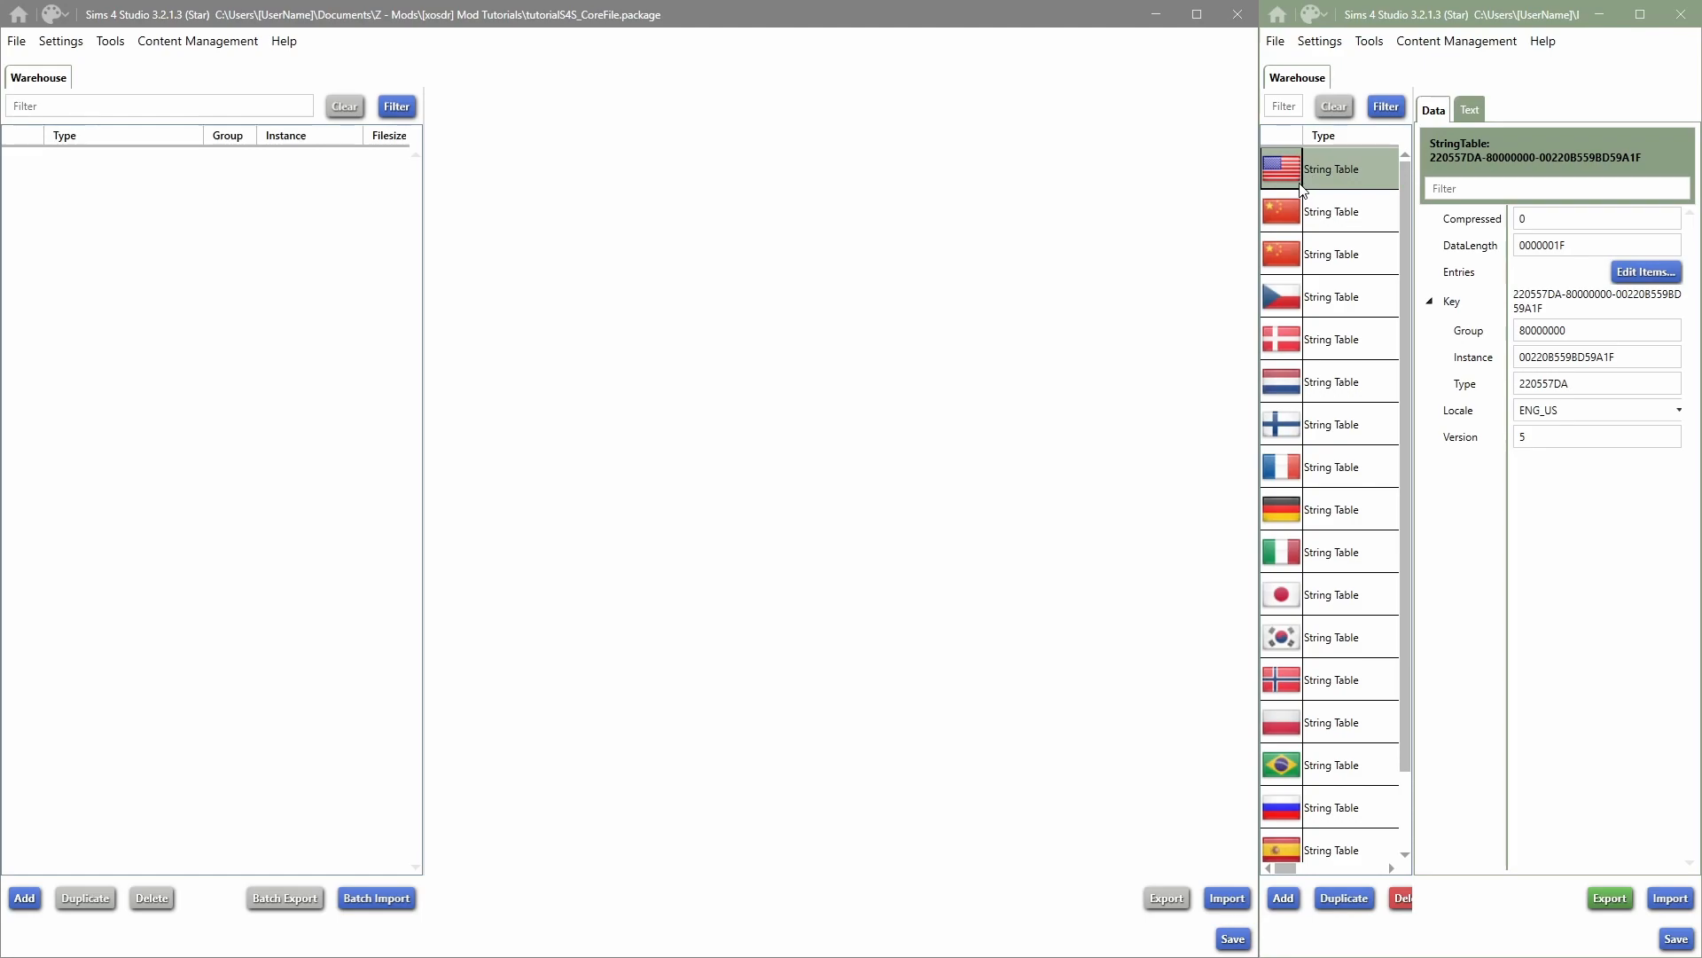
pyautogui.click(1331, 211)
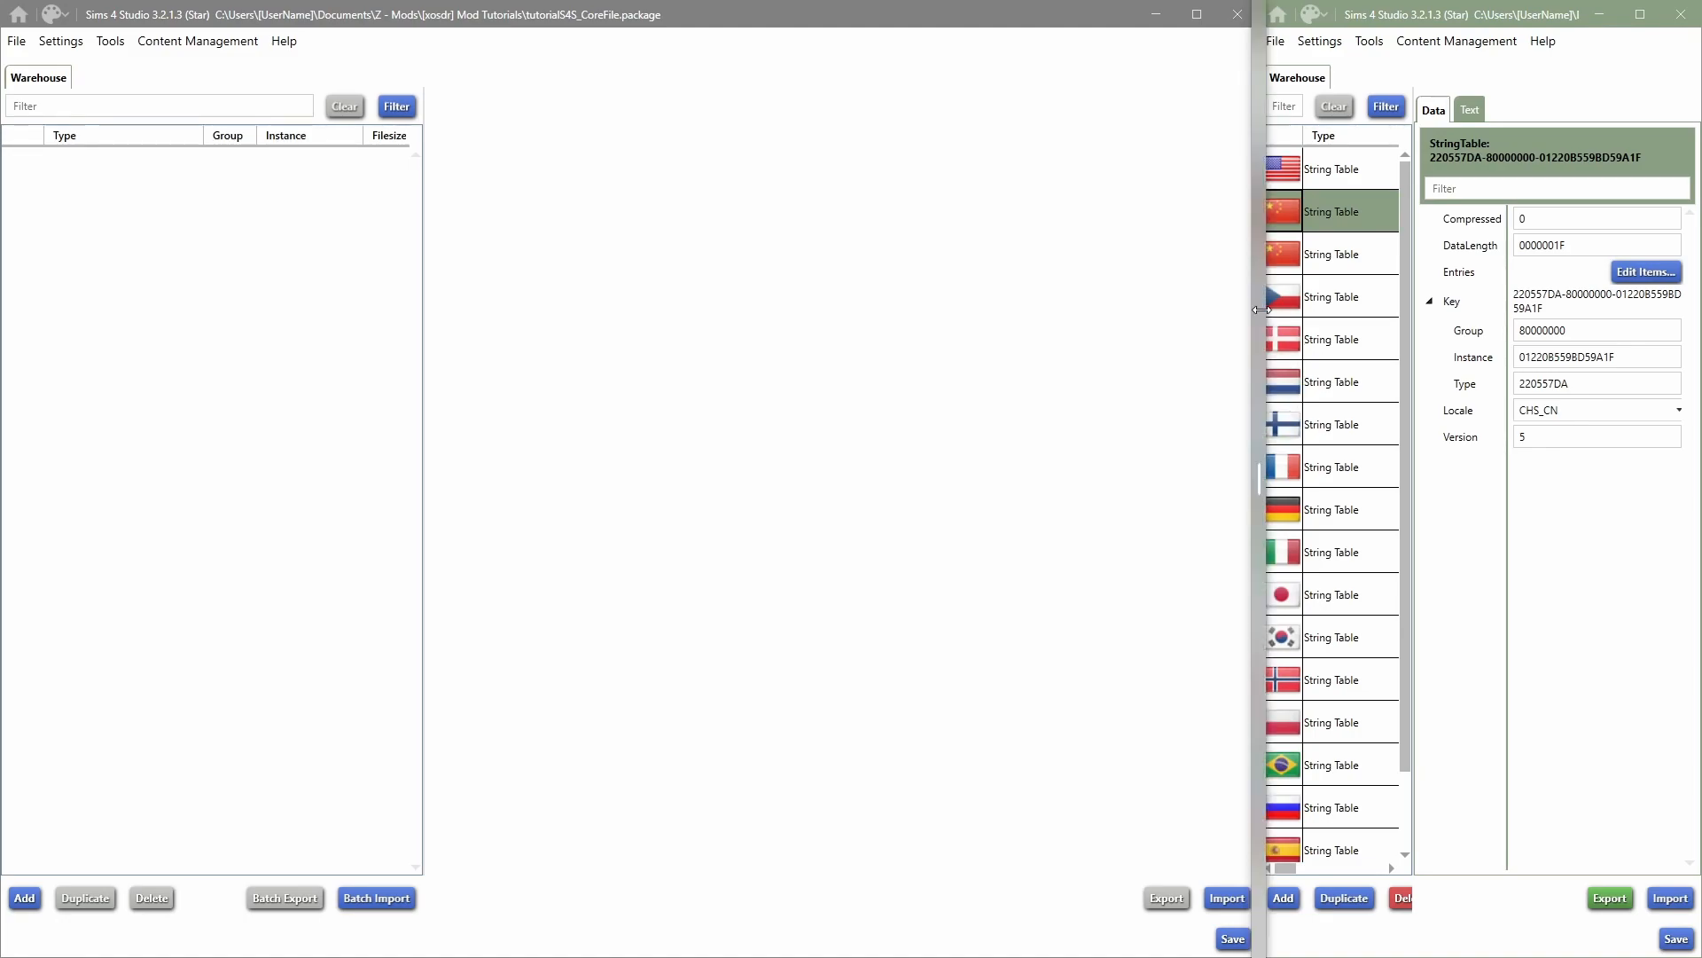
pyautogui.click(1332, 381)
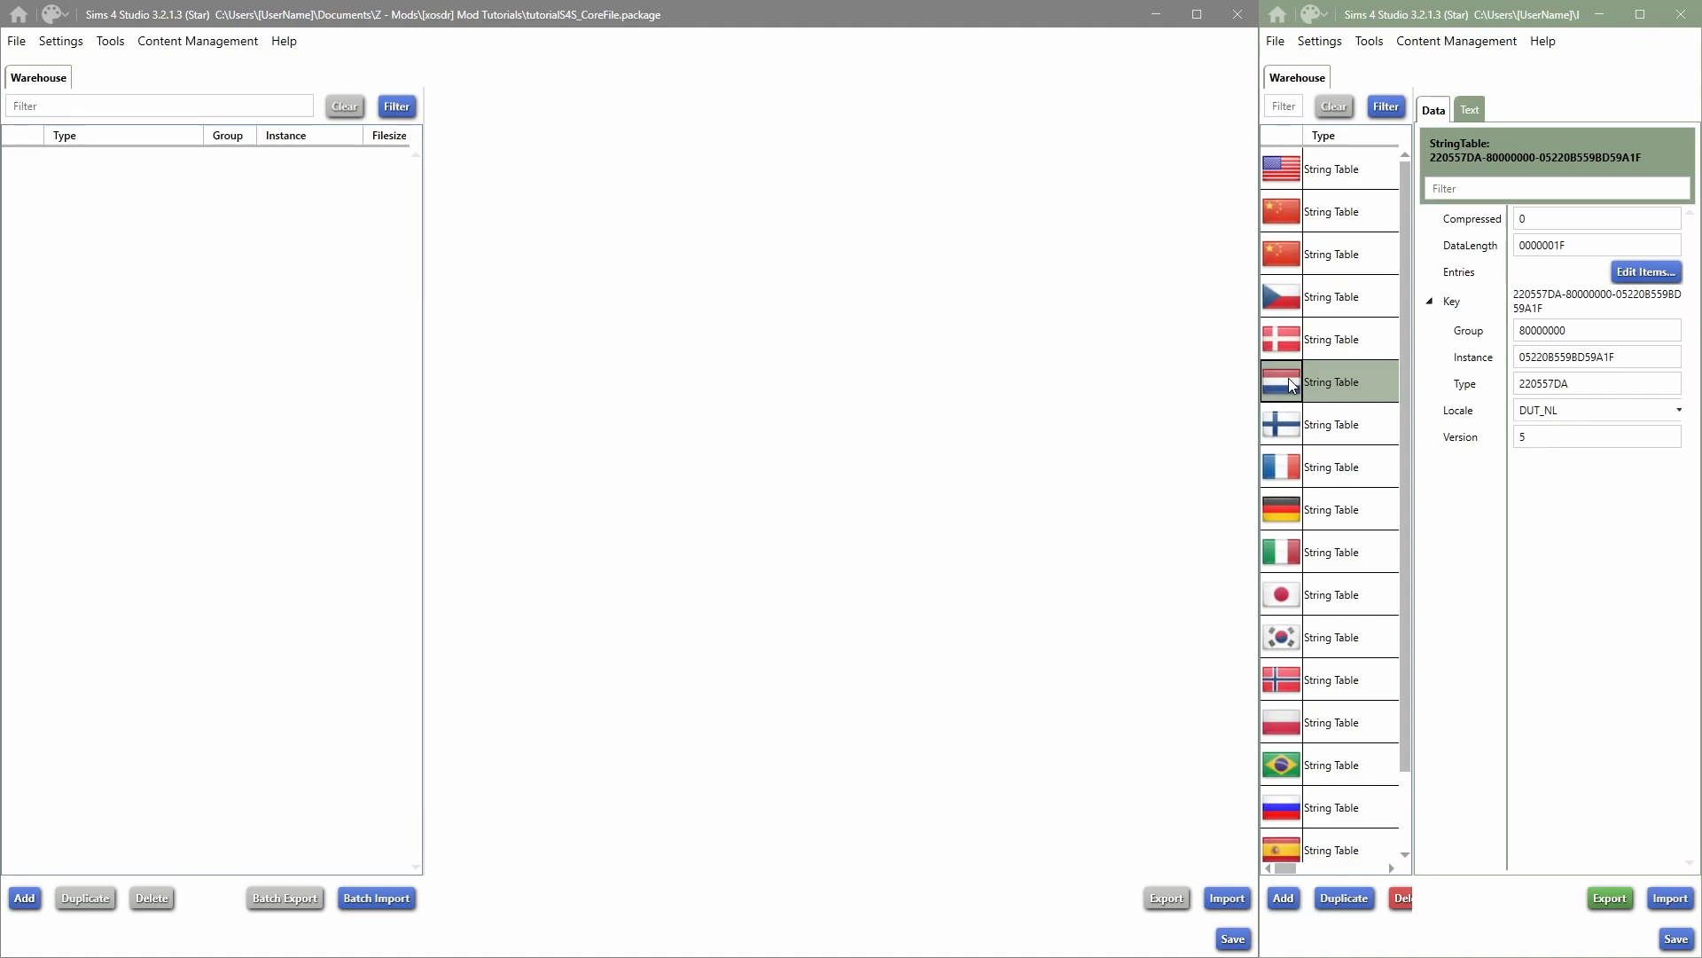
pyautogui.click(1469, 110)
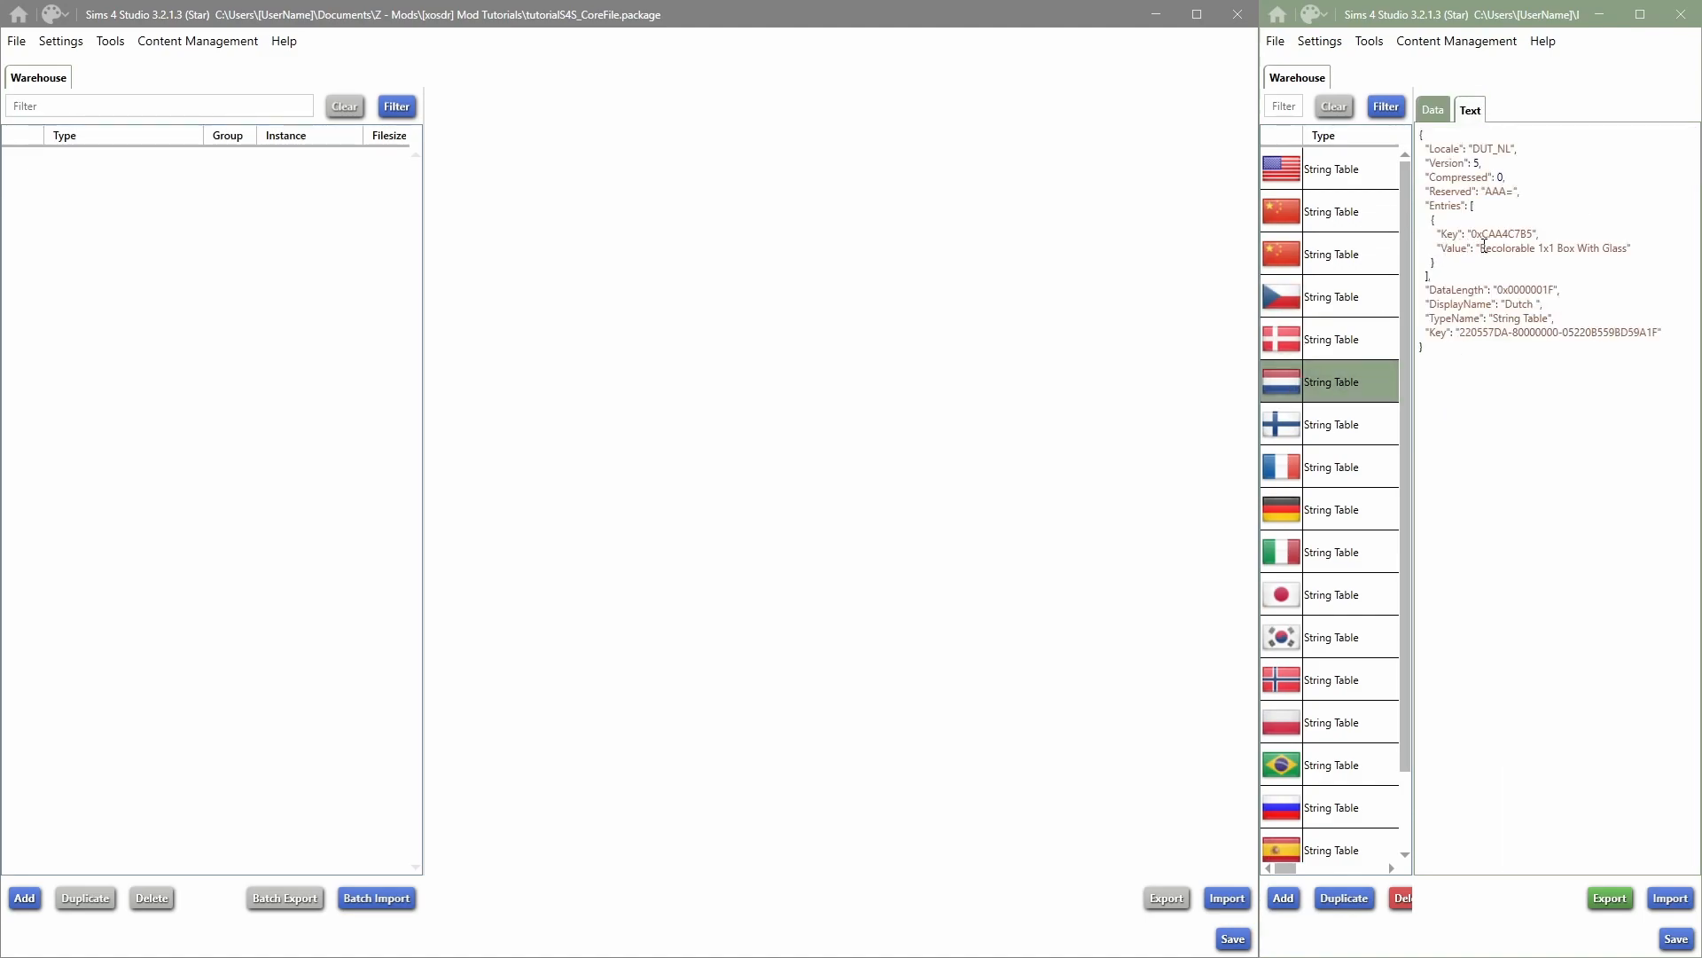
pyautogui.doubleClick(1551, 248)
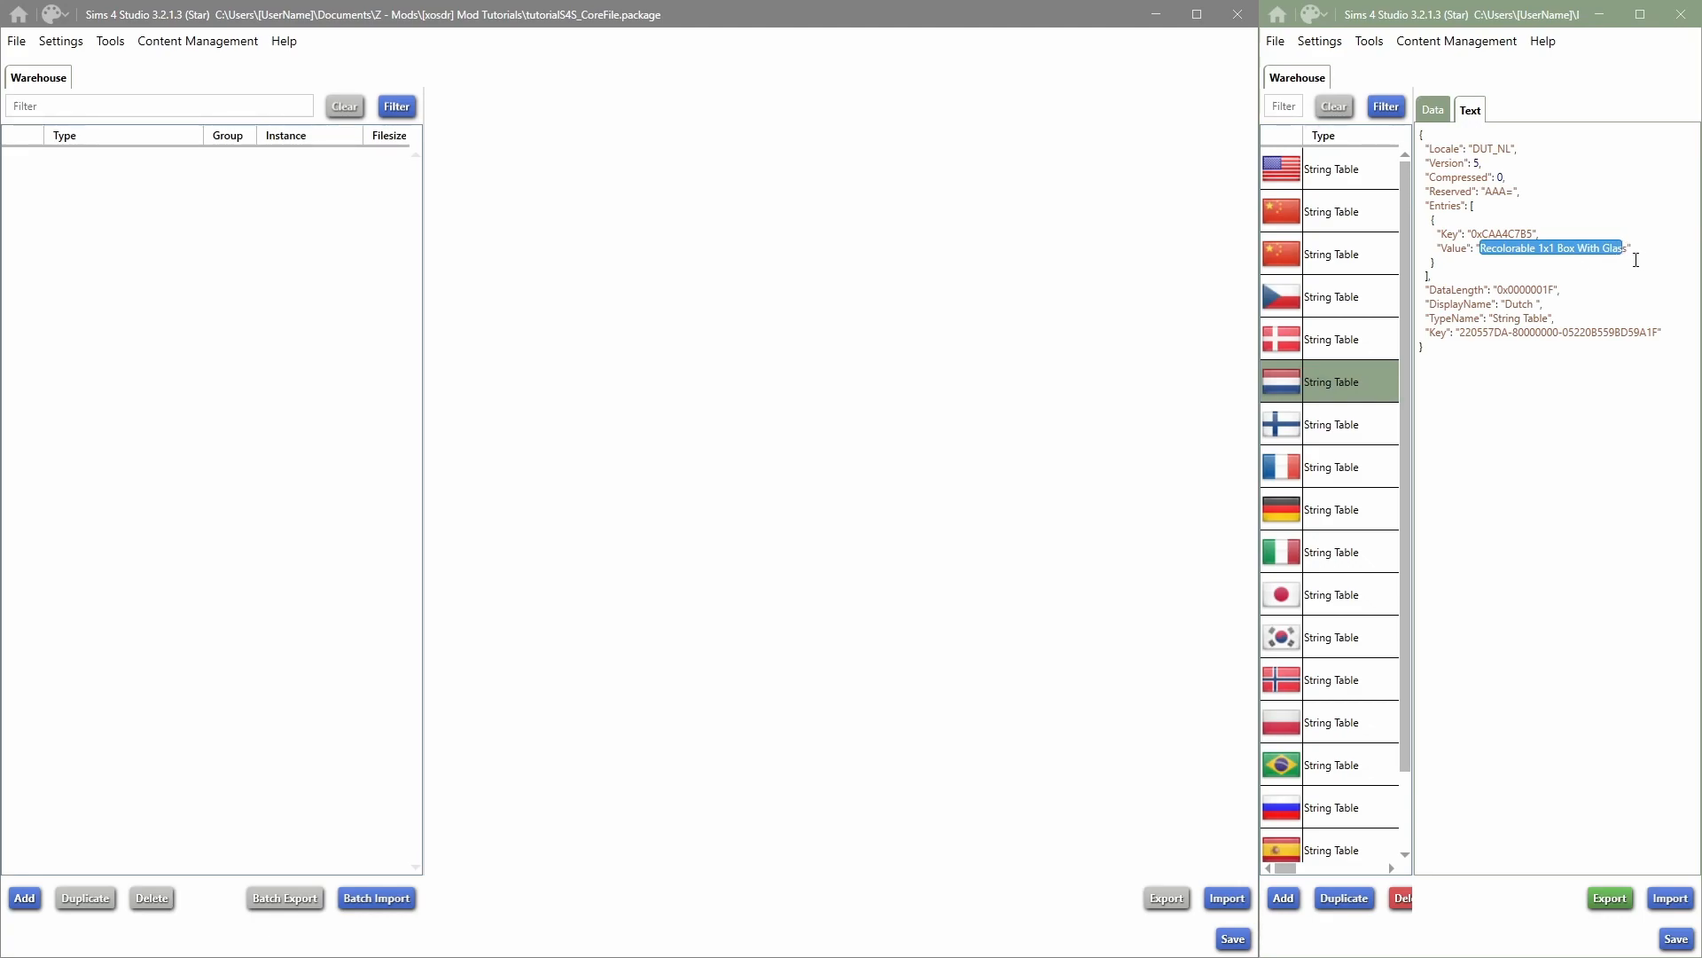
pyautogui.click(1329, 211)
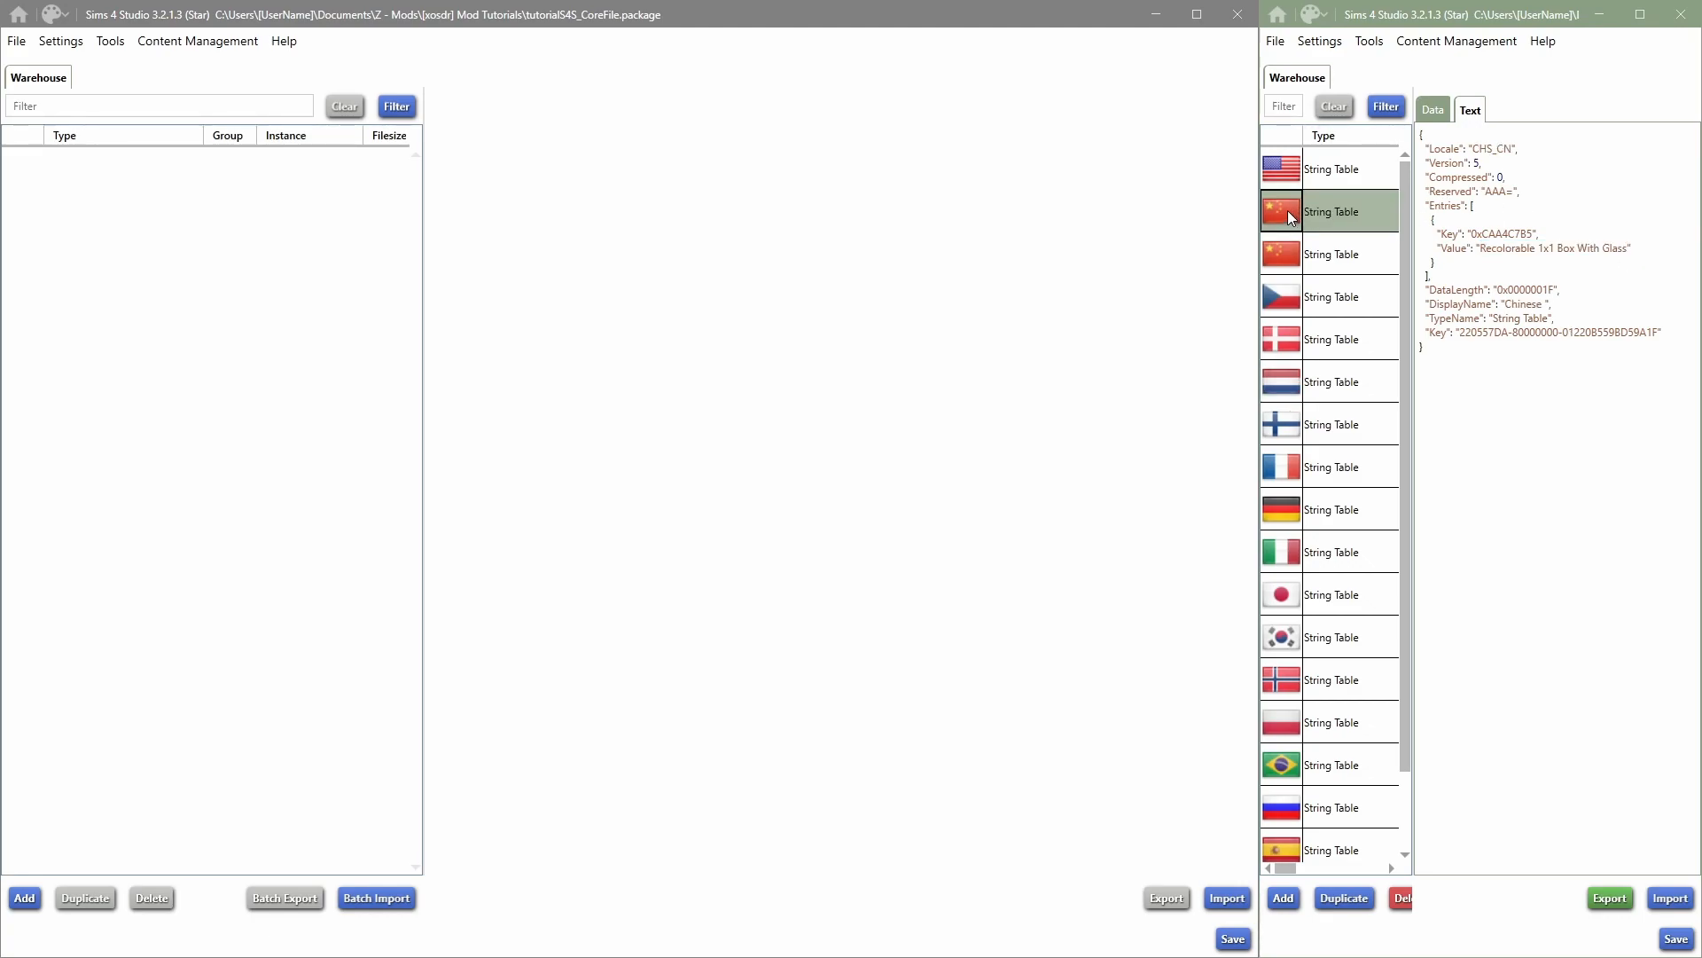
pyautogui.scroll(-3)
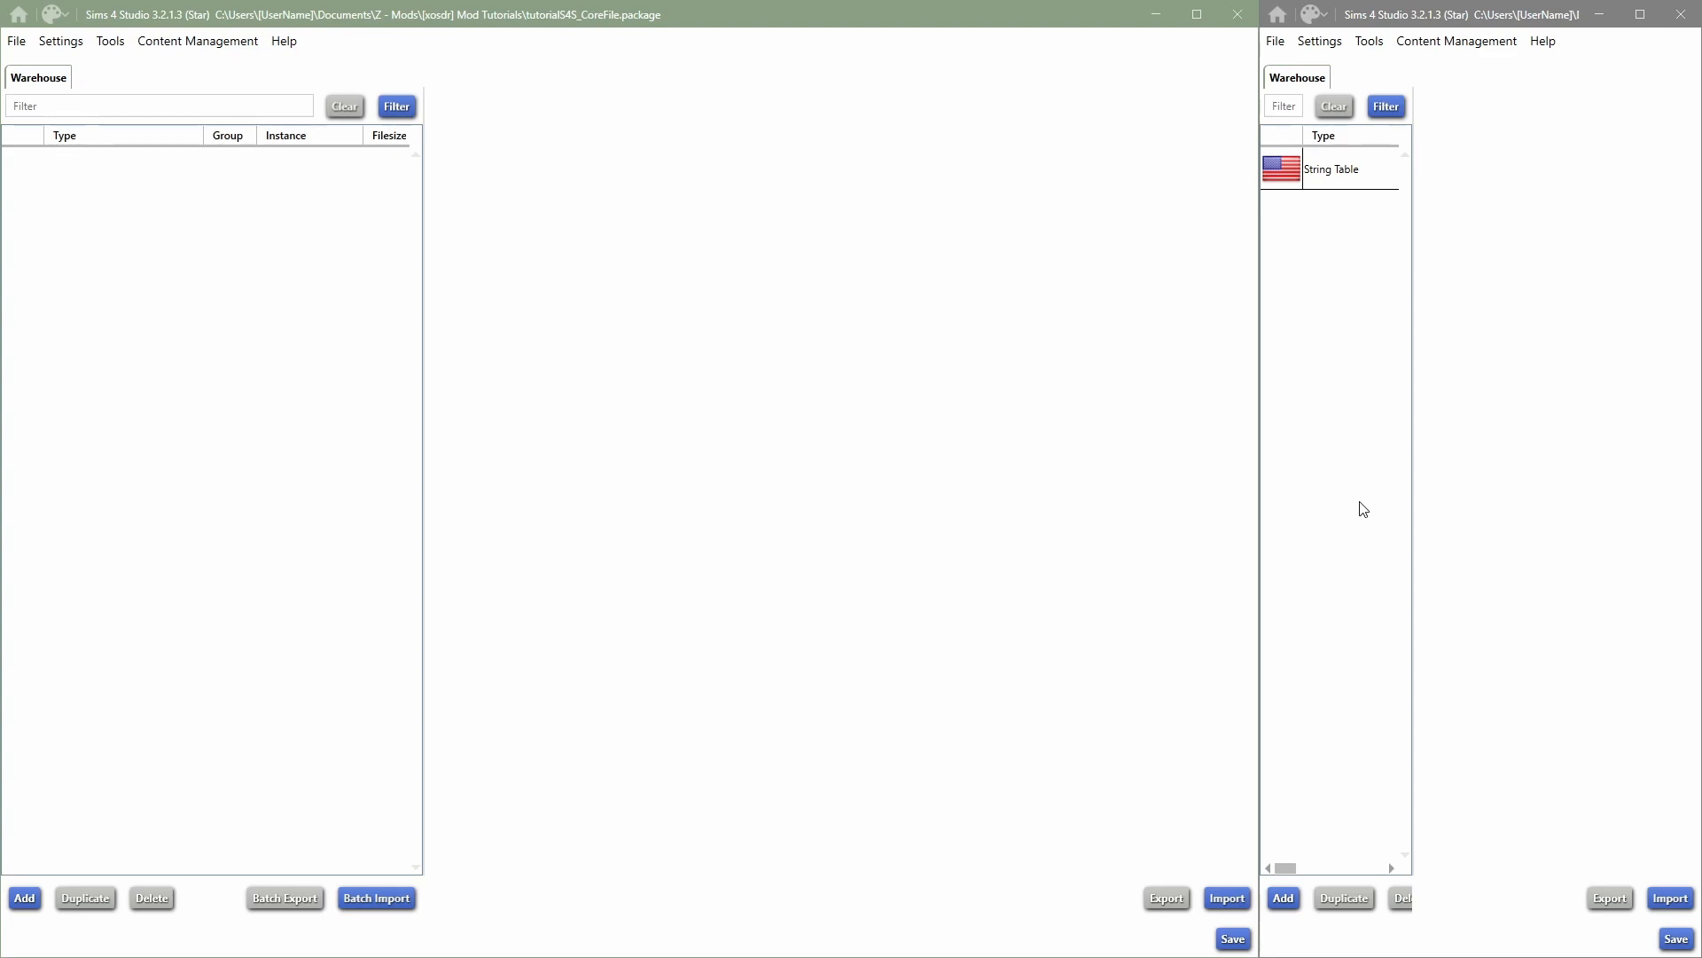
pyautogui.moveTo(1359, 445)
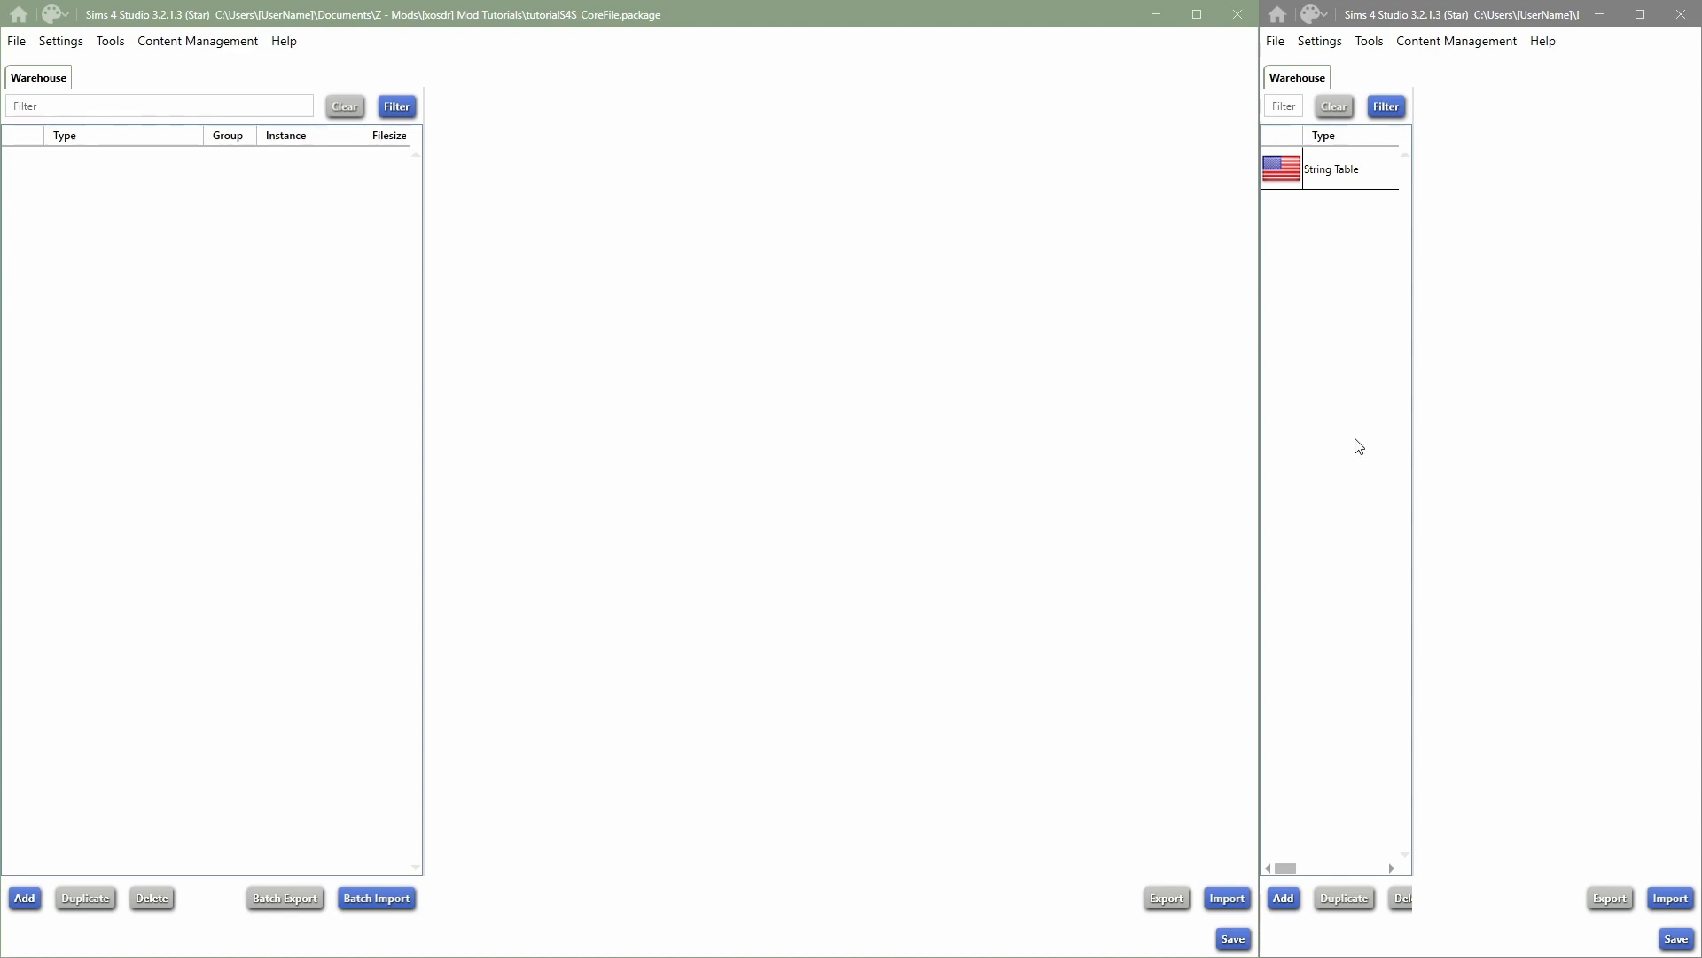